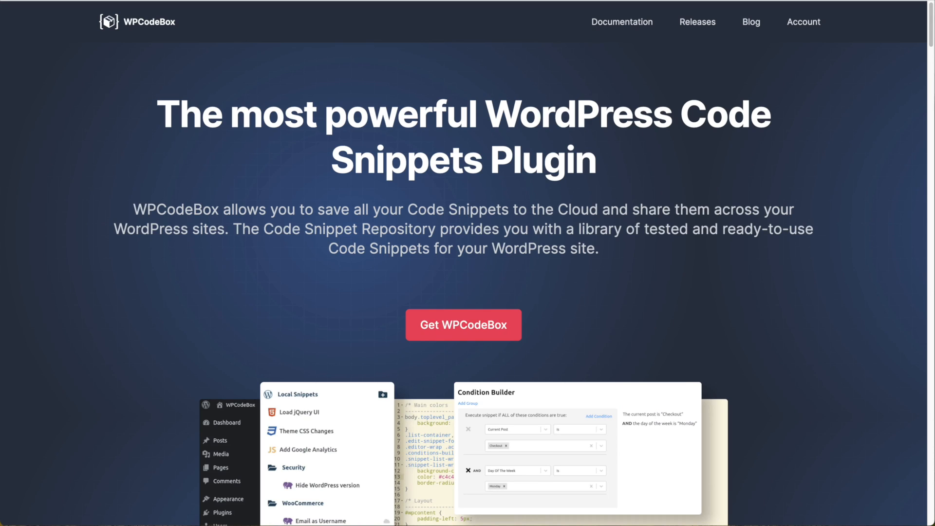
{"action": "mouse_move", "coordinate": [233, 65]}
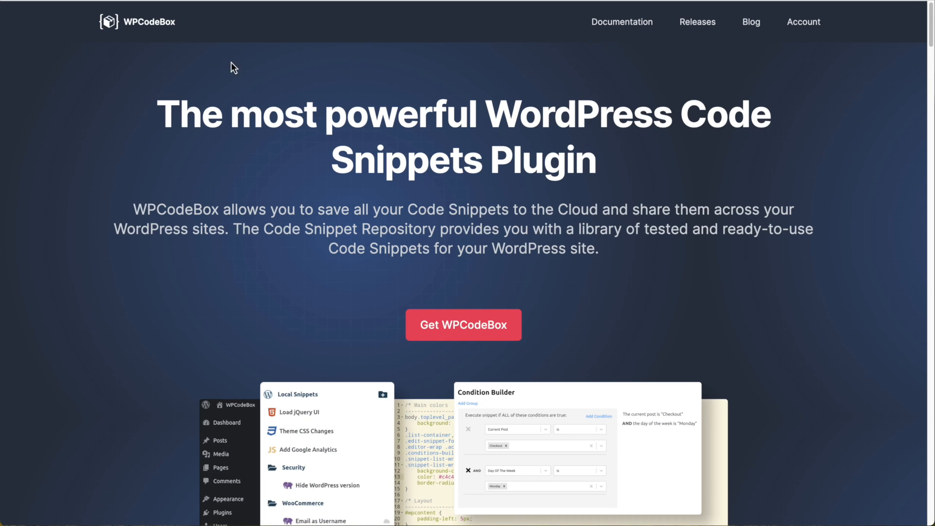
{"action": "mouse_move", "coordinate": [187, 60]}
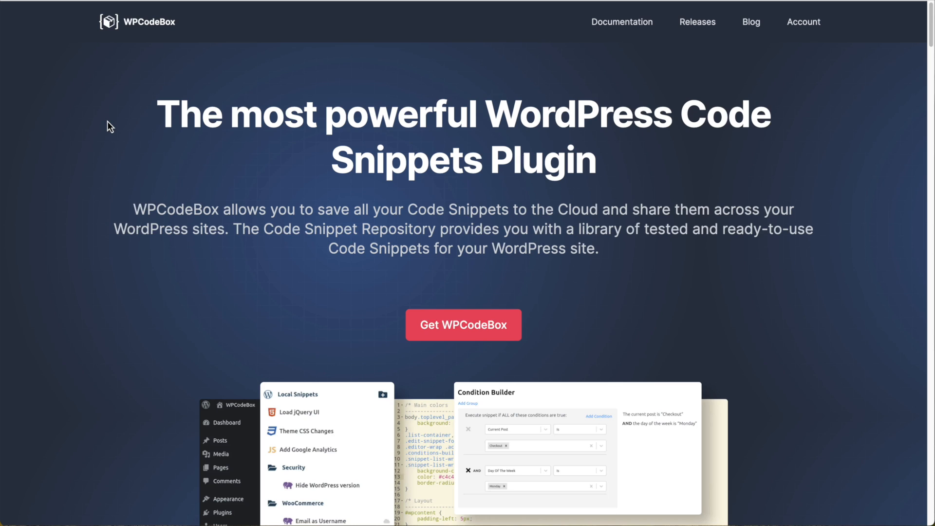
Step: Scroll the homepage past the code editor section to the Game-changing functionality feature list
{"action": "scroll", "scroll_direction": "down", "scroll_amount": 3}
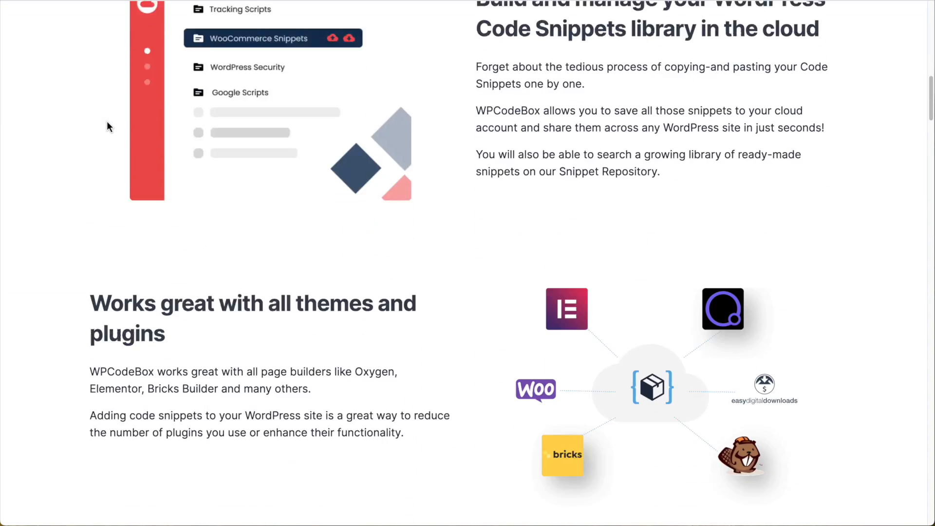
{"action": "scroll", "scroll_direction": "down", "scroll_amount": 3}
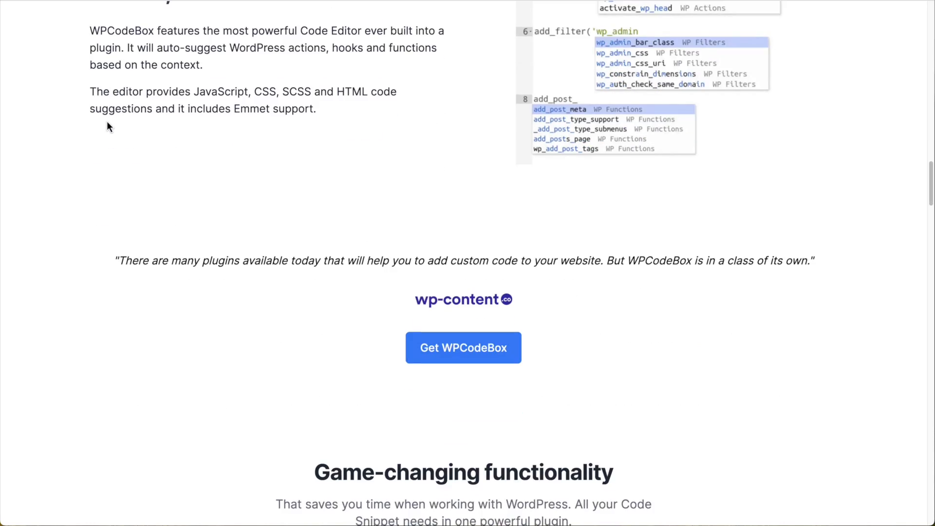
{"action": "scroll", "scroll_direction": "down", "scroll_amount": 3}
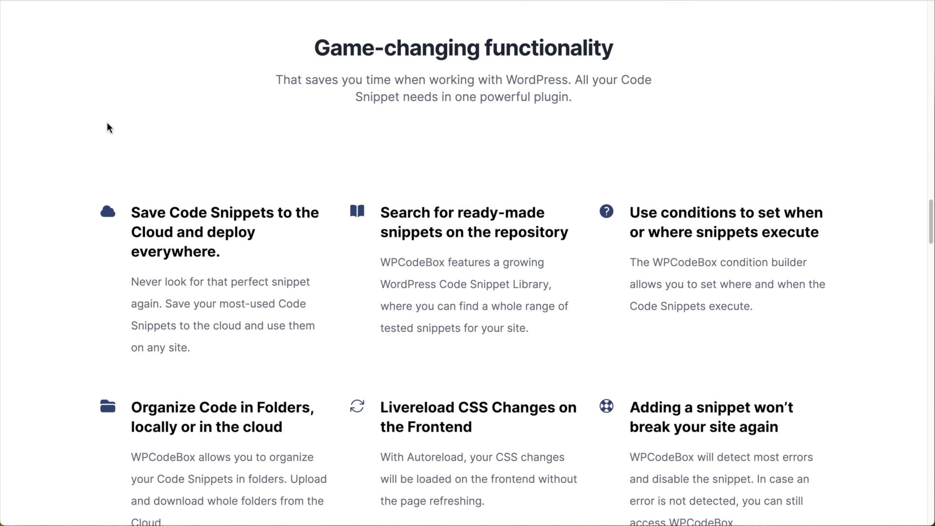
{"action": "scroll", "scroll_direction": "down", "scroll_amount": 3}
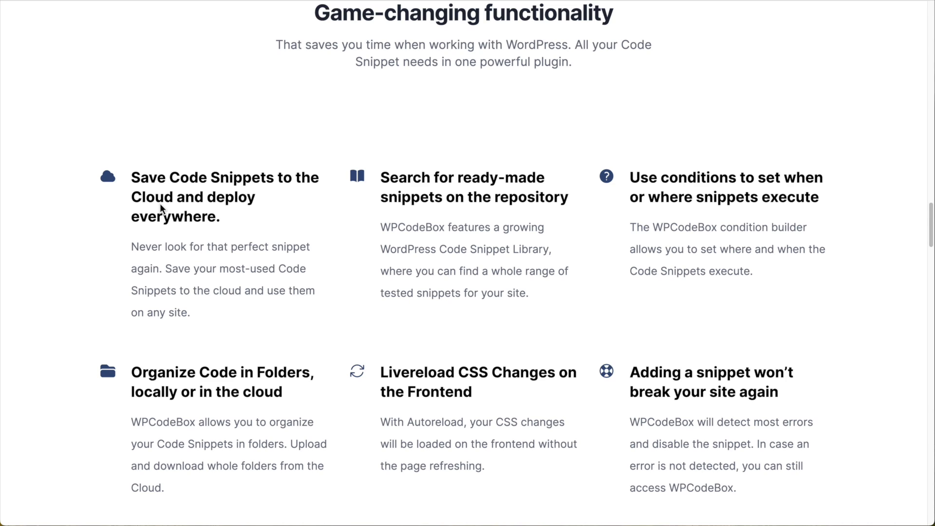
{"action": "mouse_move", "coordinate": [184, 206]}
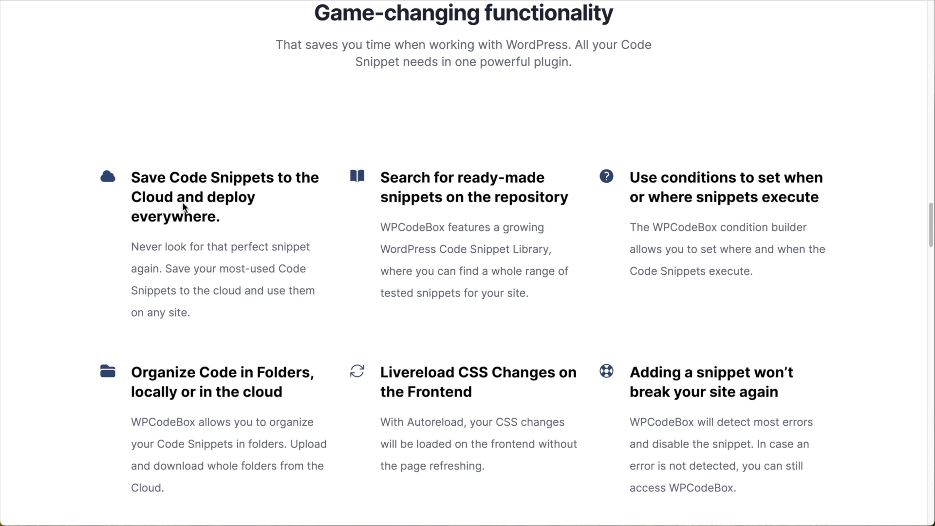
{"action": "mouse_move", "coordinate": [187, 213]}
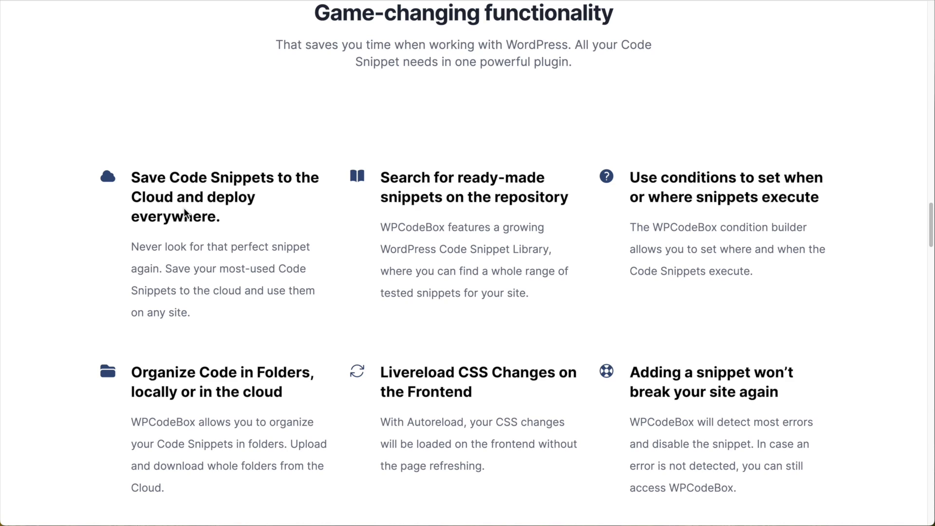
{"action": "mouse_move", "coordinate": [187, 212]}
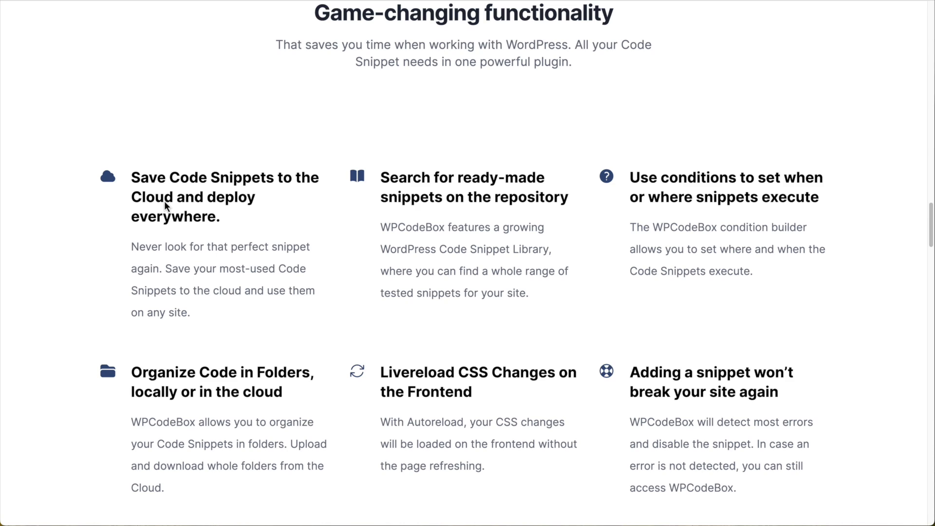
{"action": "mouse_move", "coordinate": [498, 197]}
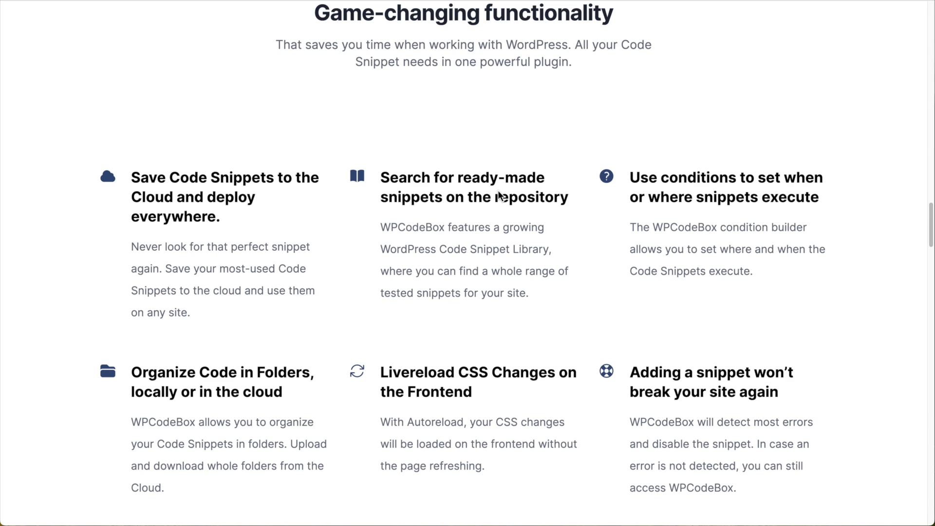
{"action": "mouse_move", "coordinate": [458, 204]}
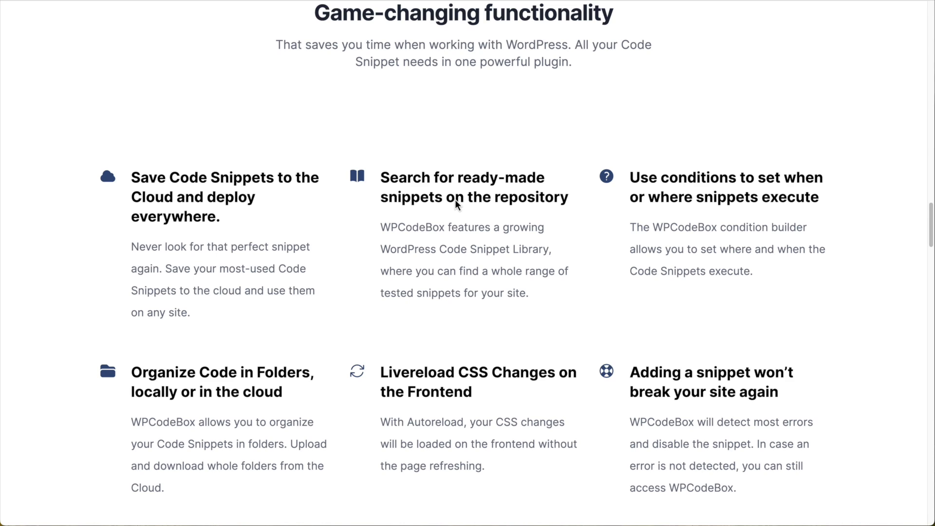
{"action": "mouse_move", "coordinate": [469, 217]}
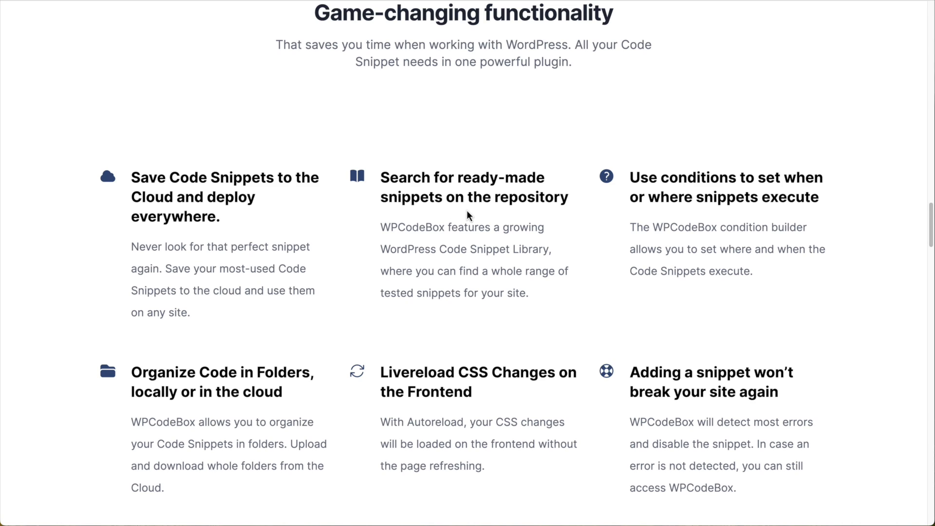
{"action": "mouse_move", "coordinate": [475, 218]}
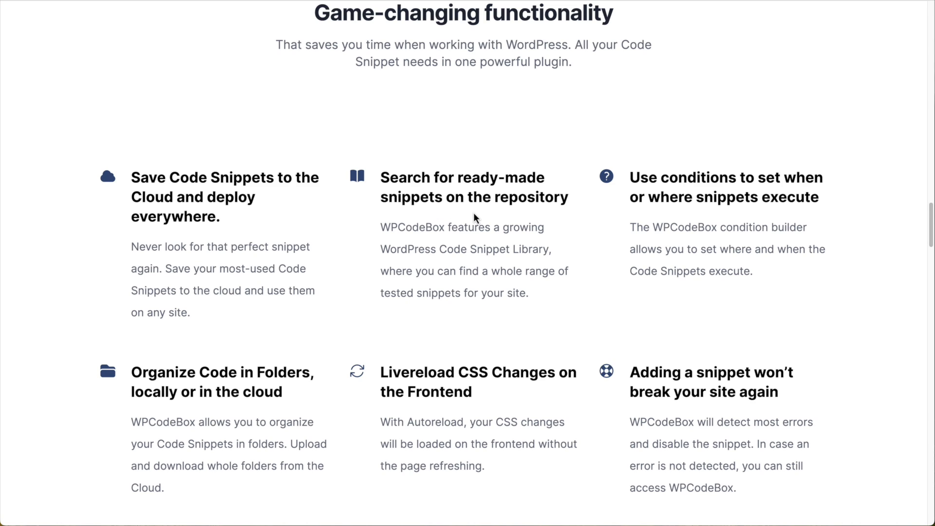
{"action": "mouse_move", "coordinate": [458, 216]}
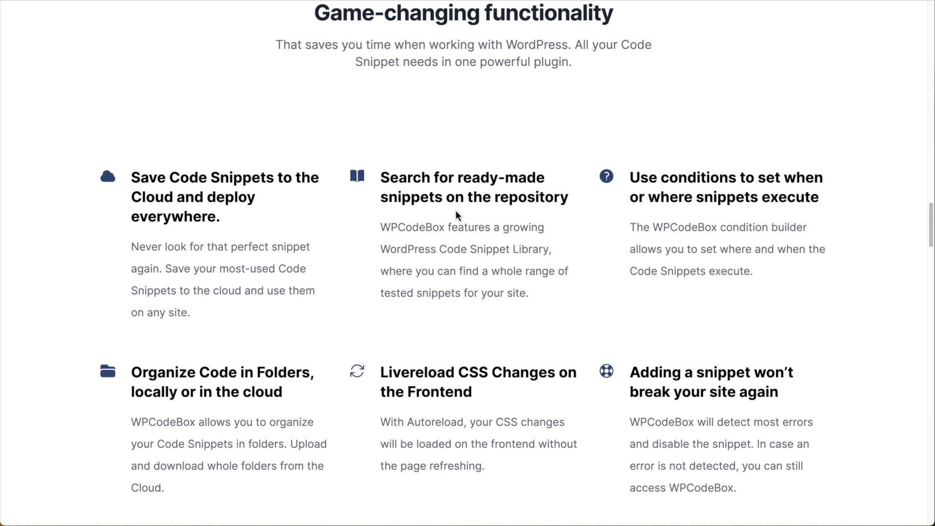
{"action": "mouse_move", "coordinate": [773, 198]}
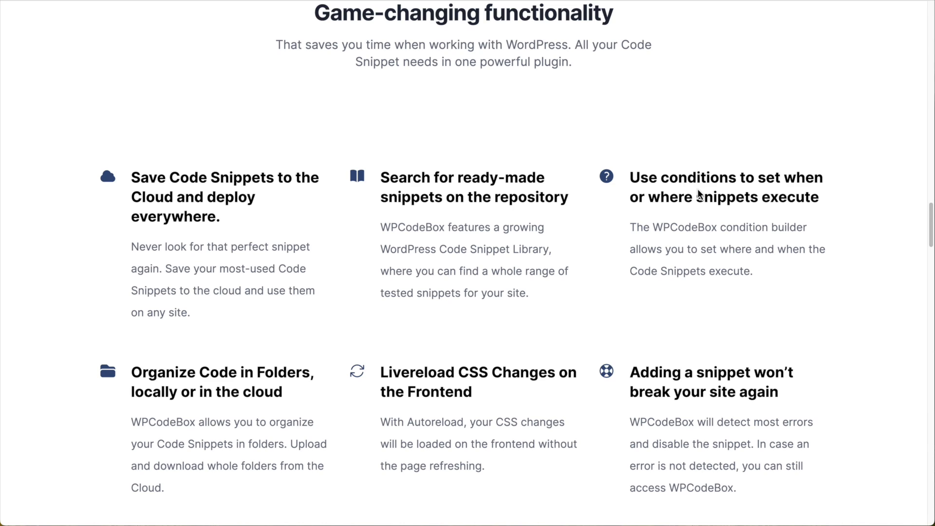
{"action": "mouse_move", "coordinate": [720, 204]}
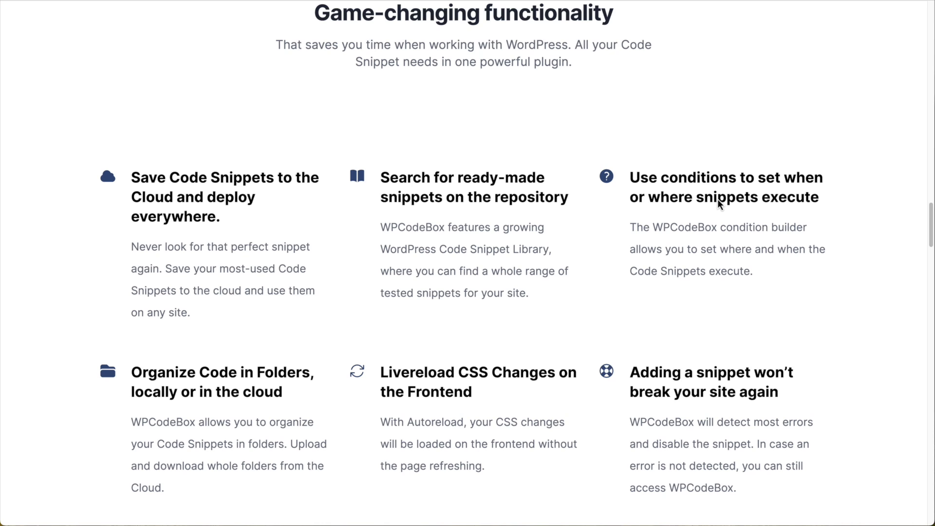
{"action": "scroll", "scroll_direction": "down", "scroll_amount": 3}
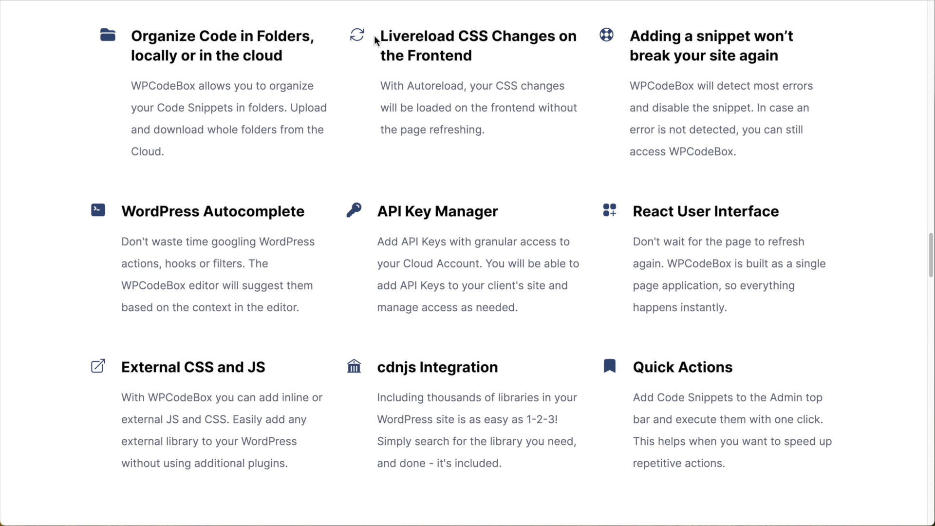
{"action": "mouse_move", "coordinate": [225, 47]}
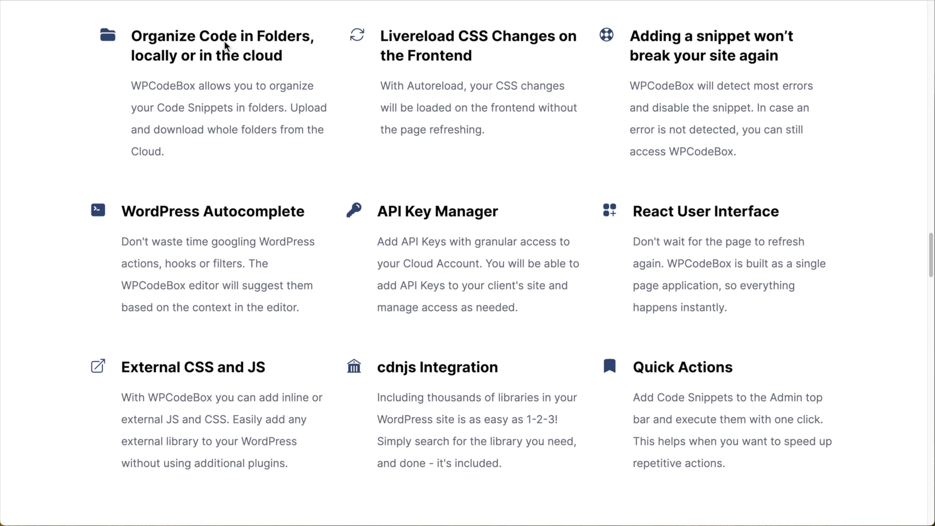
{"action": "mouse_move", "coordinate": [480, 34]}
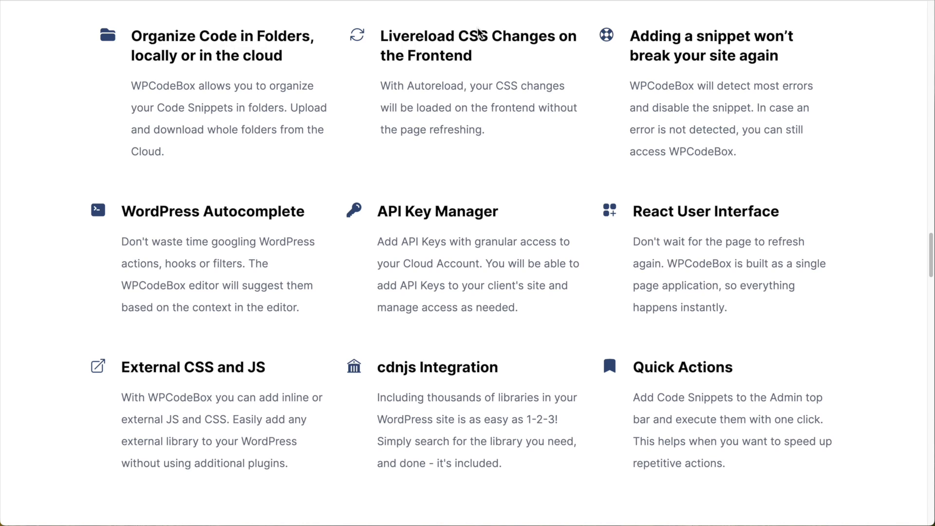
{"action": "mouse_move", "coordinate": [463, 47]}
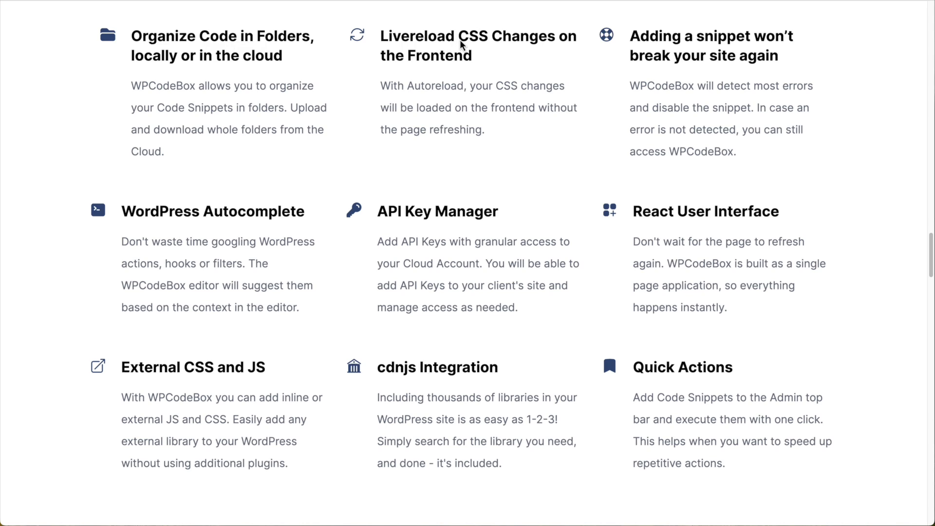
{"action": "mouse_move", "coordinate": [465, 43]}
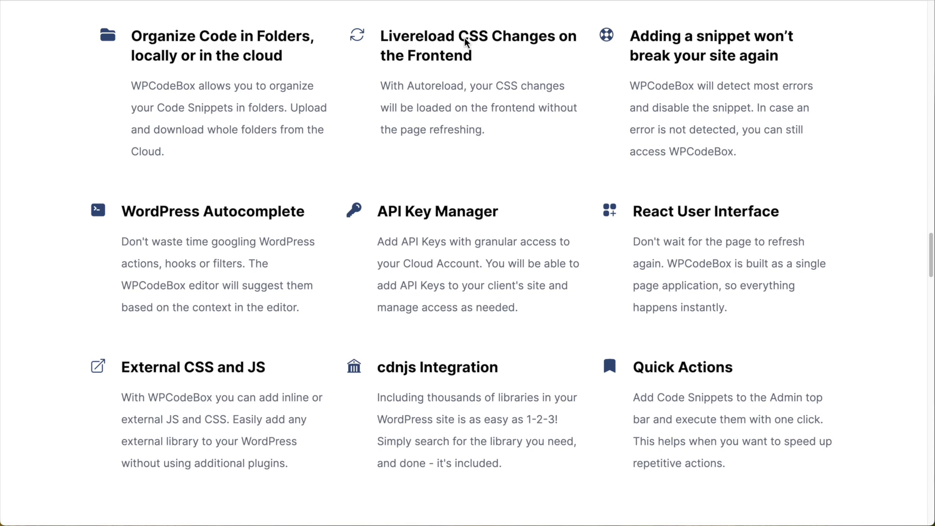
{"action": "mouse_move", "coordinate": [697, 61]}
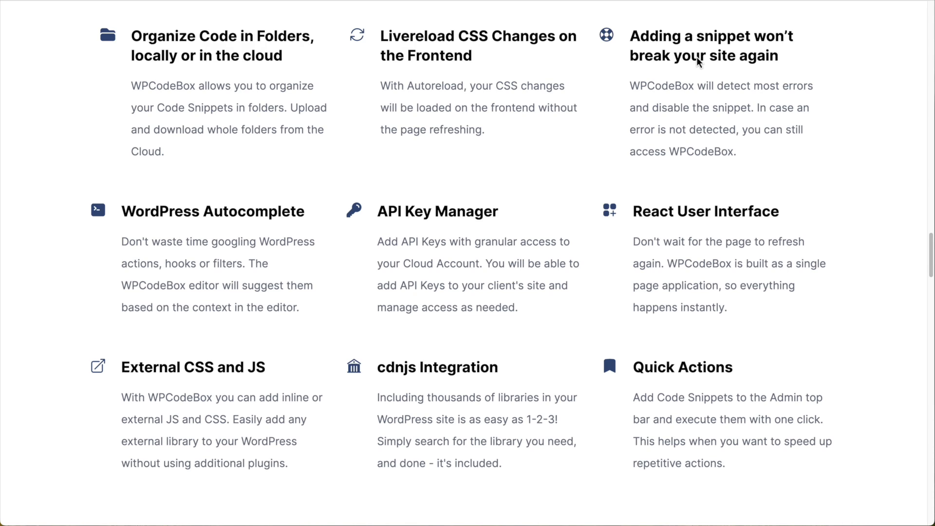
{"action": "mouse_move", "coordinate": [742, 53]}
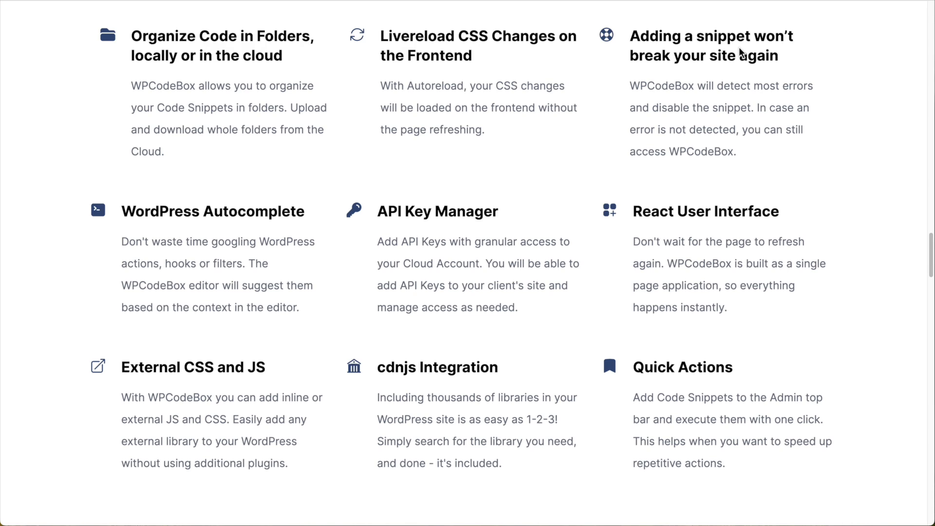
{"action": "mouse_move", "coordinate": [711, 54]}
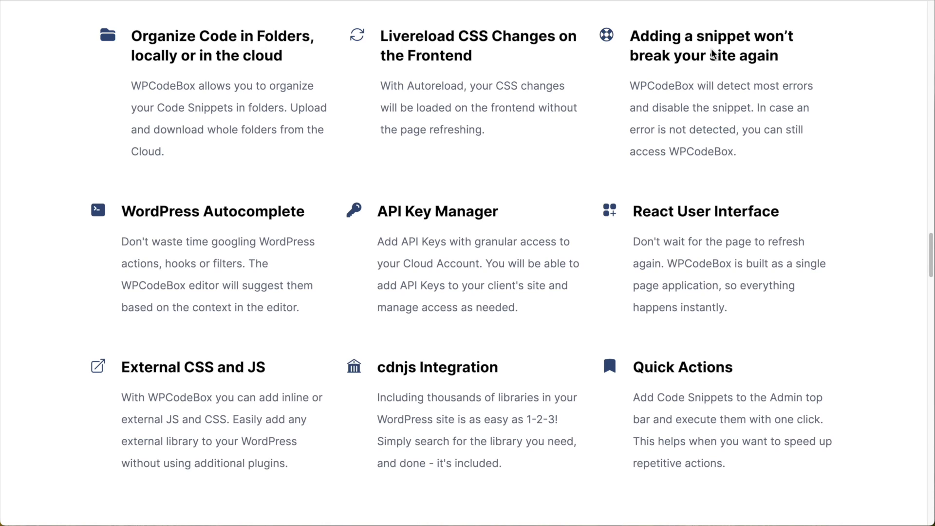
{"action": "mouse_move", "coordinate": [730, 81]}
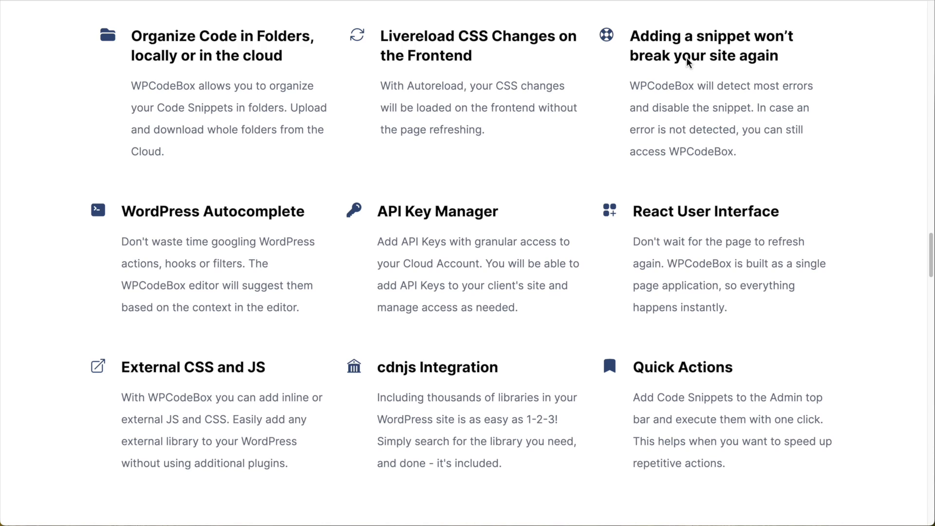
{"action": "mouse_move", "coordinate": [227, 243]}
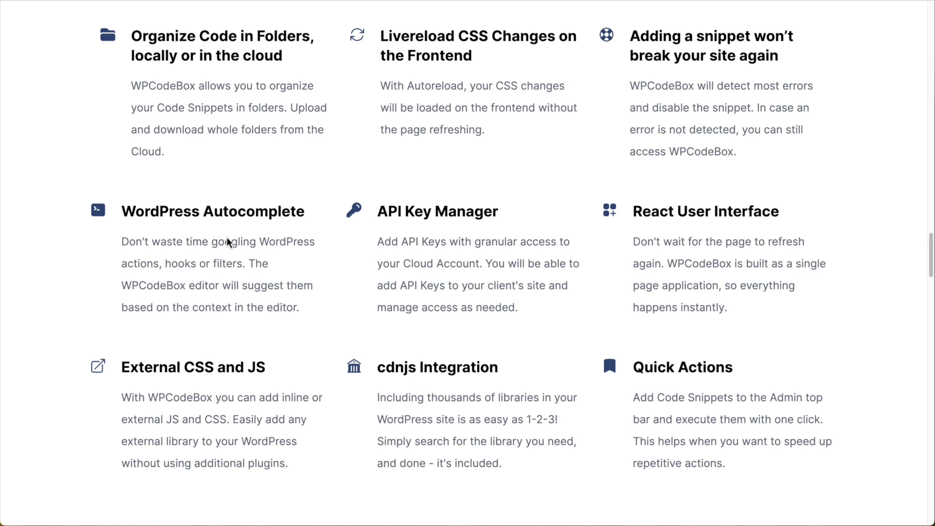
{"action": "mouse_move", "coordinate": [214, 233]}
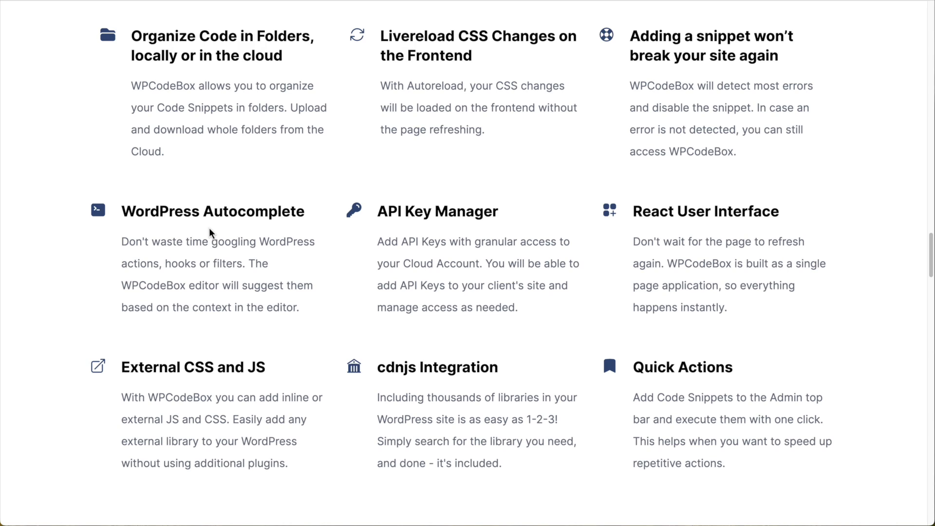
{"action": "mouse_move", "coordinate": [210, 239]}
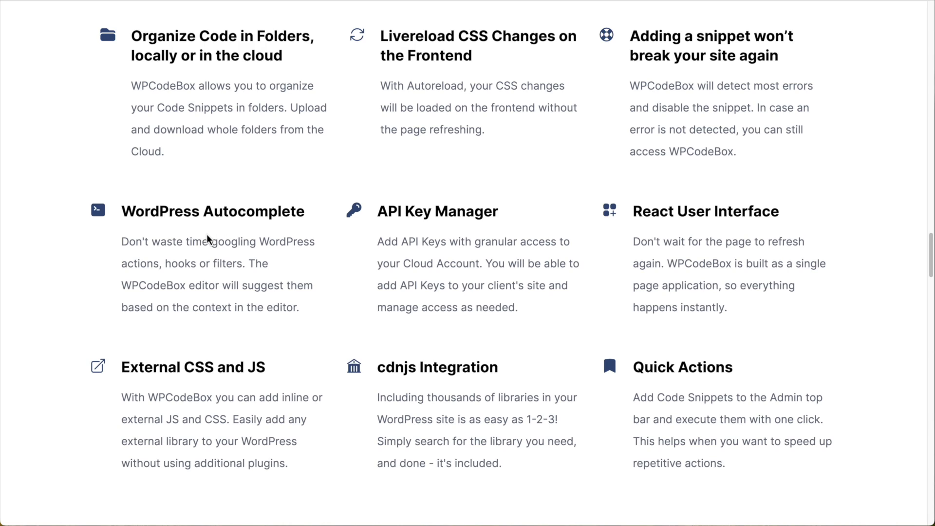
{"action": "mouse_move", "coordinate": [214, 235]}
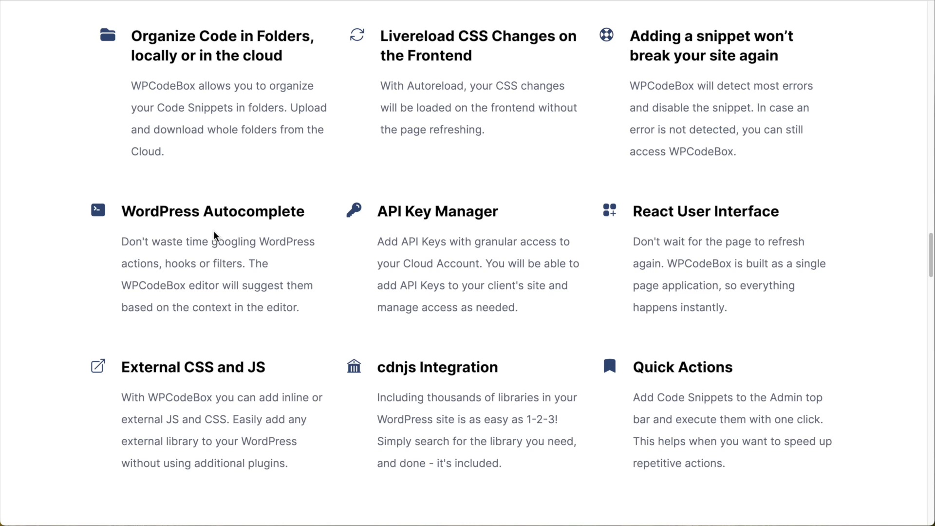
{"action": "mouse_move", "coordinate": [200, 231]}
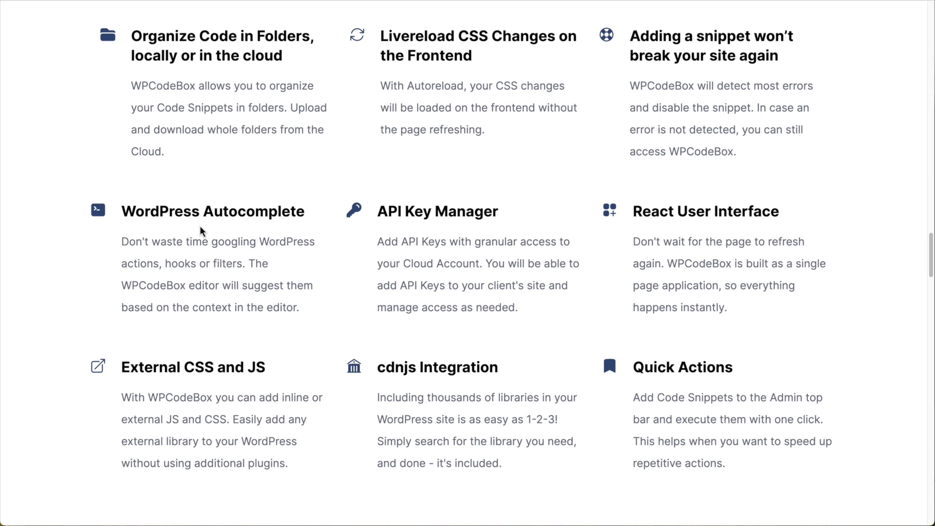
{"action": "mouse_move", "coordinate": [511, 225]}
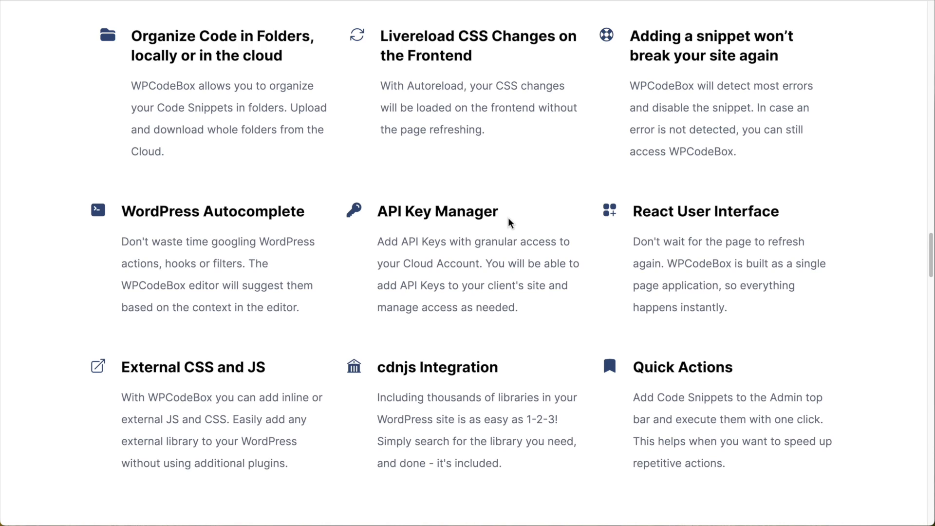
{"action": "mouse_move", "coordinate": [460, 252]}
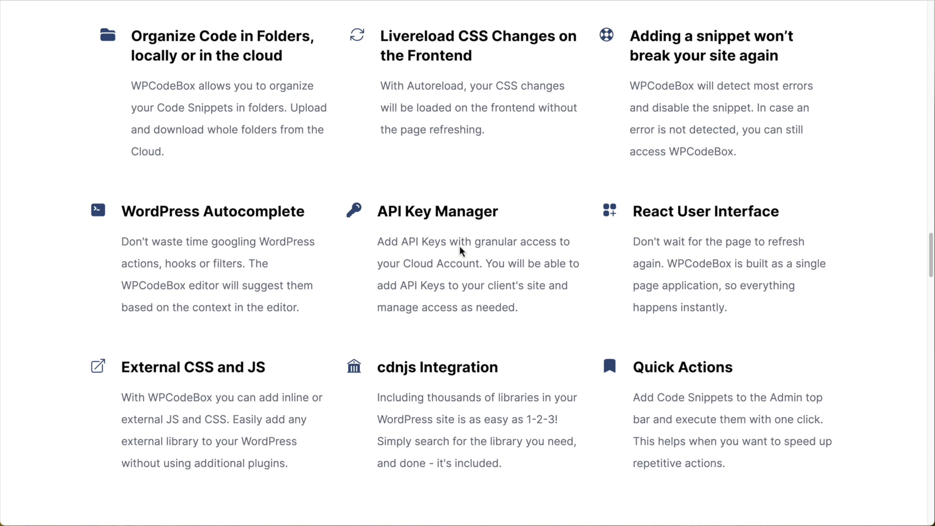
{"action": "mouse_move", "coordinate": [457, 224]}
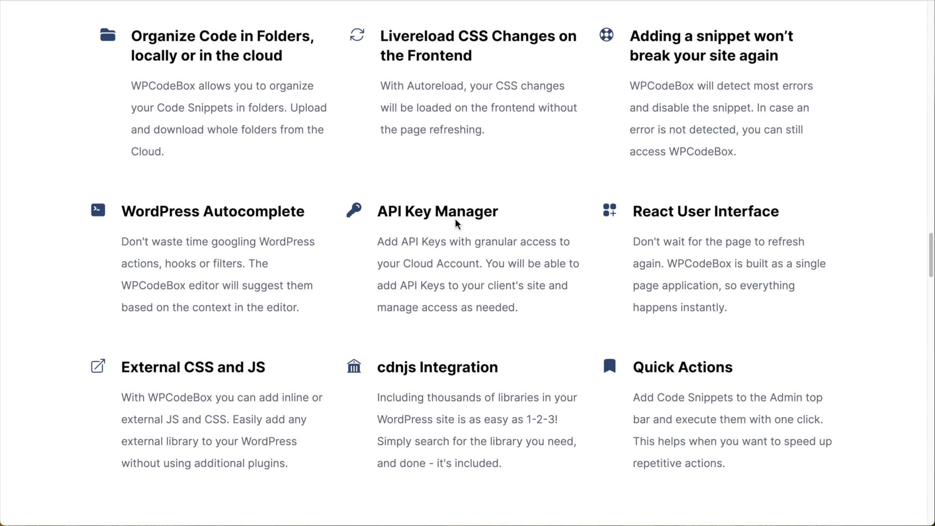
{"action": "mouse_move", "coordinate": [740, 225]}
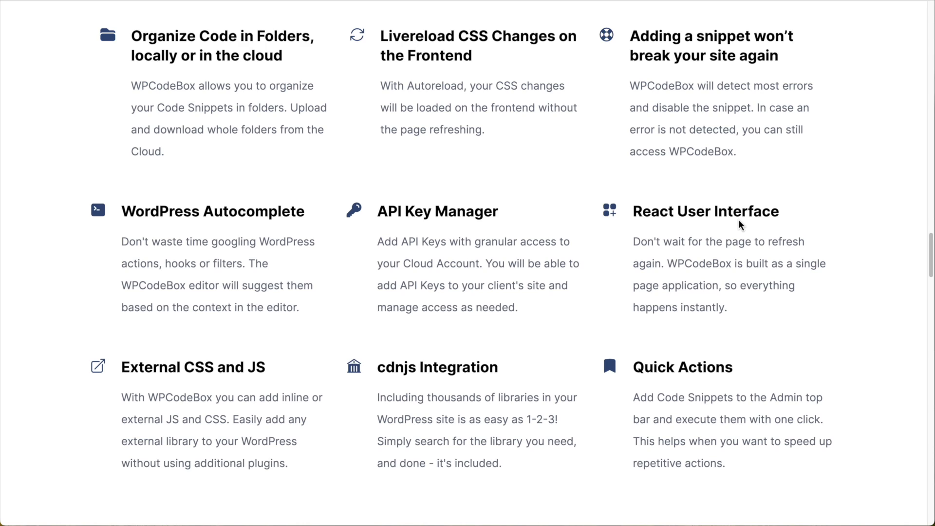
{"action": "mouse_move", "coordinate": [747, 226]}
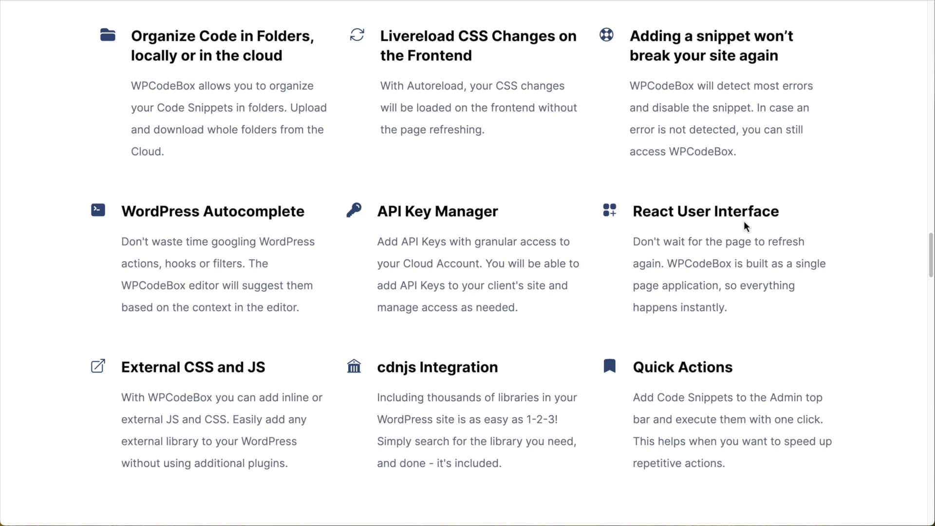
{"action": "mouse_move", "coordinate": [757, 256]}
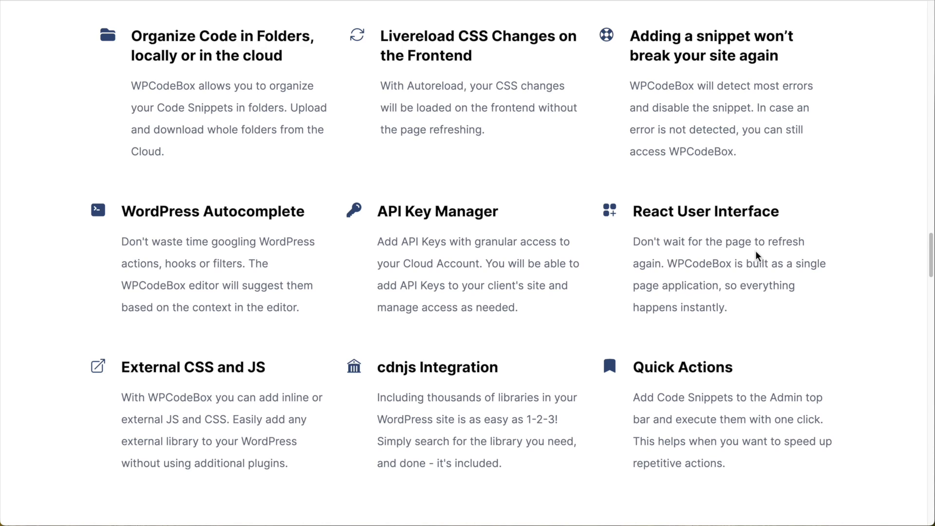
{"action": "mouse_move", "coordinate": [734, 253]}
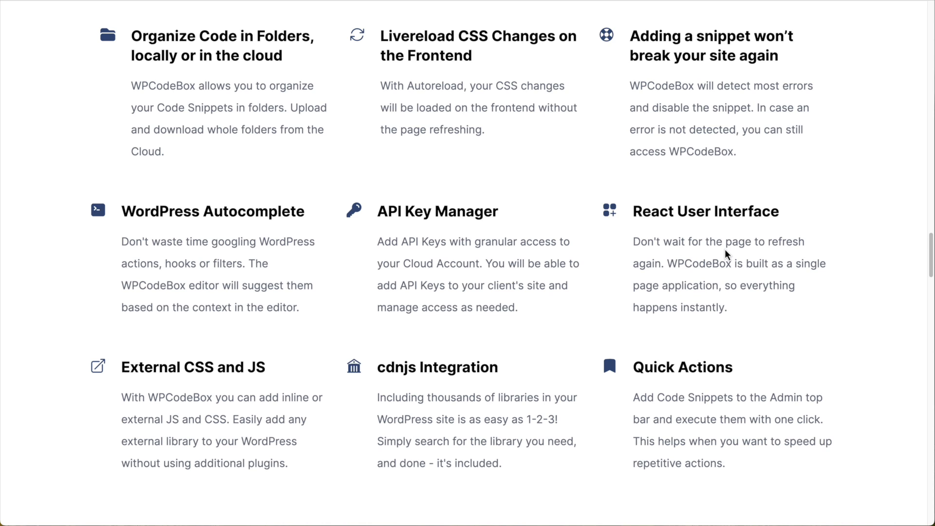
{"action": "scroll", "scroll_direction": "down", "scroll_amount": 3}
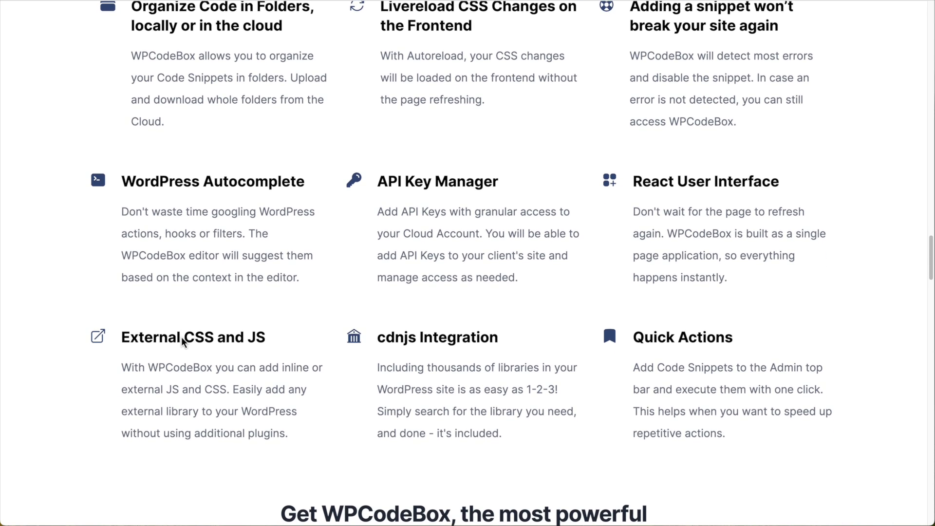
{"action": "scroll", "scroll_direction": "down", "scroll_amount": 3}
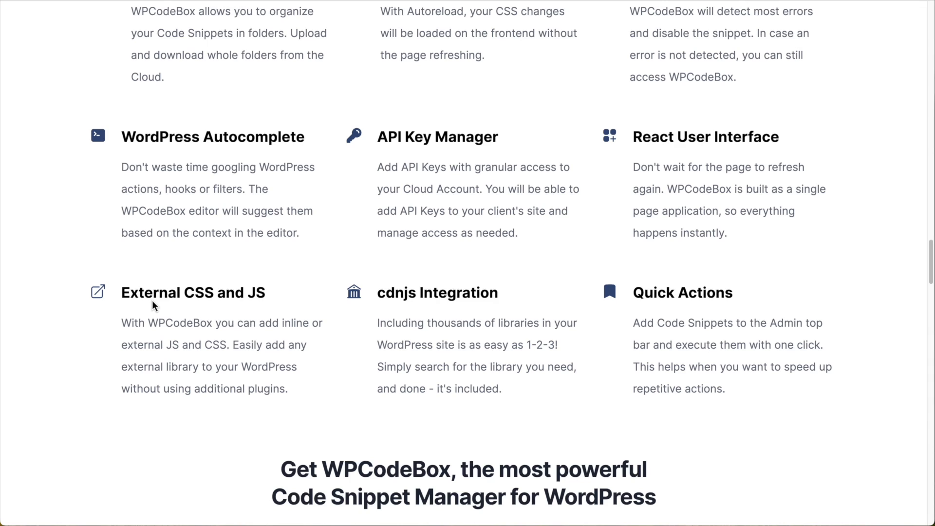
{"action": "mouse_move", "coordinate": [210, 300]}
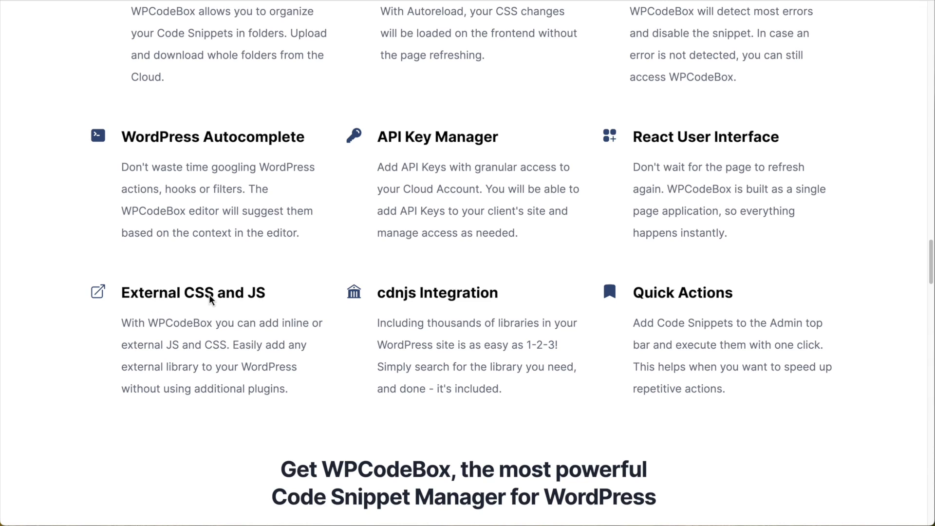
{"action": "mouse_move", "coordinate": [172, 316]}
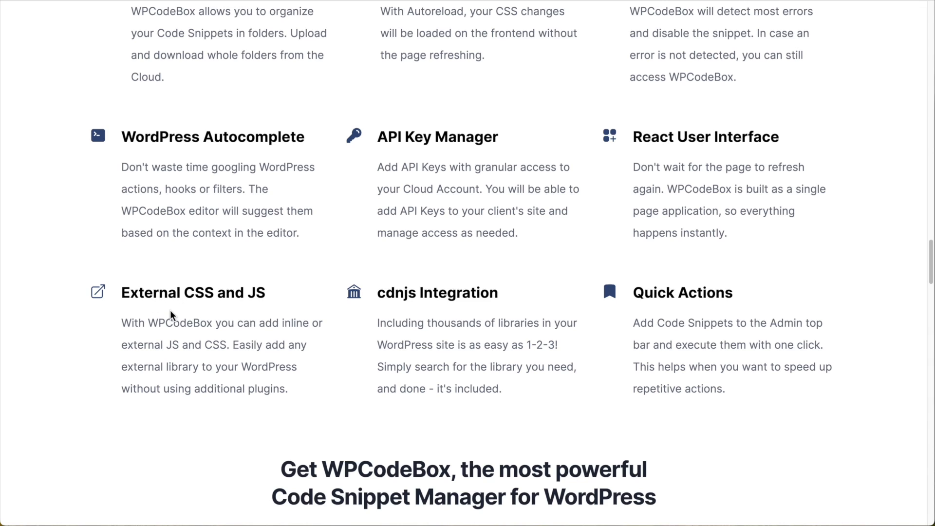
{"action": "mouse_move", "coordinate": [233, 302]}
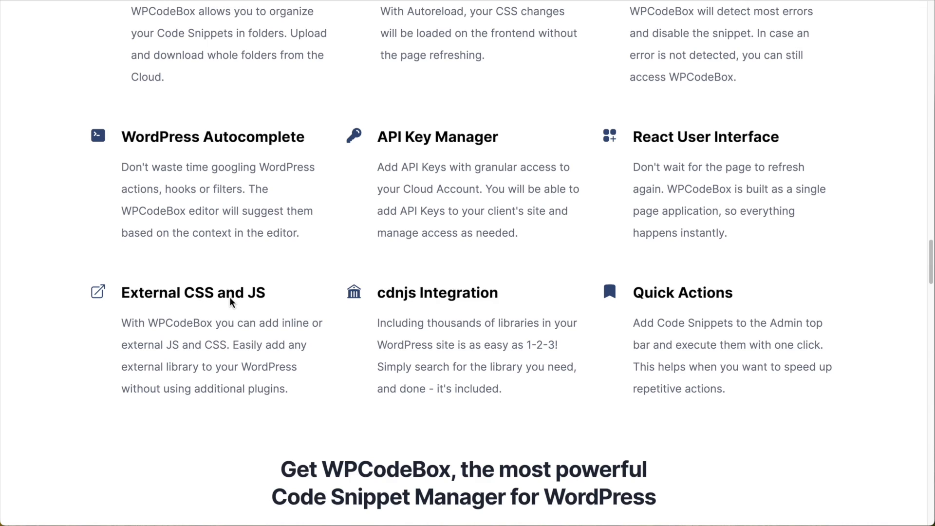
{"action": "mouse_move", "coordinate": [411, 304]}
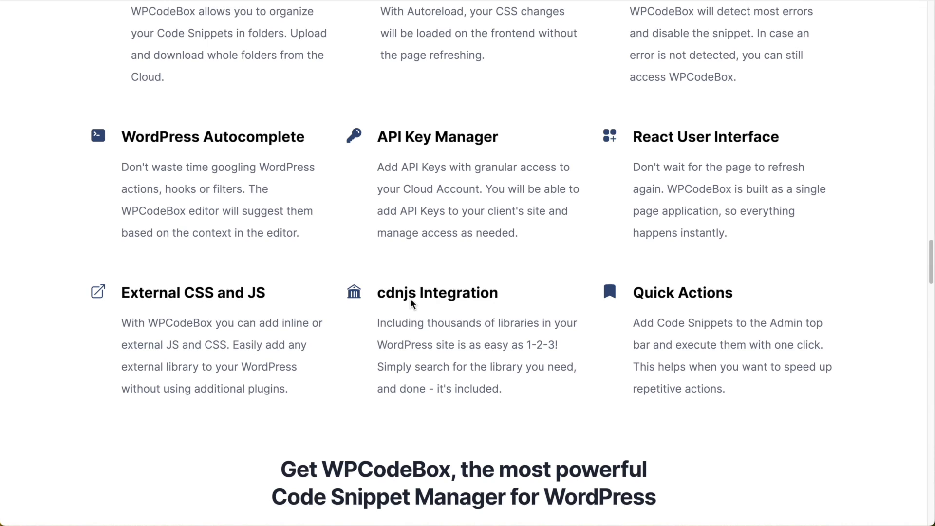
{"action": "mouse_move", "coordinate": [418, 310]}
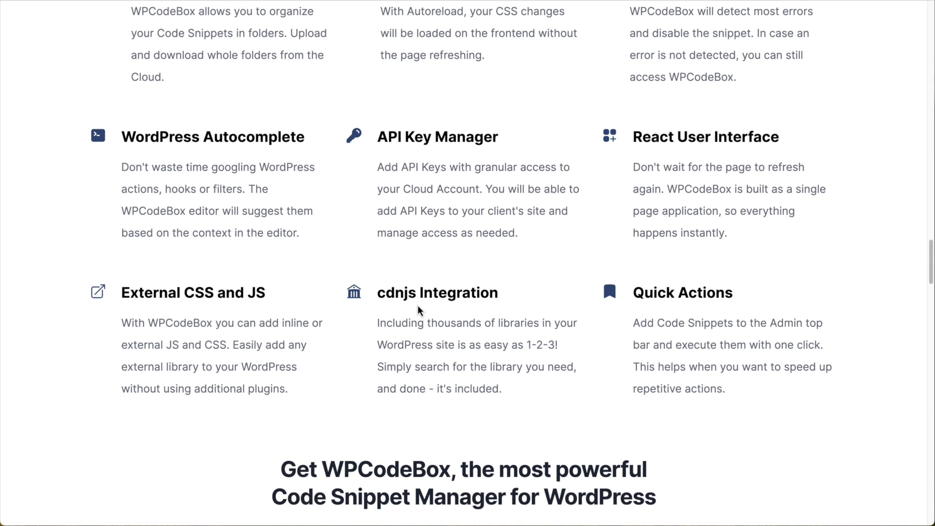
{"action": "mouse_move", "coordinate": [419, 309]}
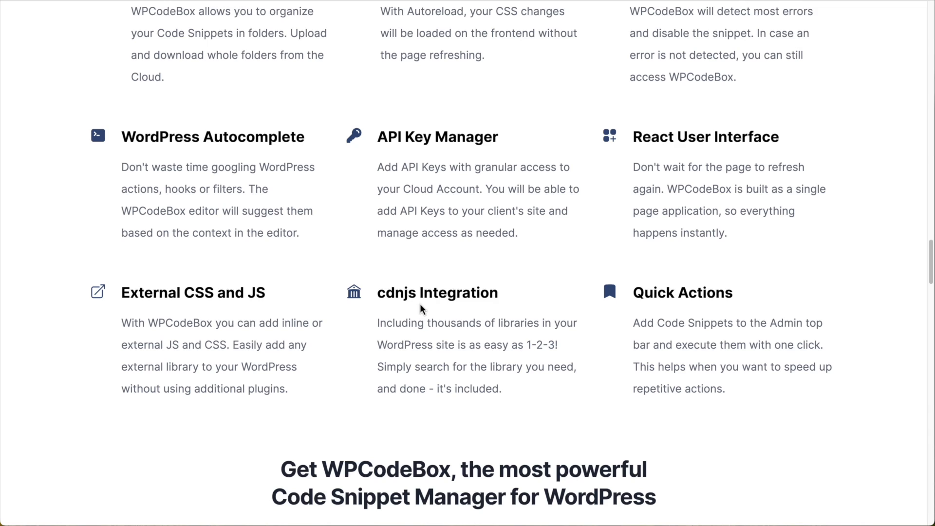
{"action": "mouse_move", "coordinate": [414, 311]}
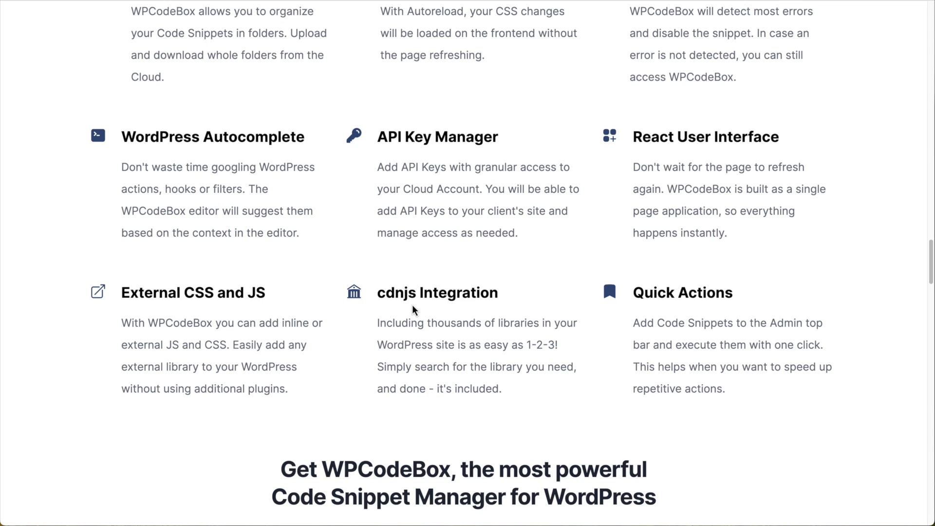
{"action": "mouse_move", "coordinate": [466, 296]}
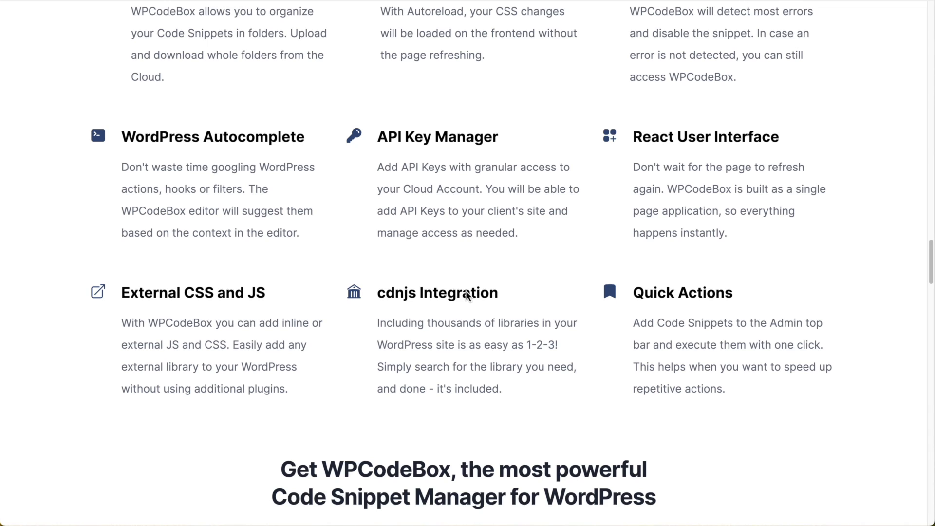
{"action": "mouse_move", "coordinate": [475, 301]}
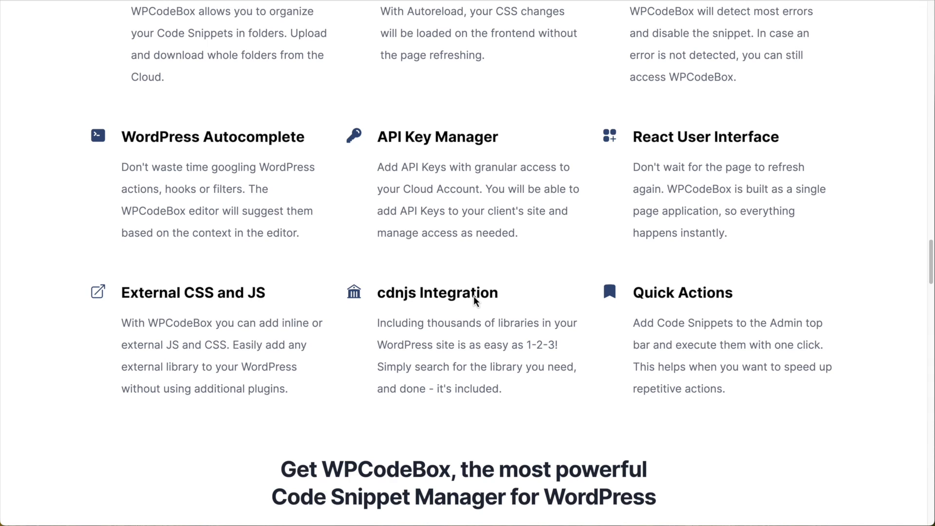
{"action": "mouse_move", "coordinate": [732, 309]}
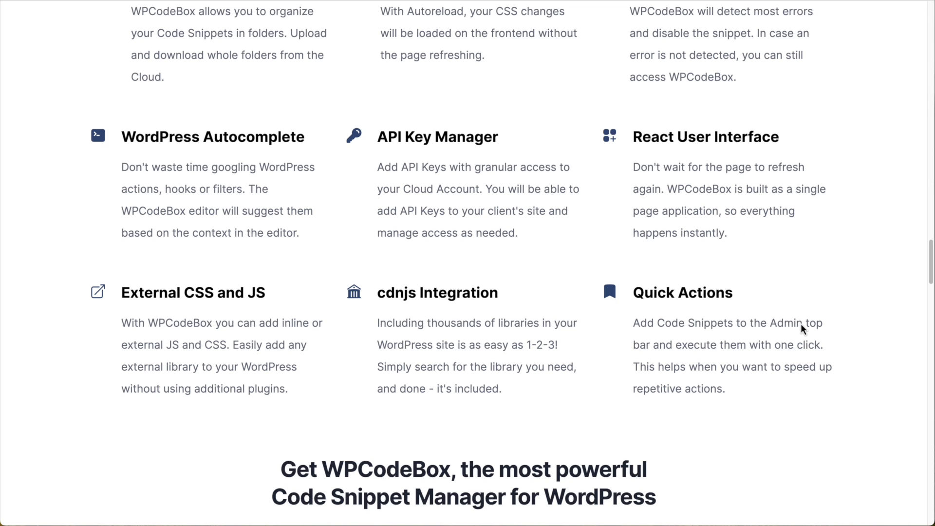
Step: Scroll to the pricing table showing Solo $69, Agency $119 and Team $89 per year
{"action": "scroll", "scroll_direction": "down", "scroll_amount": 3}
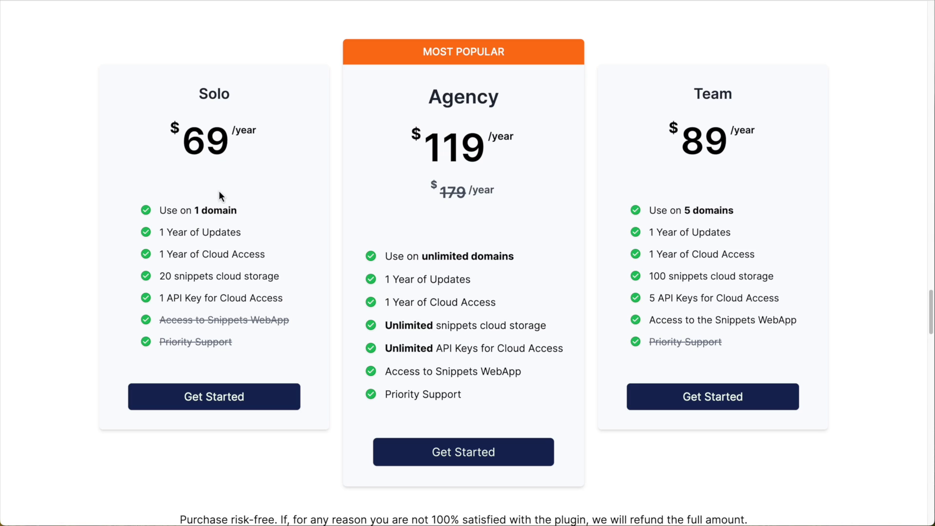
{"action": "mouse_move", "coordinate": [276, 213]}
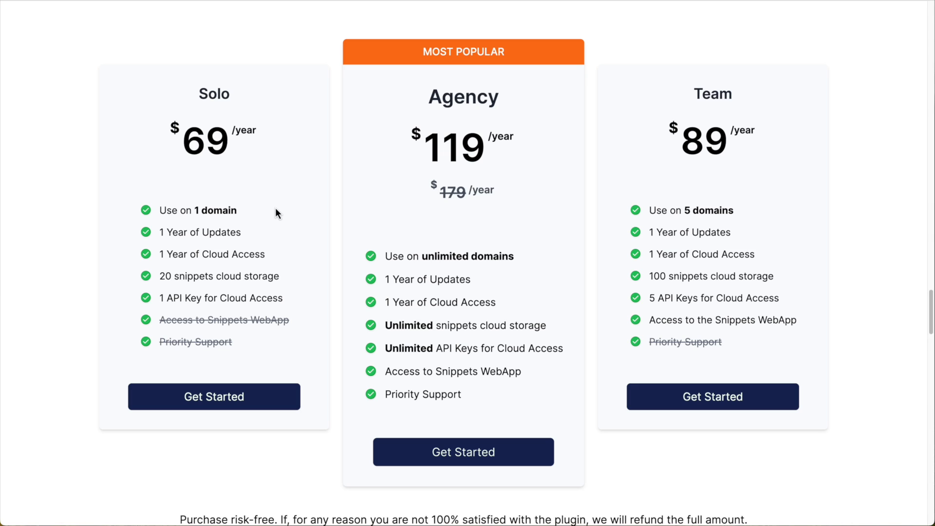
{"action": "mouse_move", "coordinate": [719, 216]}
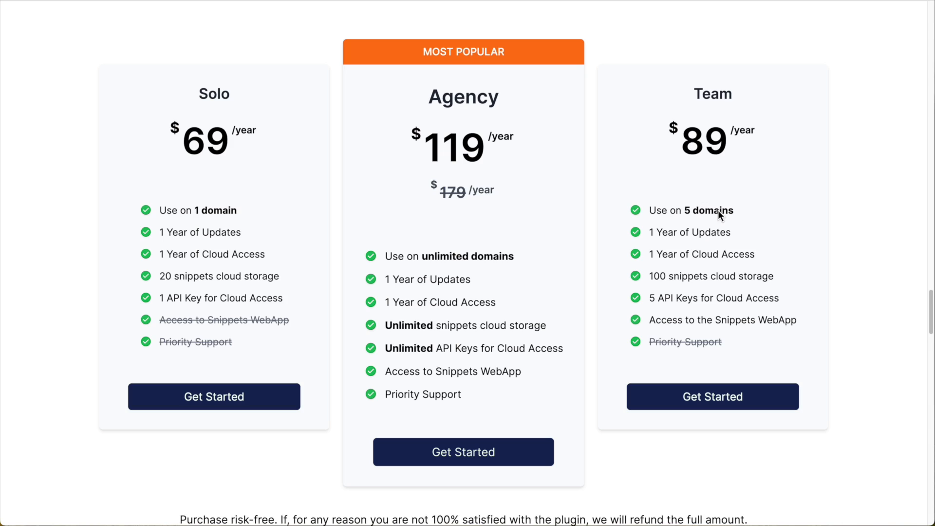
{"action": "mouse_move", "coordinate": [415, 267]}
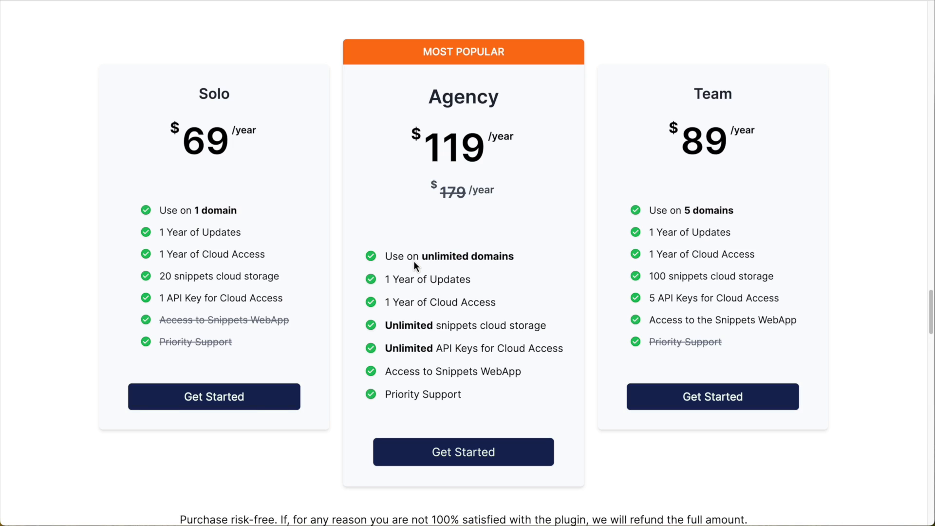
{"action": "mouse_move", "coordinate": [498, 157]}
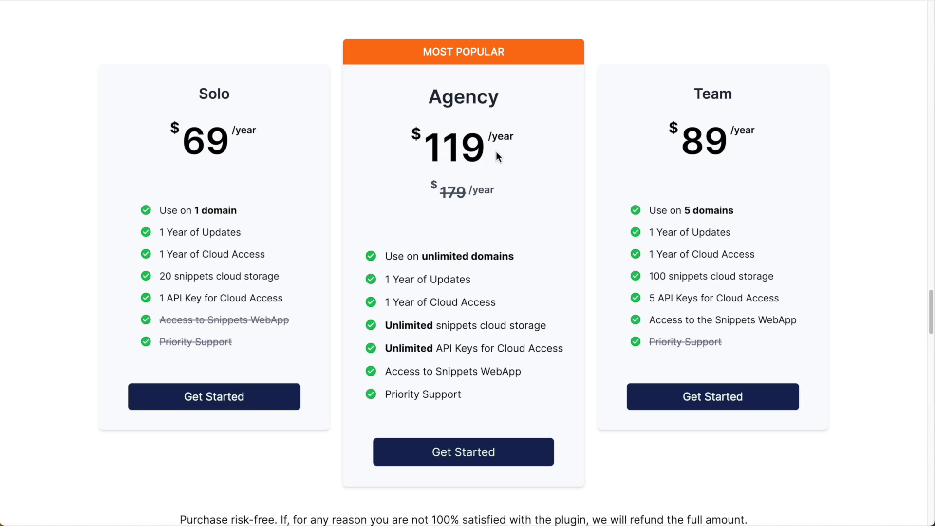
{"action": "mouse_move", "coordinate": [760, 177]}
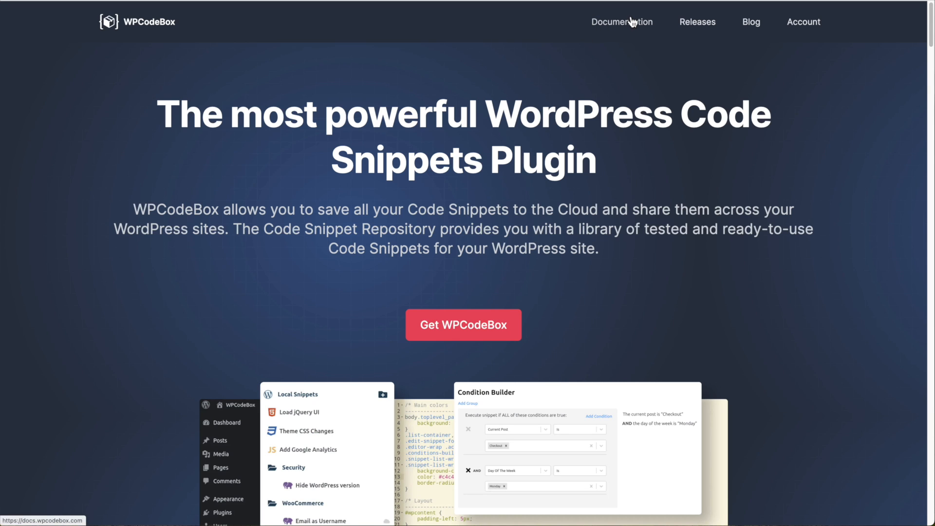
Step: Go from the site front end via the admin bar to the Installed Plugins list
{"action": "left_click", "coordinate": [622, 22]}
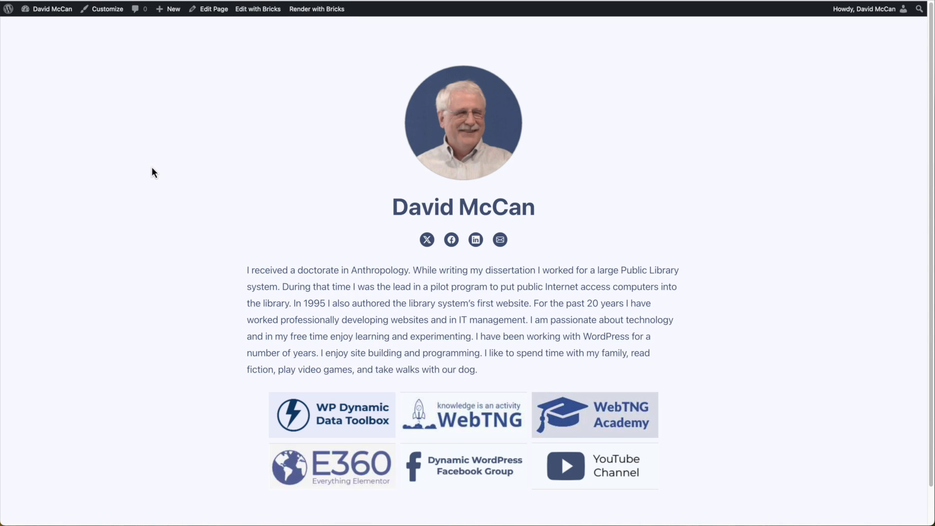
{"action": "mouse_move", "coordinate": [159, 115]}
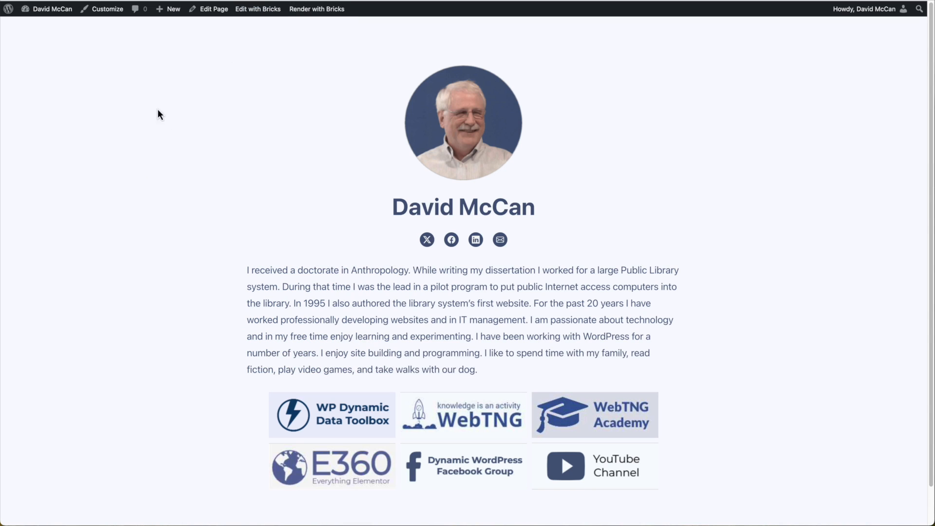
{"action": "left_click", "coordinate": [51, 9]}
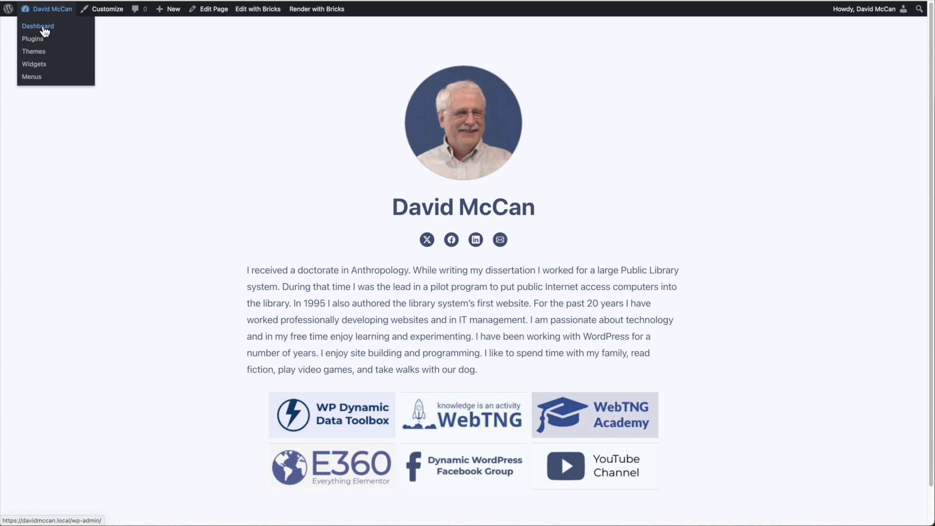
{"action": "left_click", "coordinate": [33, 38]}
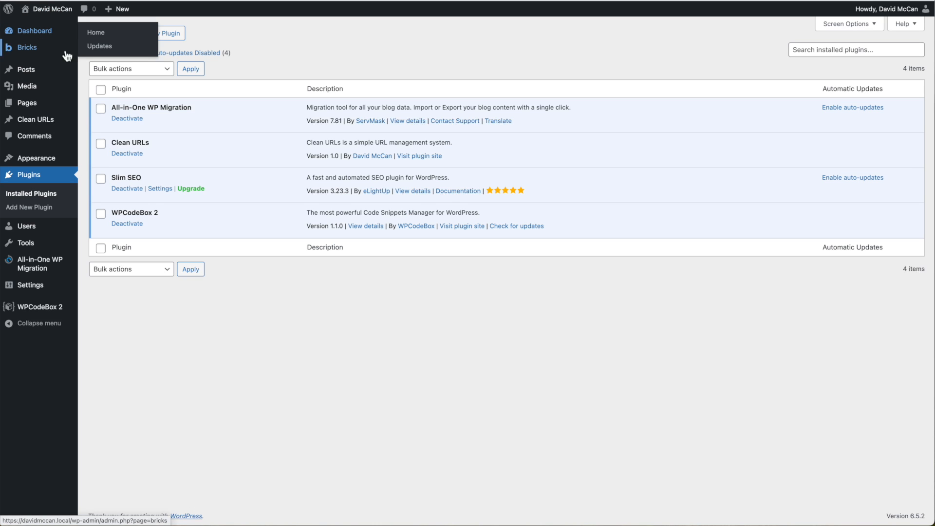
{"action": "mouse_move", "coordinate": [259, 230]}
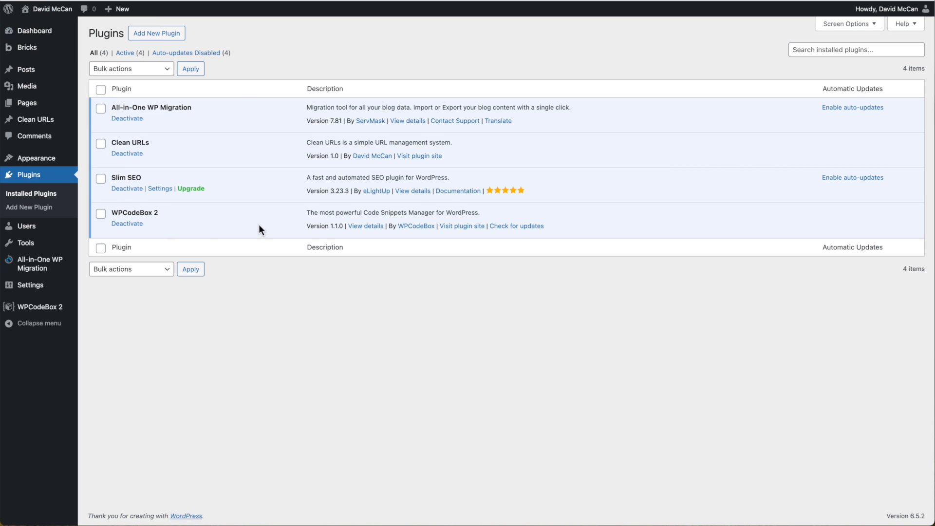
{"action": "mouse_move", "coordinate": [326, 239]}
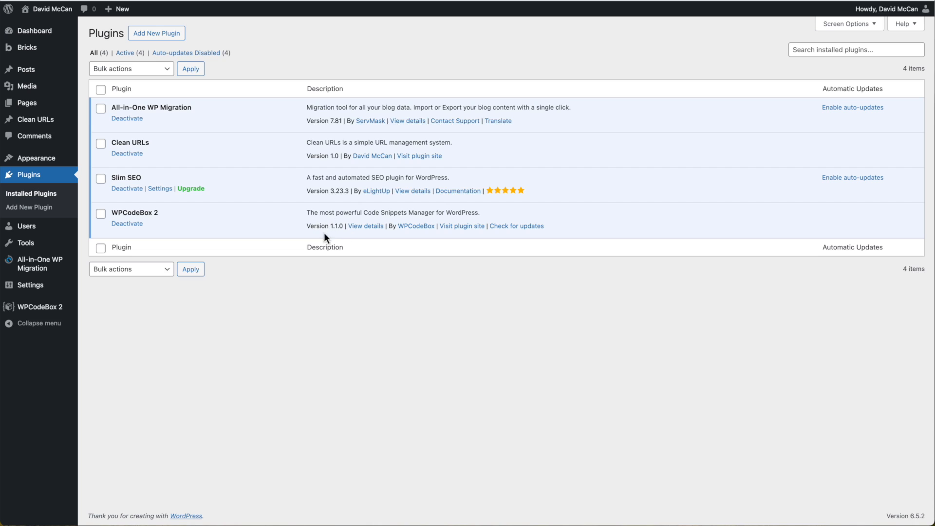
{"action": "mouse_move", "coordinate": [40, 307]}
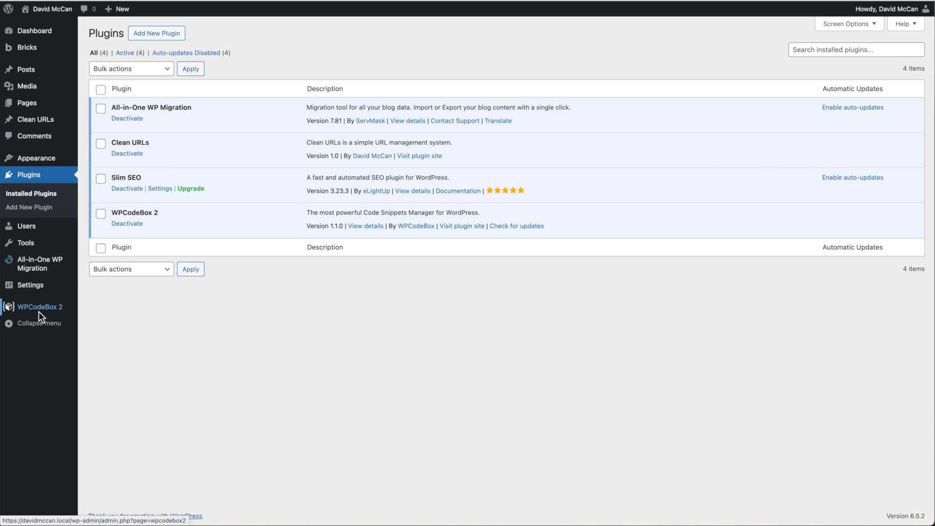
Step: Open the WPCodeBox 2 snippet manager with the Italic Titles CSS snippet loaded
{"action": "left_click", "coordinate": [40, 306]}
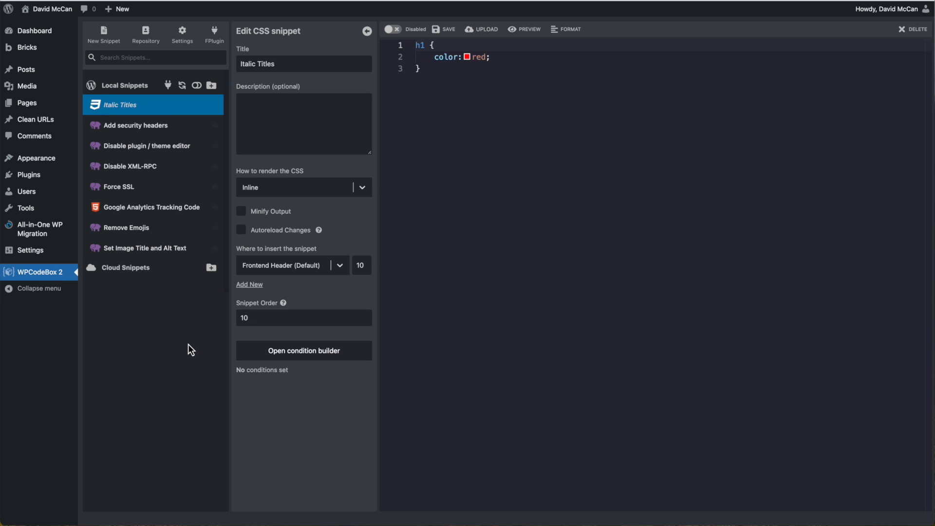
{"action": "mouse_move", "coordinate": [191, 348]}
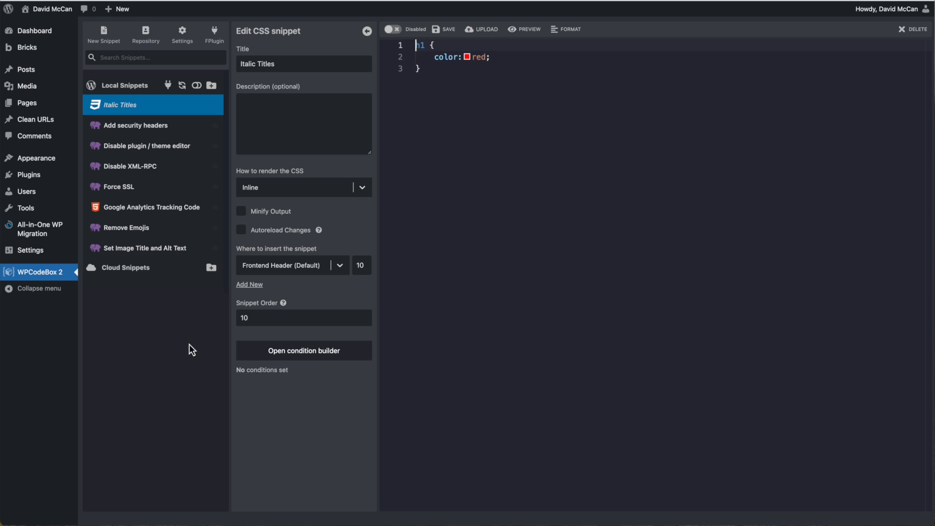
{"action": "mouse_move", "coordinate": [176, 322]}
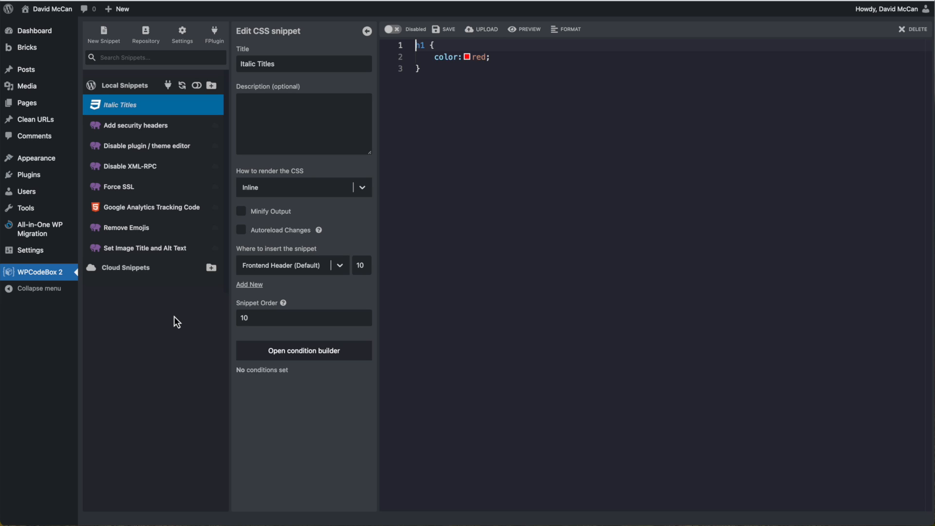
{"action": "mouse_move", "coordinate": [534, 243]}
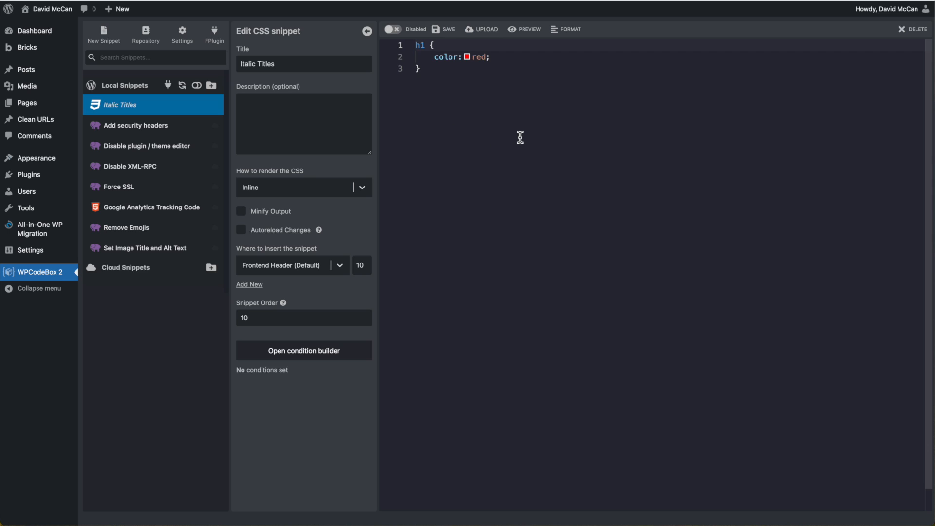
{"action": "mouse_move", "coordinate": [465, 129]}
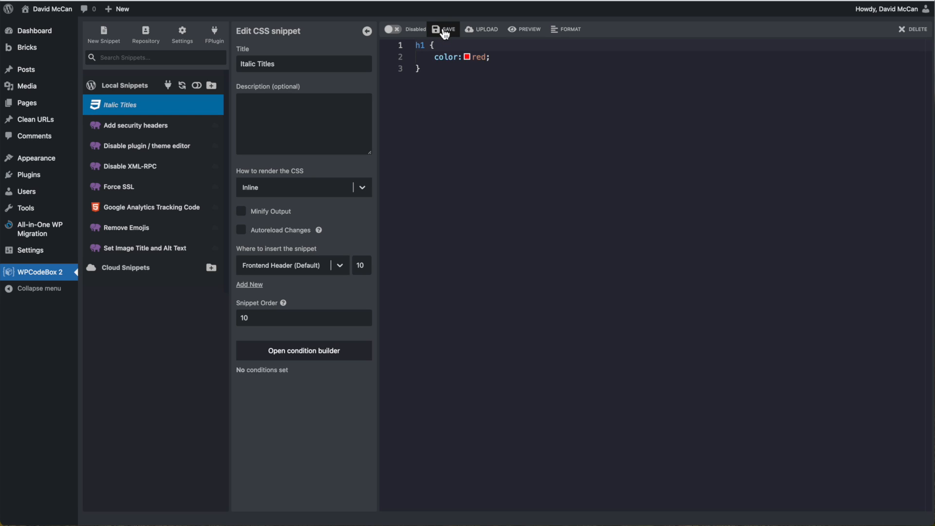
{"action": "mouse_move", "coordinate": [484, 29]}
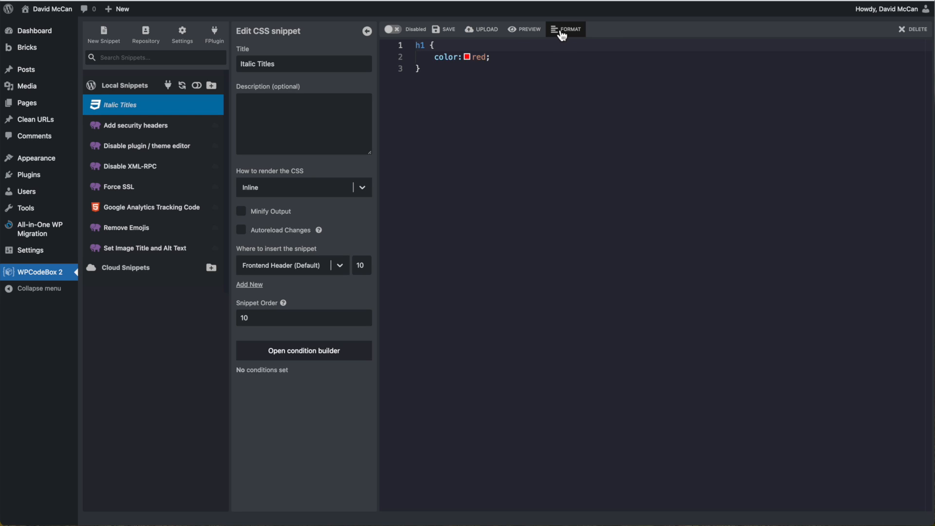
{"action": "mouse_move", "coordinate": [917, 28]}
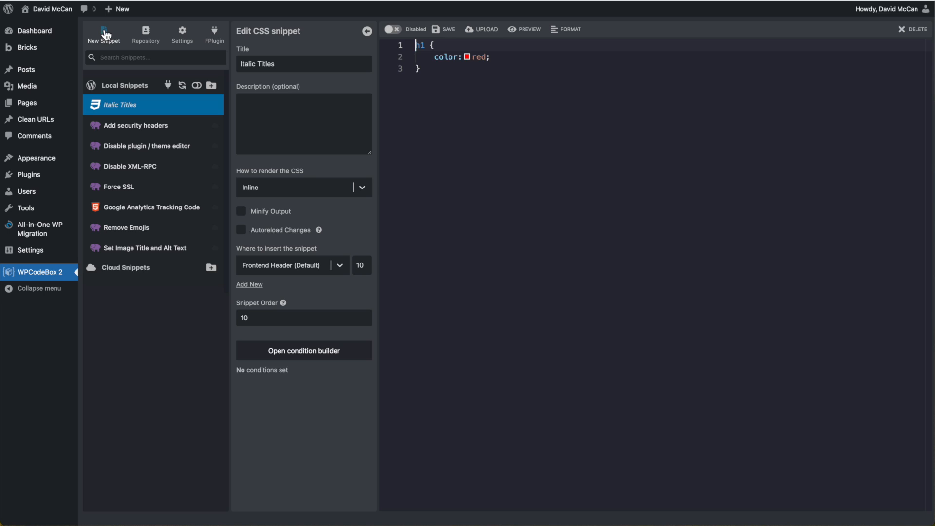
Step: Start a new PHP snippet and review its type and insertion choices without changing the defaults
{"action": "left_click", "coordinate": [104, 35]}
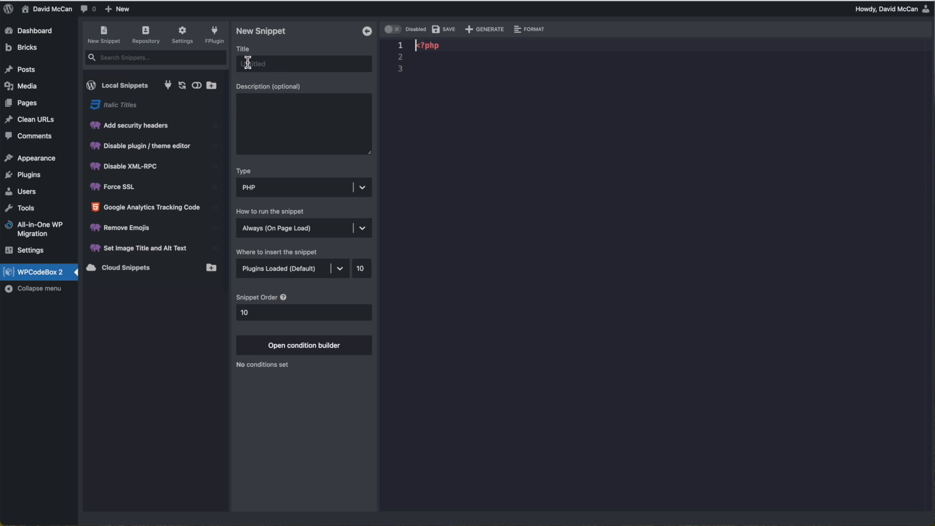
{"action": "mouse_move", "coordinate": [259, 107]}
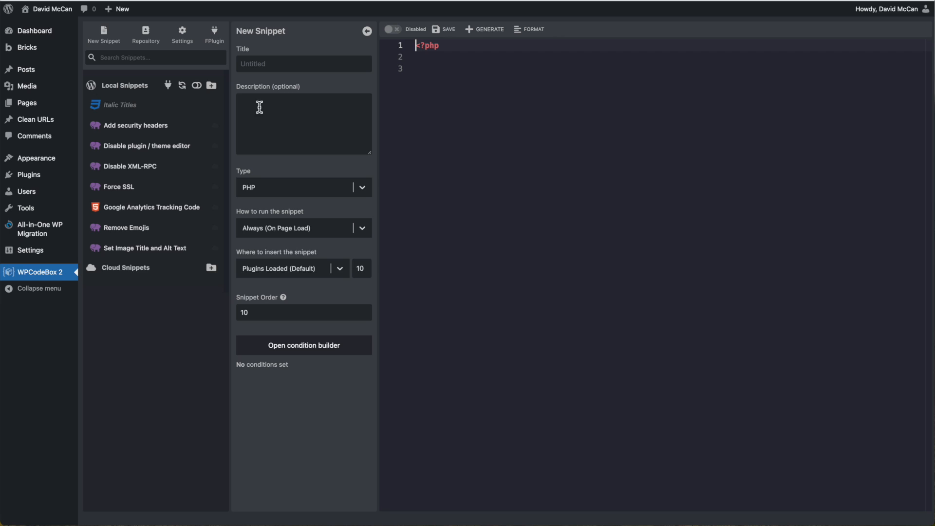
{"action": "left_click", "coordinate": [361, 187]}
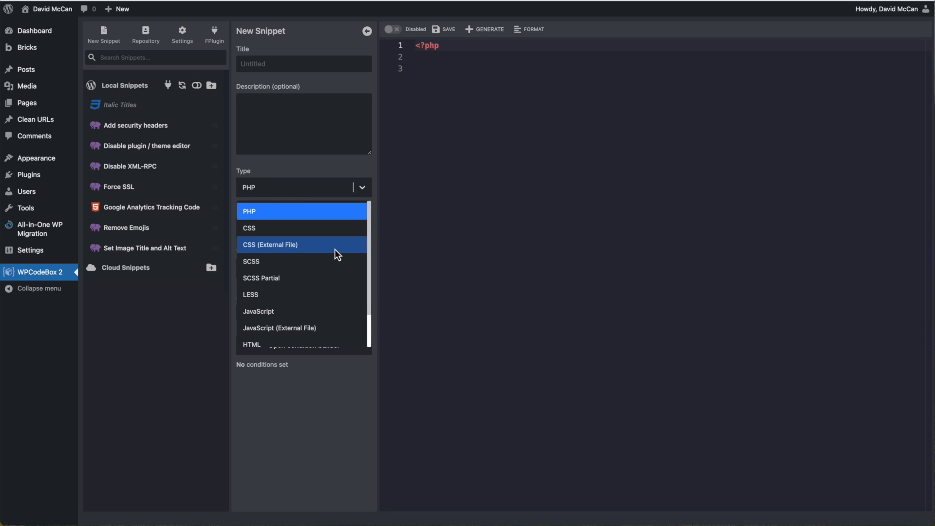
{"action": "left_click", "coordinate": [273, 212]}
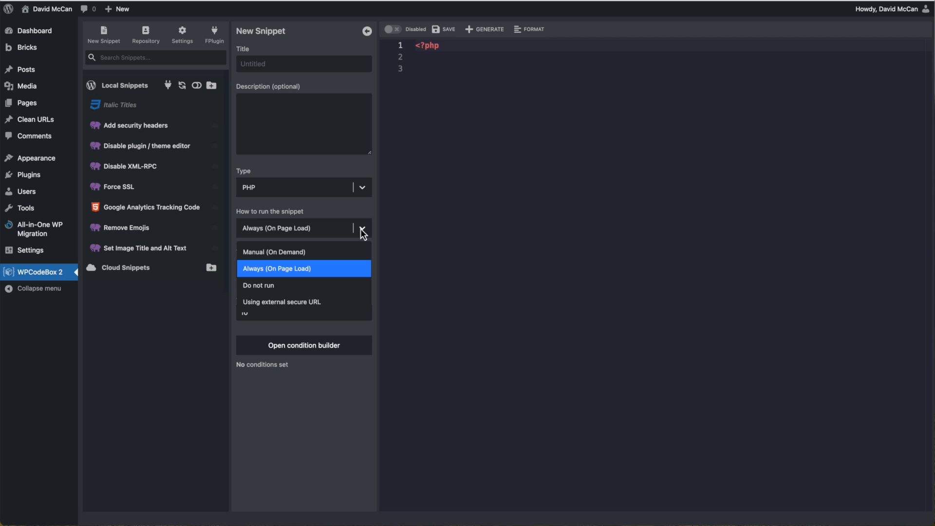
{"action": "mouse_move", "coordinate": [357, 241]}
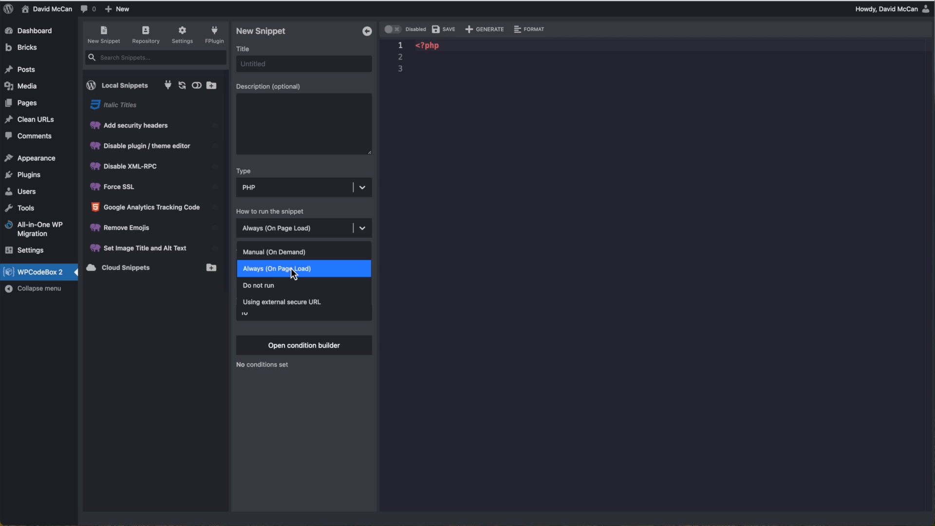
{"action": "mouse_move", "coordinate": [304, 306]}
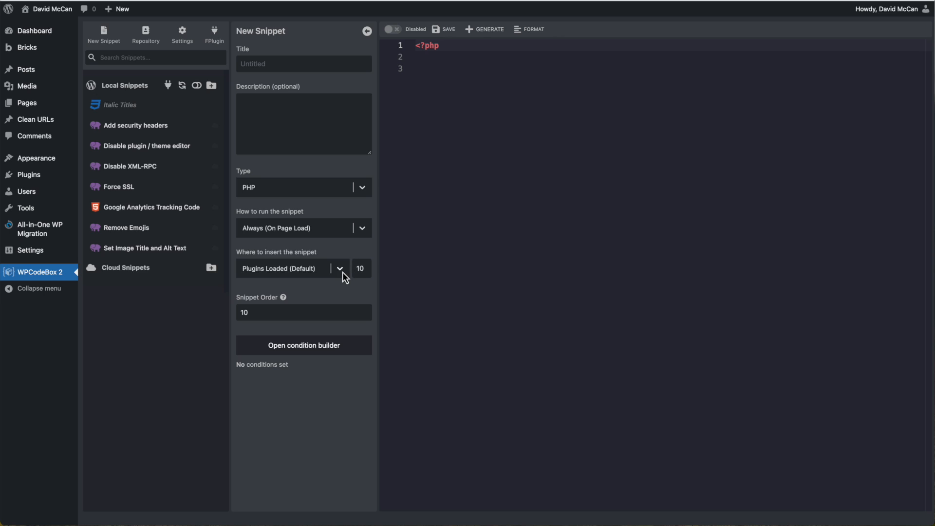
{"action": "left_click", "coordinate": [340, 269]}
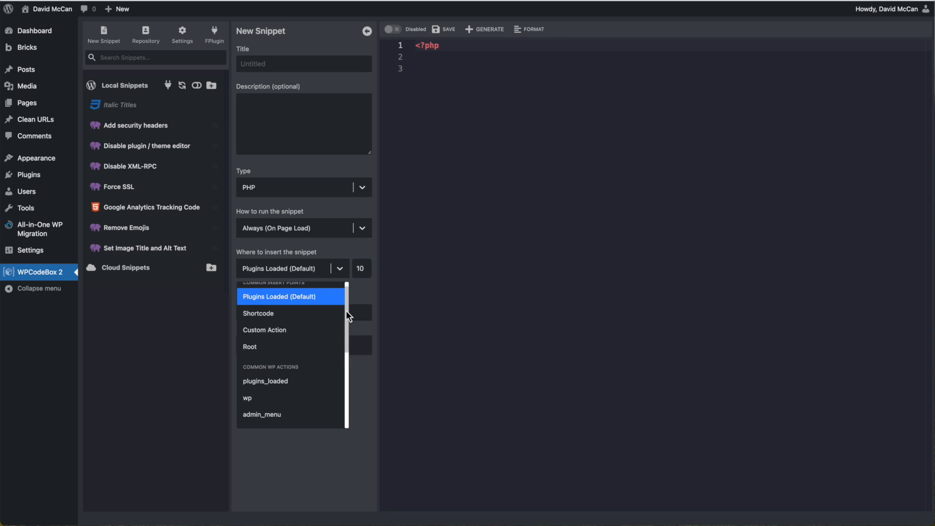
{"action": "scroll", "scroll_direction": "down", "scroll_amount": 3}
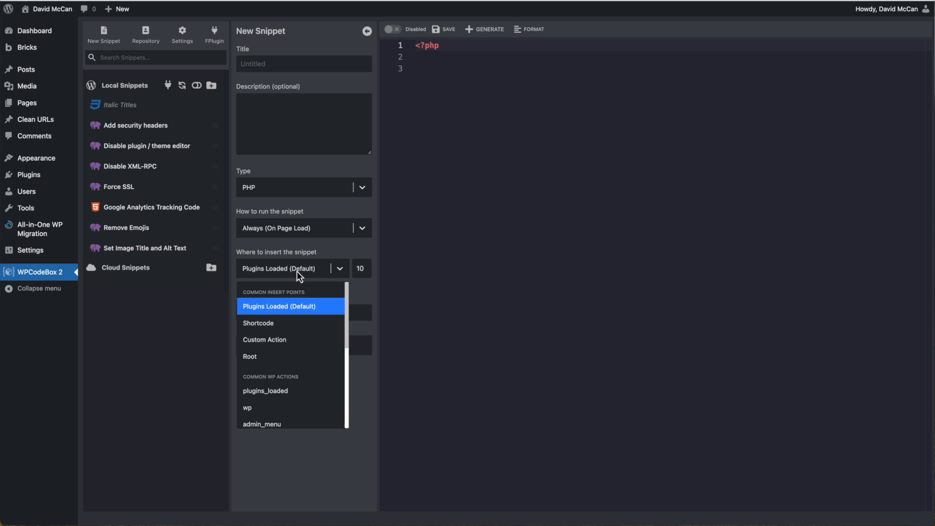
{"action": "left_click", "coordinate": [279, 305]}
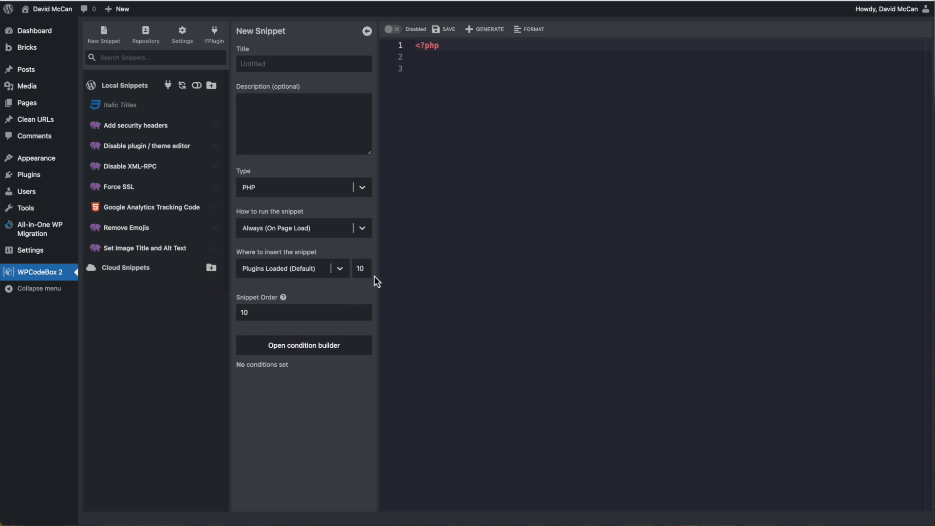
{"action": "mouse_move", "coordinate": [328, 352]}
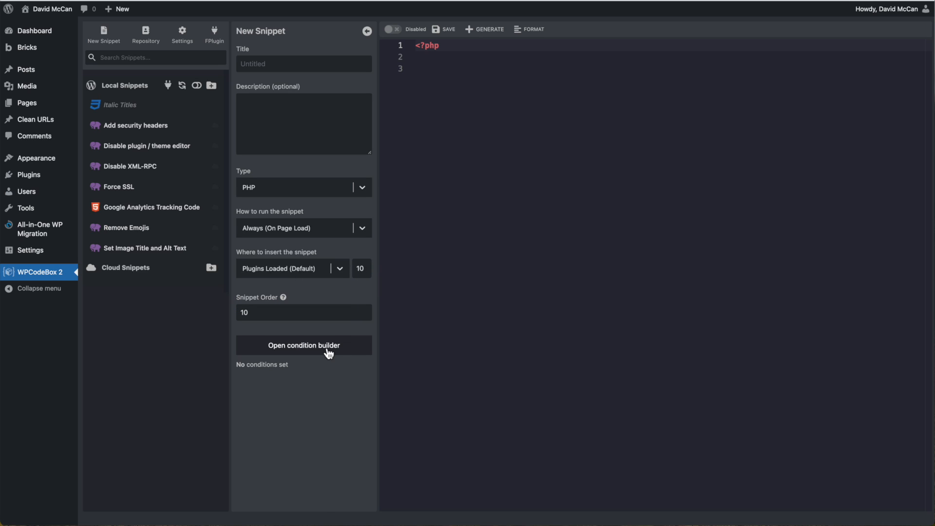
{"action": "left_click", "coordinate": [304, 345]}
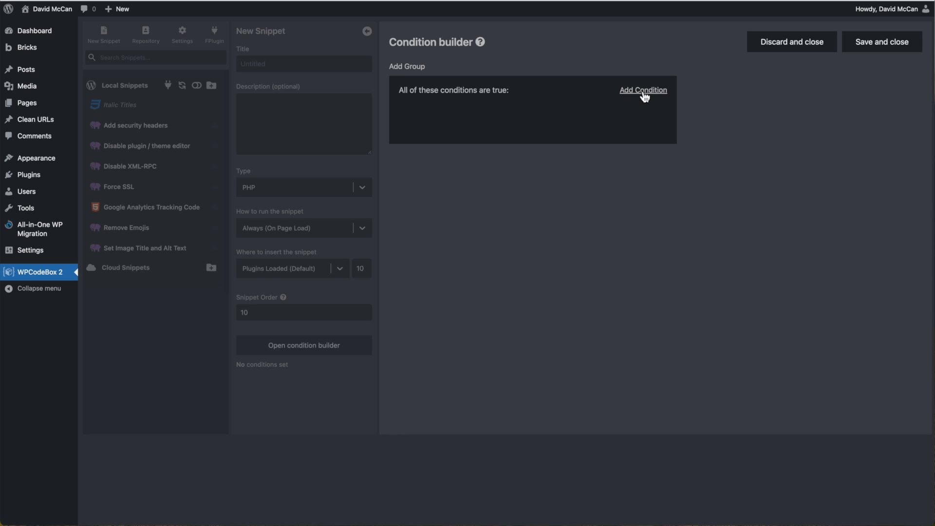
{"action": "left_click", "coordinate": [643, 89]}
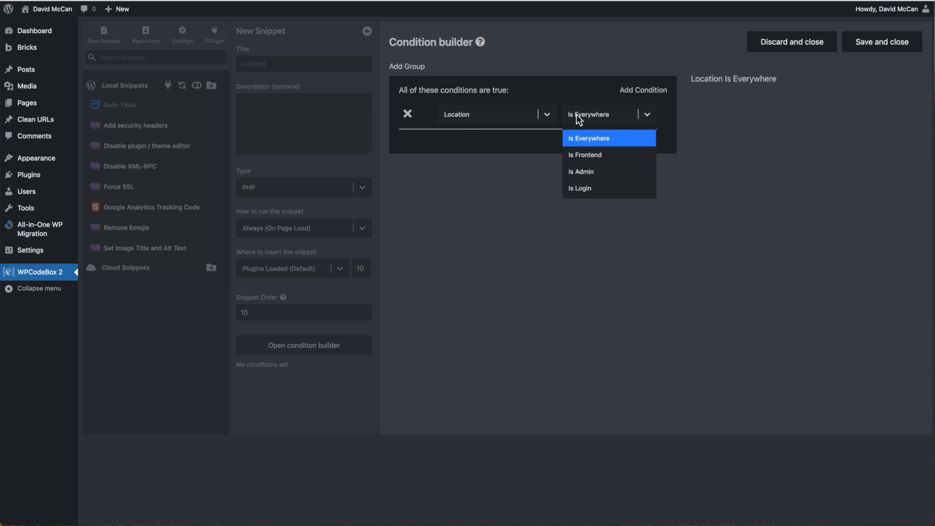
{"action": "left_click", "coordinate": [589, 137]}
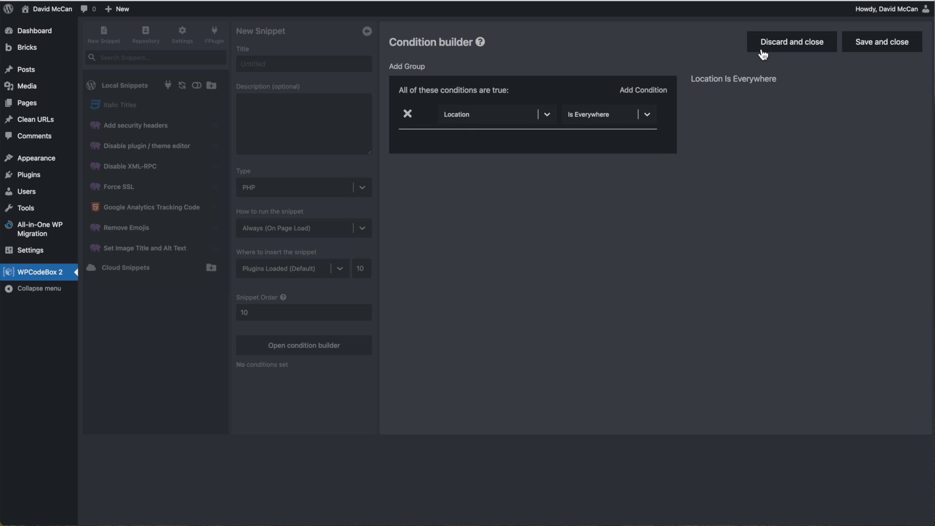
{"action": "left_click", "coordinate": [790, 42]}
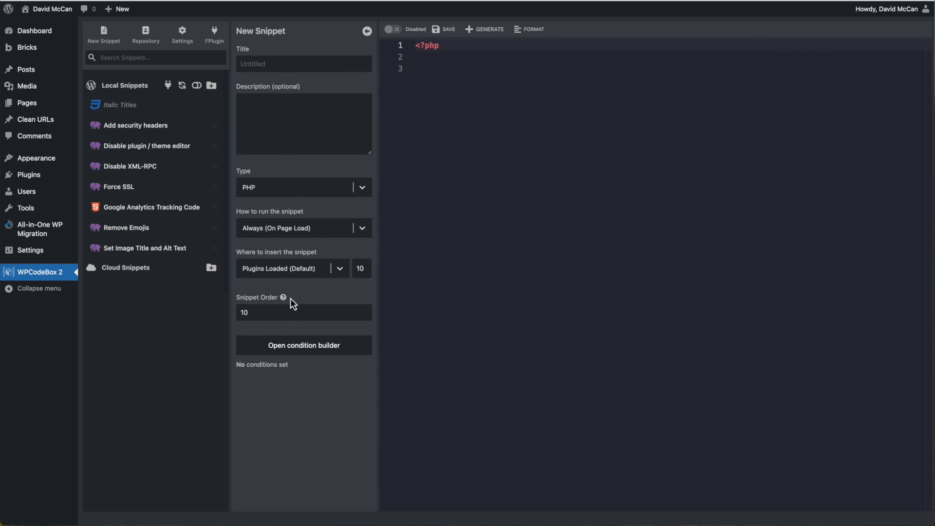
{"action": "mouse_move", "coordinate": [145, 31]}
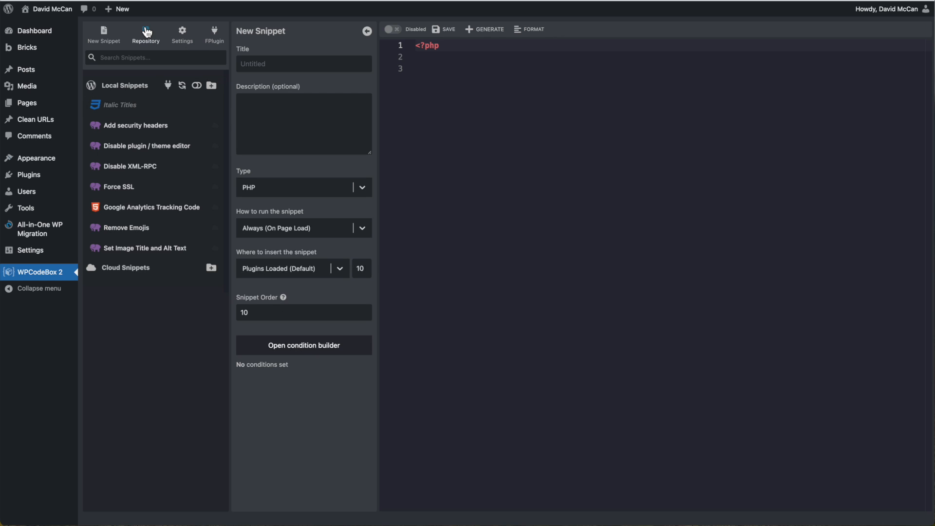
Step: Bring up the Snippet Repository of ready-made snippets with its tag filters
{"action": "left_click", "coordinate": [145, 35]}
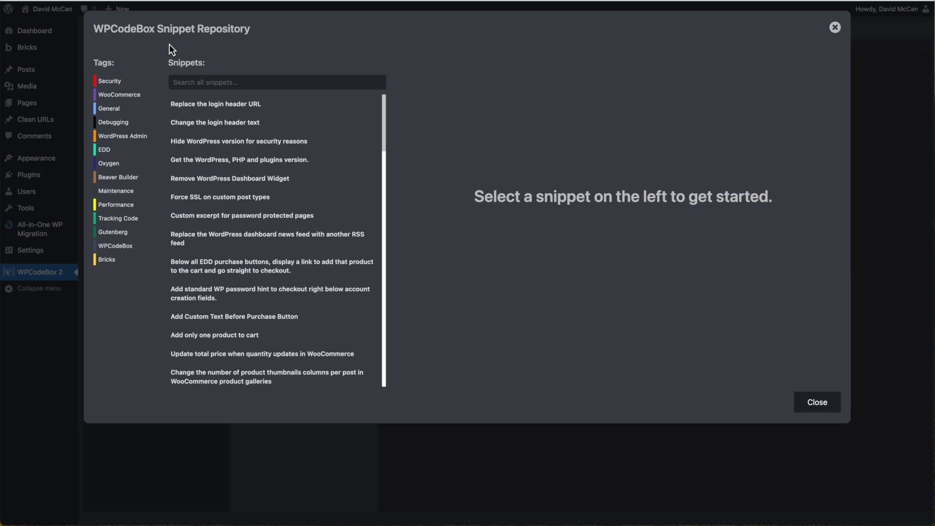
{"action": "mouse_move", "coordinate": [224, 29]}
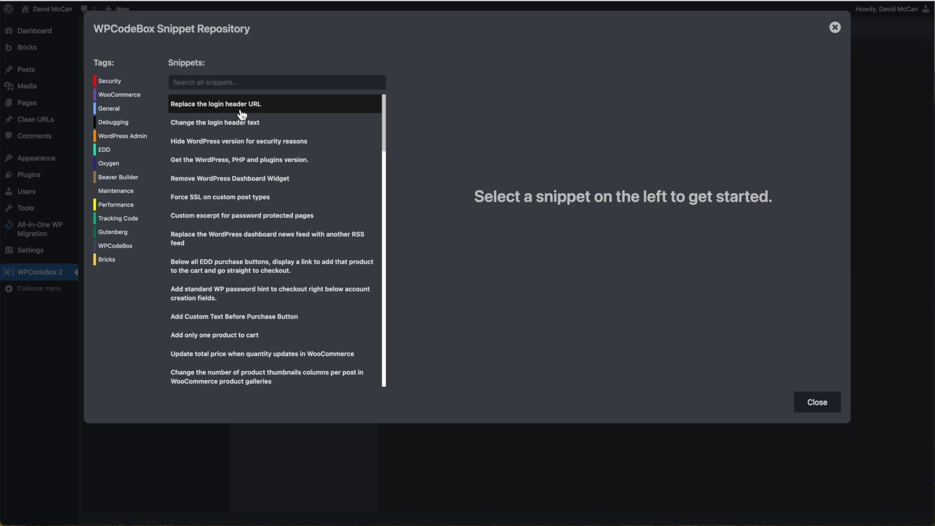
{"action": "mouse_move", "coordinate": [817, 408]}
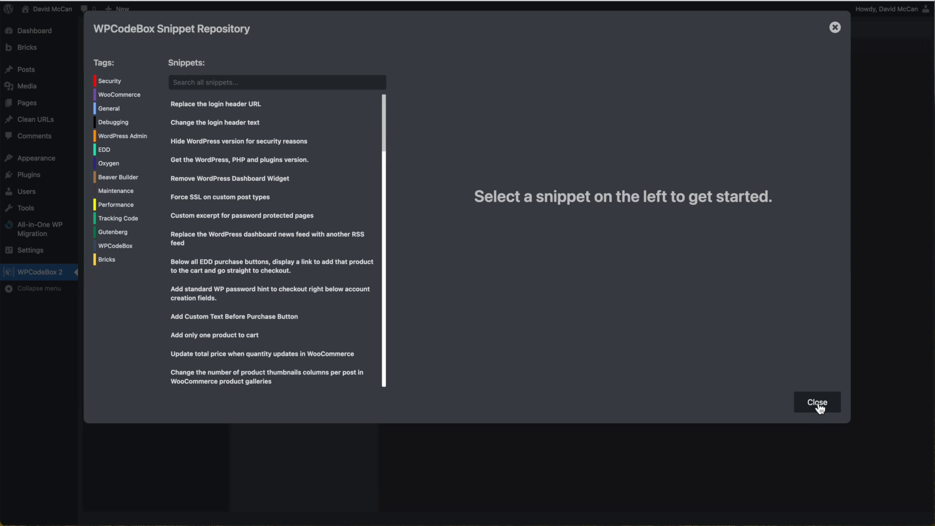
Step: Close the repository, keep the Dracula editor theme in Settings and apply the mirrored layout
{"action": "left_click", "coordinate": [816, 402]}
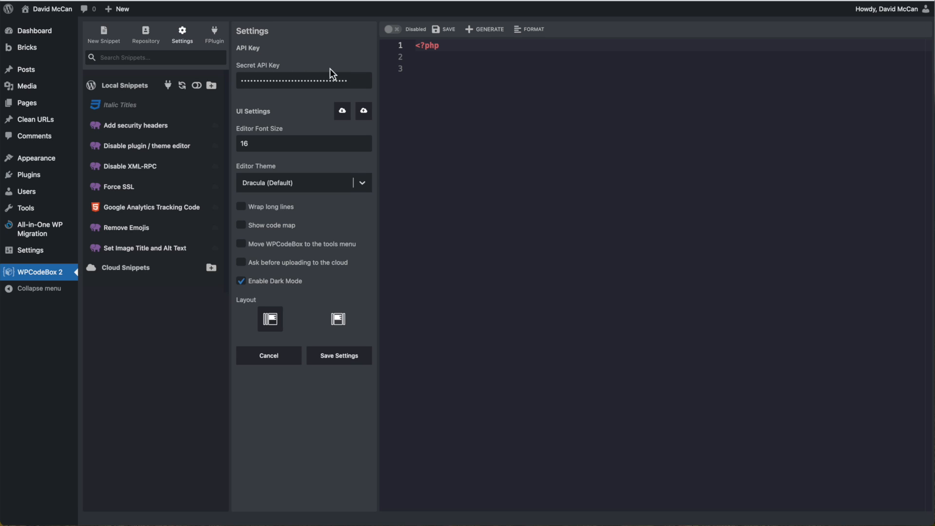
{"action": "mouse_move", "coordinate": [362, 112]}
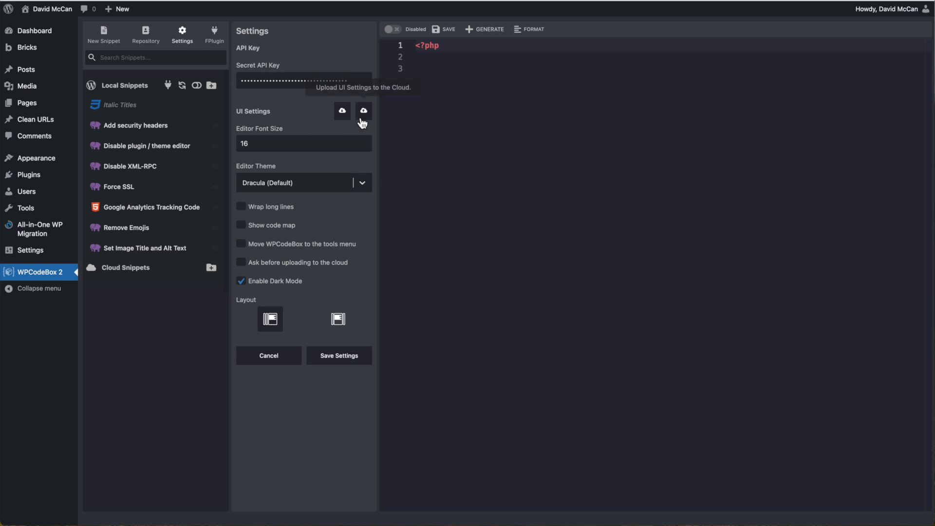
{"action": "mouse_move", "coordinate": [326, 294]}
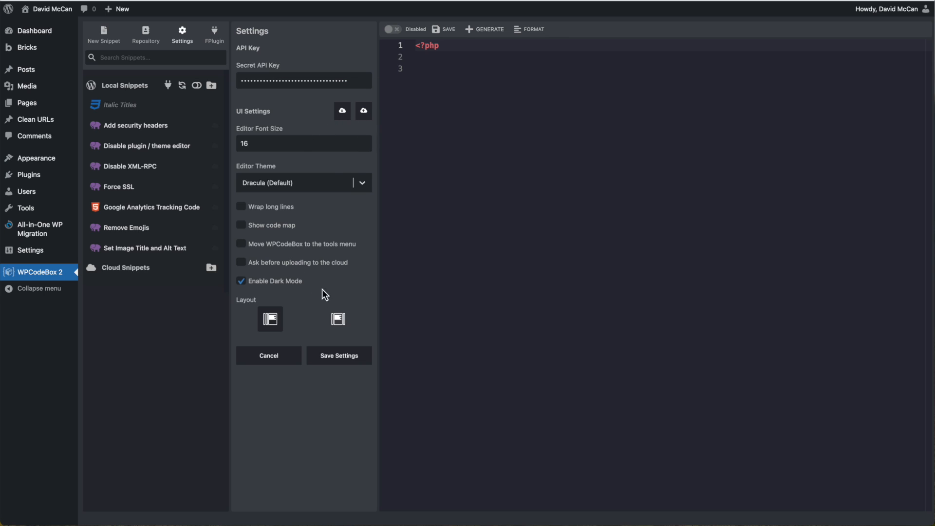
{"action": "mouse_move", "coordinate": [282, 164]}
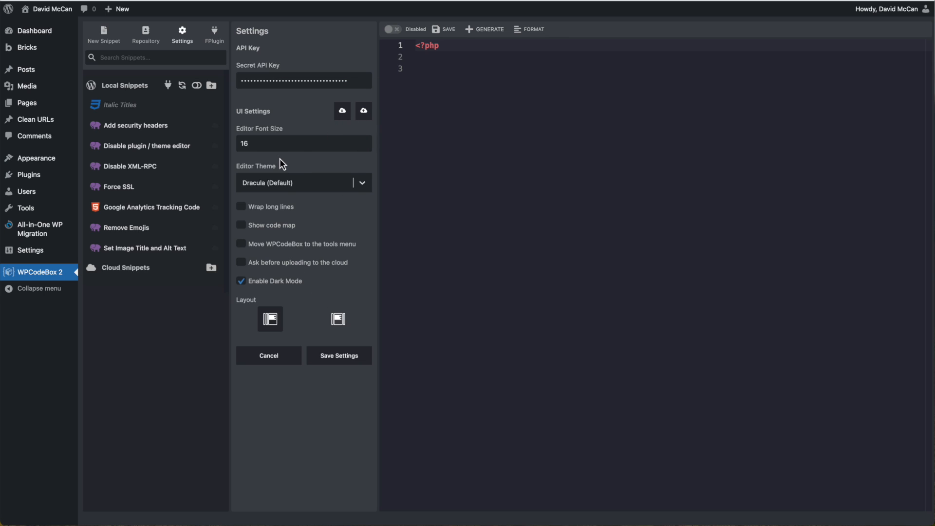
{"action": "left_click", "coordinate": [303, 182]}
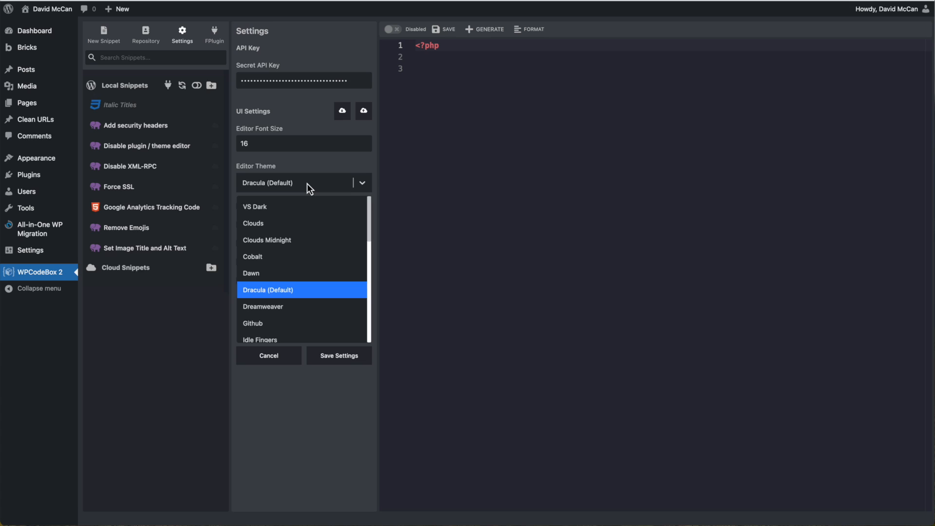
{"action": "left_click", "coordinate": [269, 289]}
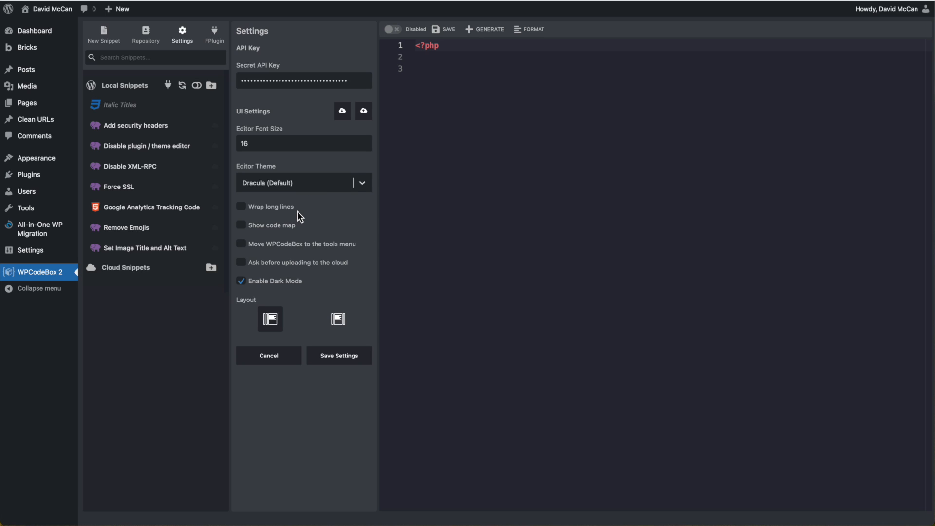
{"action": "mouse_move", "coordinate": [281, 254]}
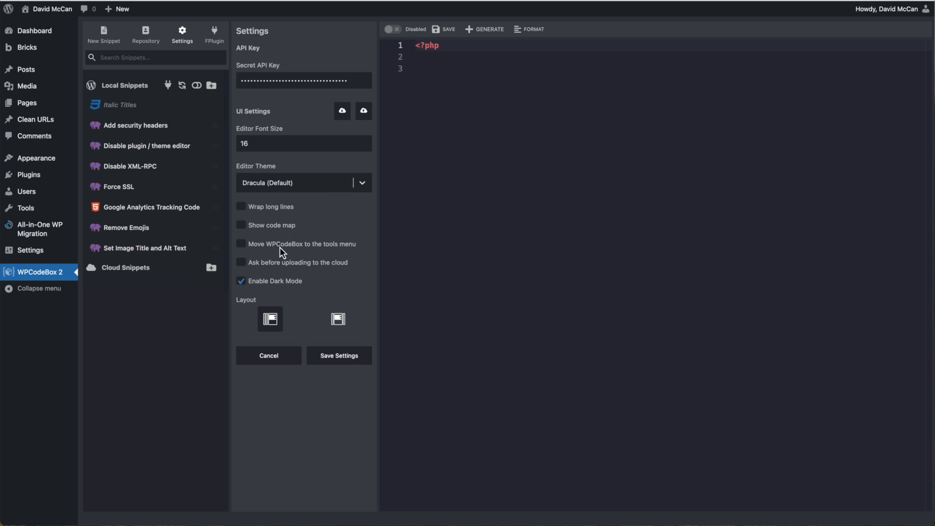
{"action": "mouse_move", "coordinate": [345, 253]}
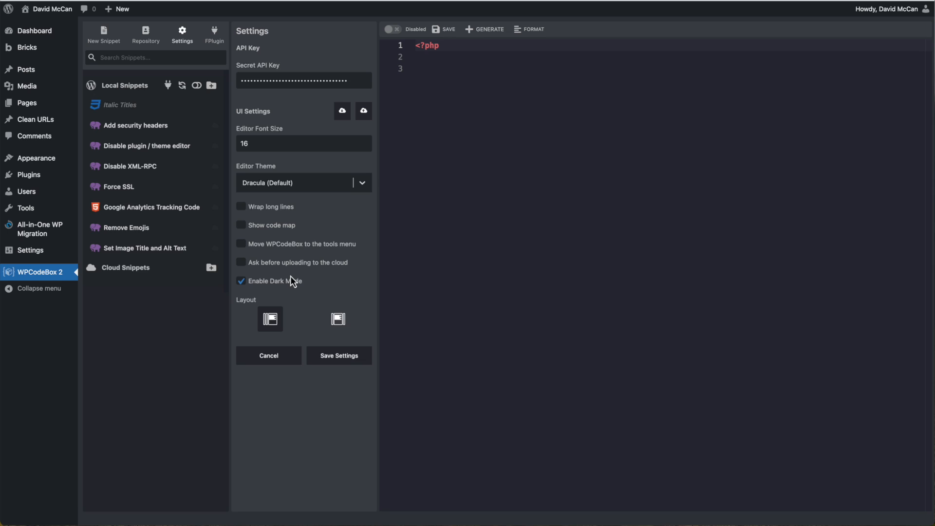
{"action": "mouse_move", "coordinate": [204, 213]}
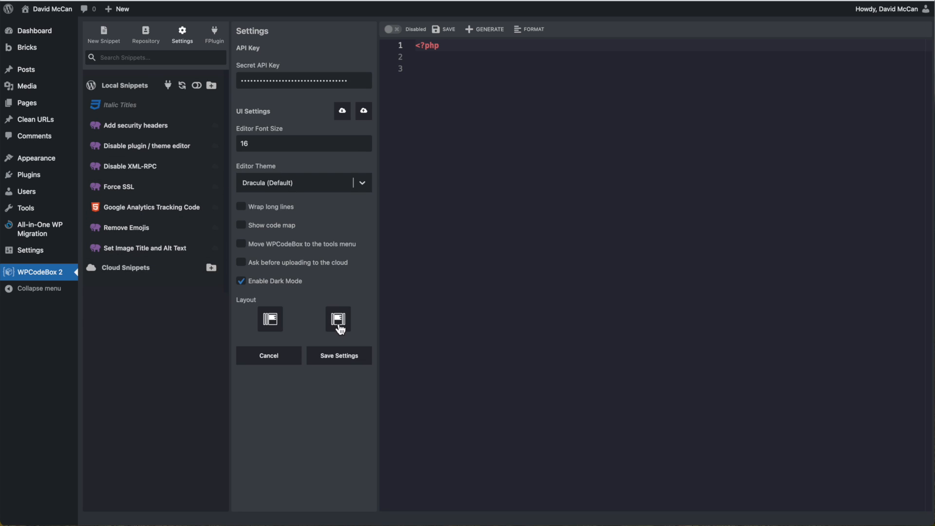
{"action": "left_click", "coordinate": [336, 318]}
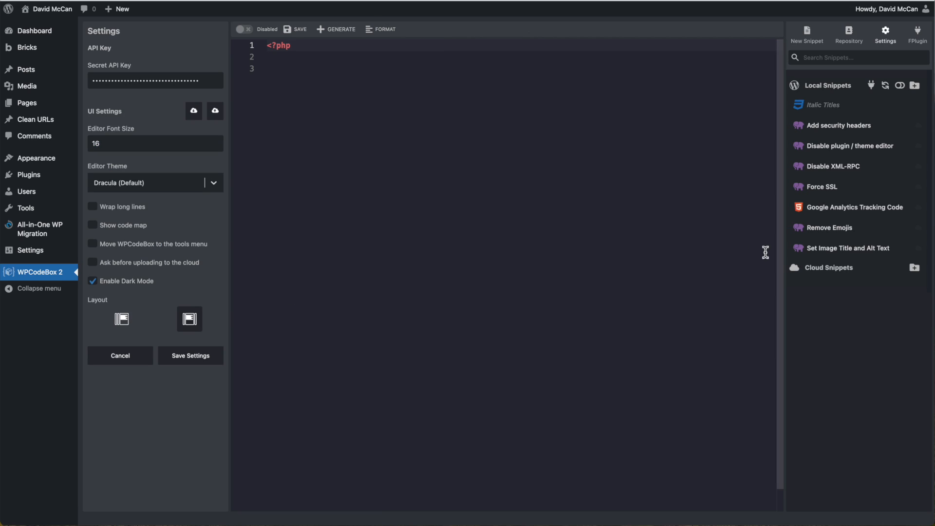
{"action": "mouse_move", "coordinate": [498, 162]}
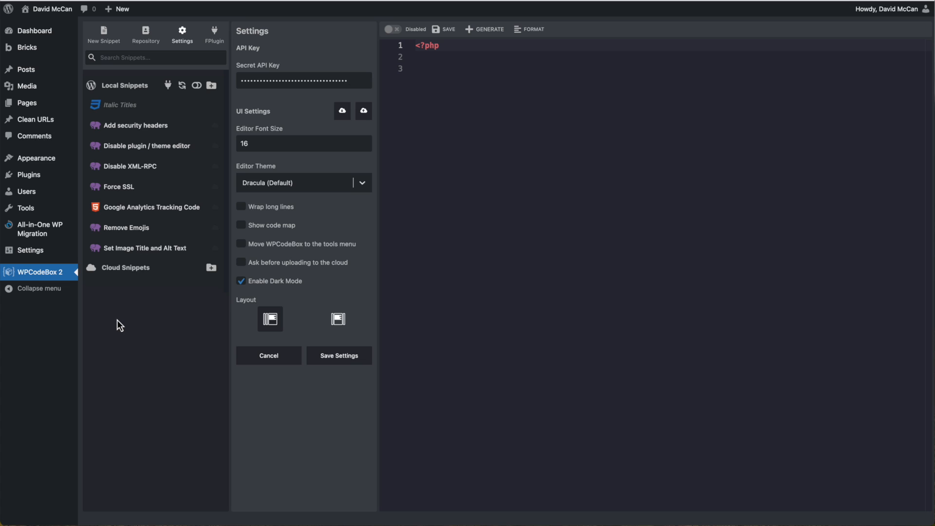
{"action": "mouse_move", "coordinate": [151, 335]}
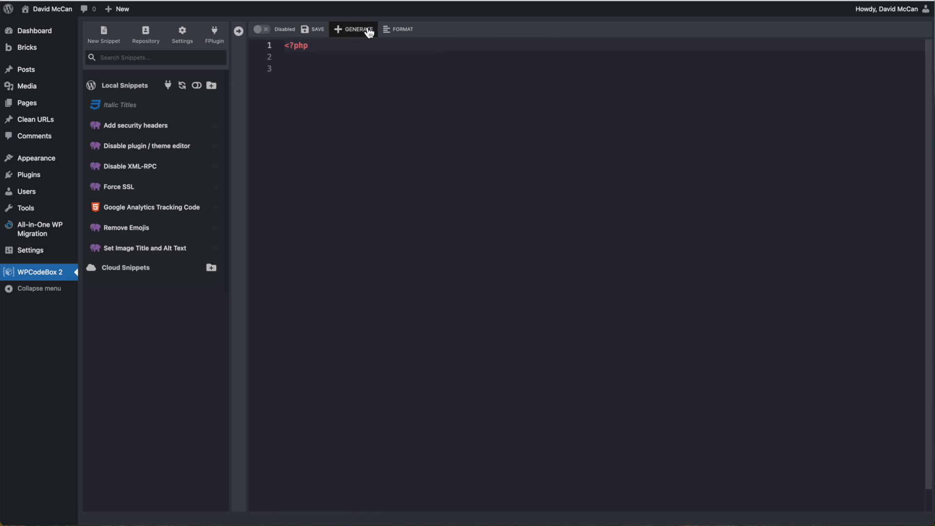
{"action": "mouse_move", "coordinate": [237, 30]}
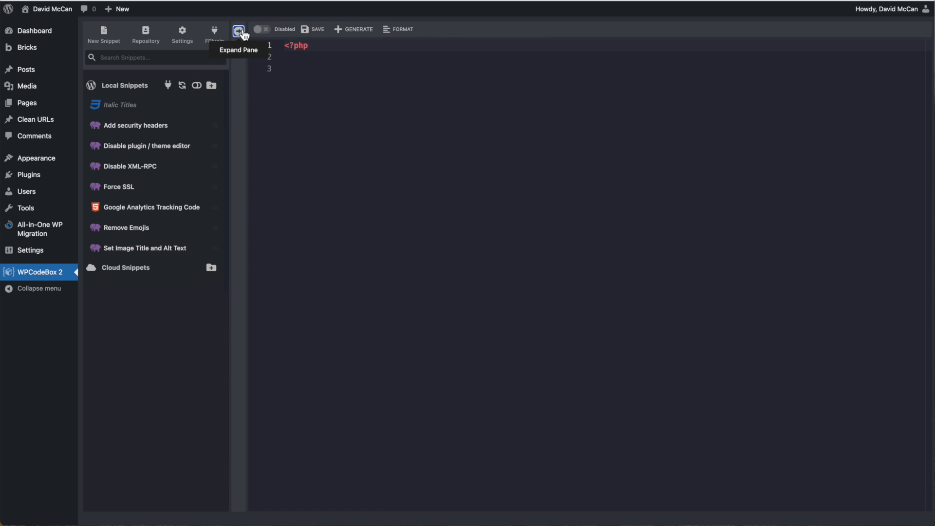
Step: Expand the snippet pane and view the Functionality Plugin Settings, currently disabled
{"action": "left_click", "coordinate": [238, 34]}
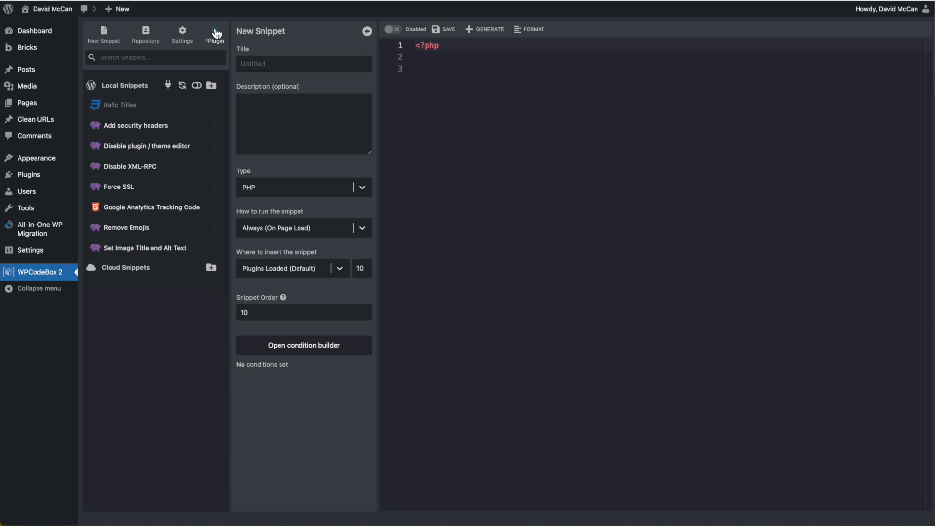
{"action": "left_click", "coordinate": [214, 35]}
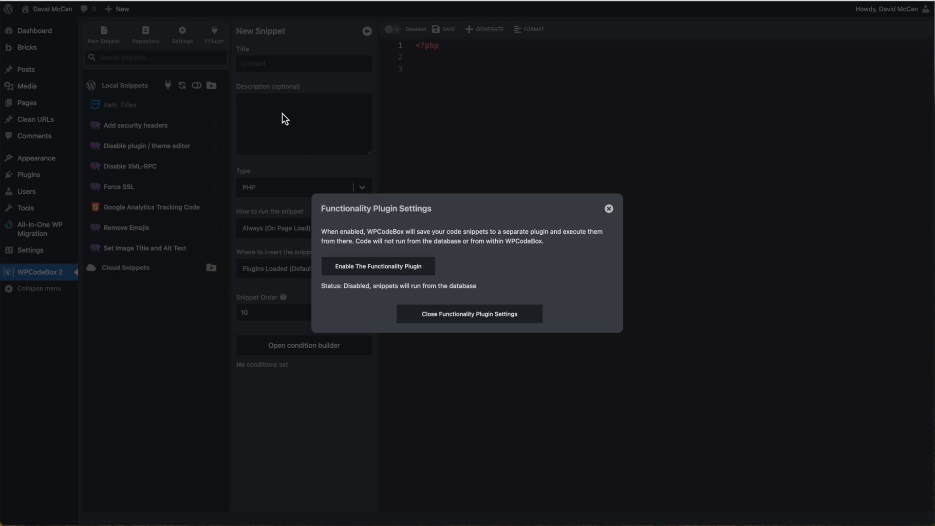
{"action": "mouse_move", "coordinate": [560, 212]}
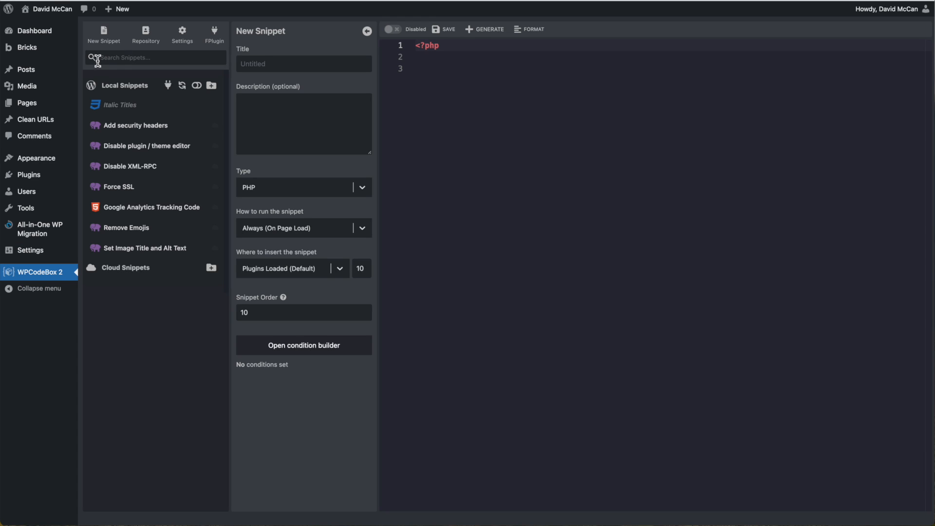
{"action": "mouse_move", "coordinate": [167, 58]}
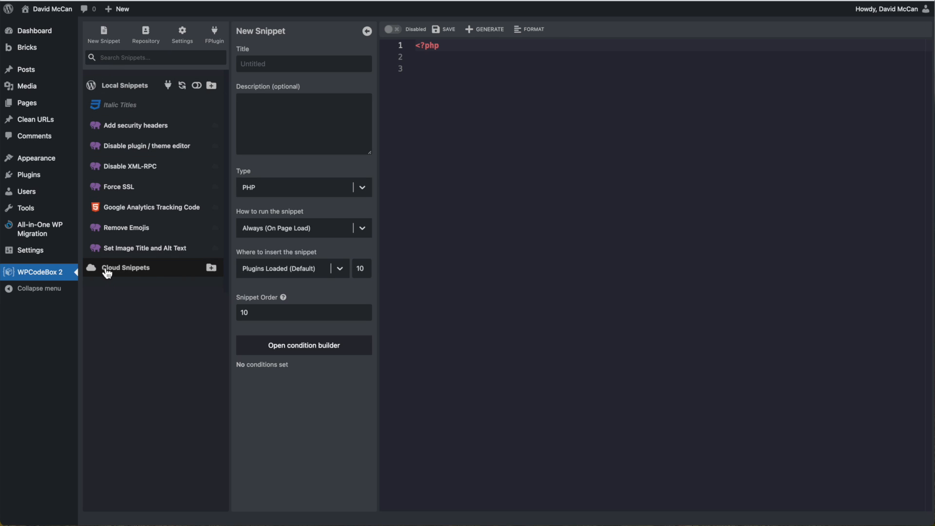
{"action": "left_click", "coordinate": [126, 267]}
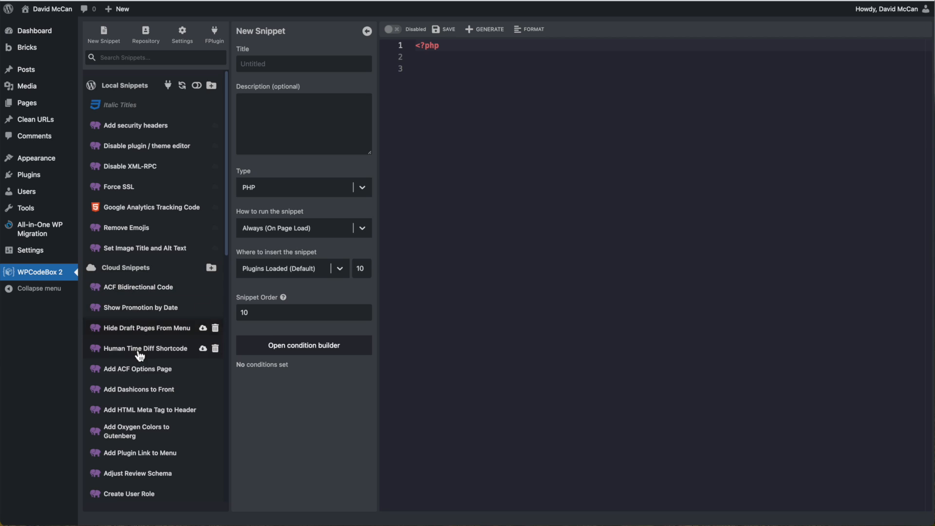
{"action": "mouse_move", "coordinate": [139, 306]}
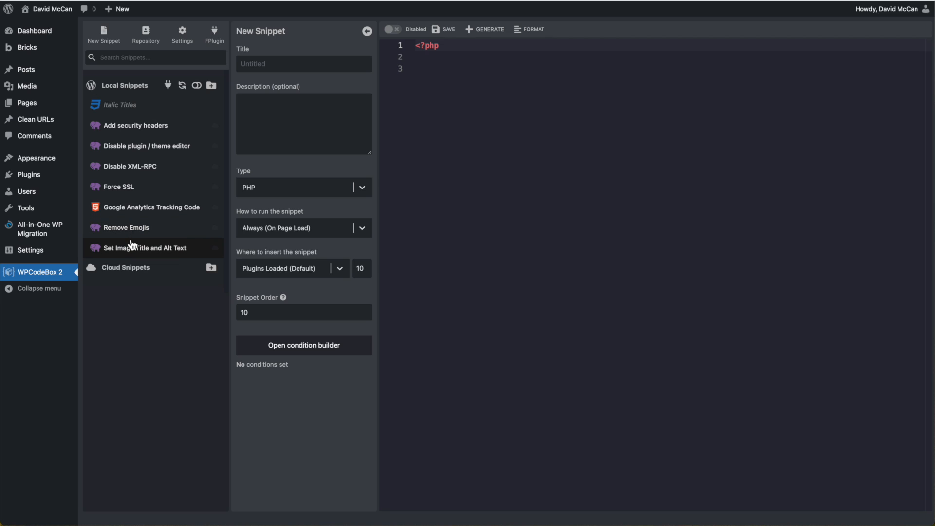
{"action": "mouse_move", "coordinate": [132, 246]}
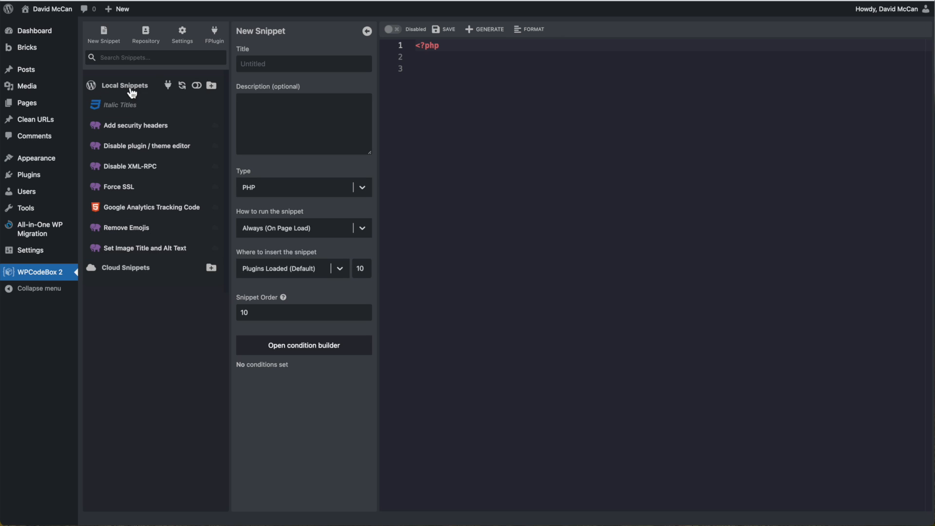
{"action": "mouse_move", "coordinate": [134, 228]}
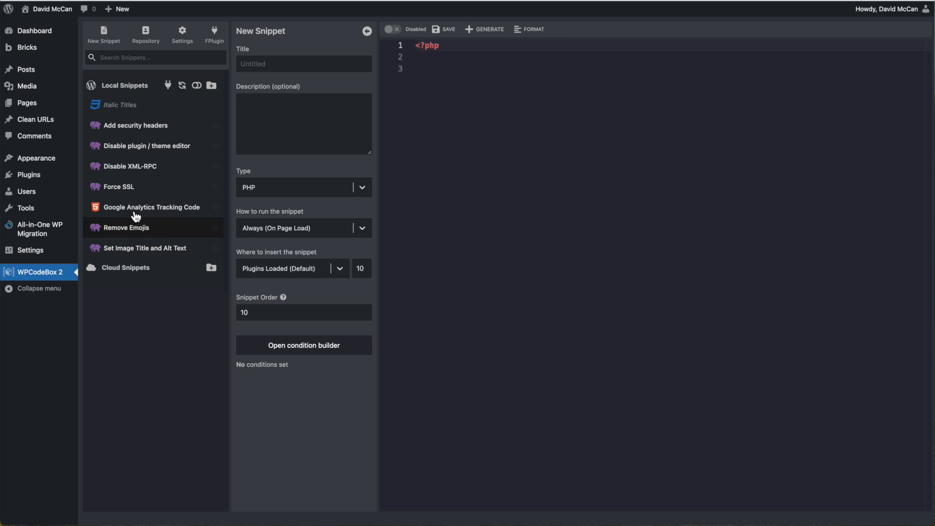
{"action": "mouse_move", "coordinate": [161, 145]}
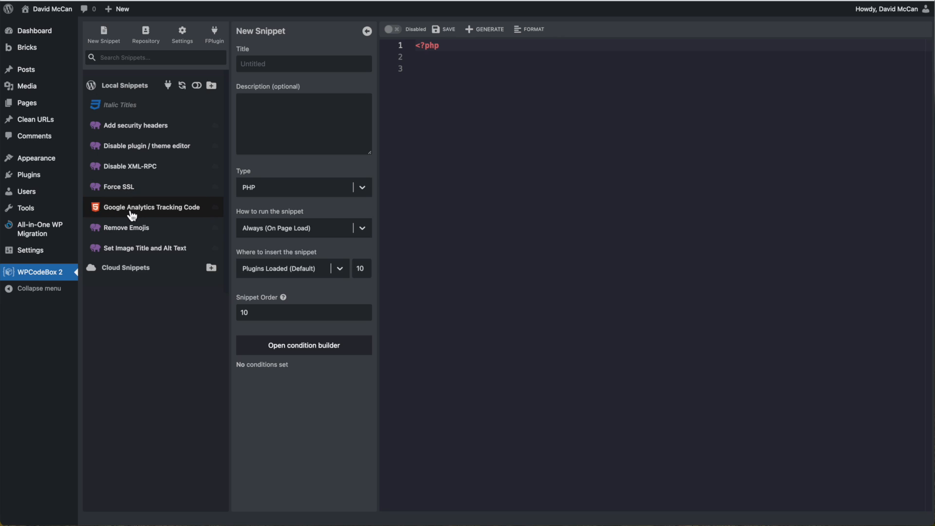
{"action": "mouse_move", "coordinate": [155, 213]}
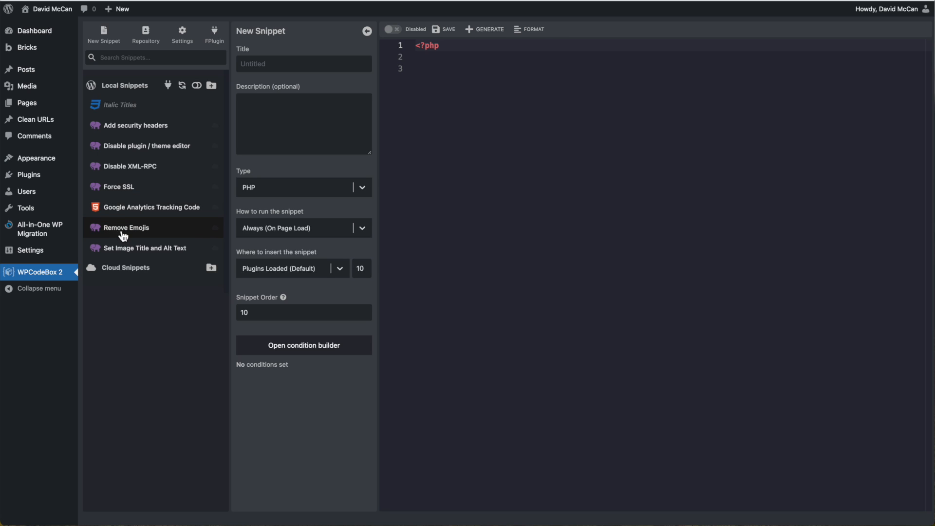
{"action": "mouse_move", "coordinate": [142, 233]}
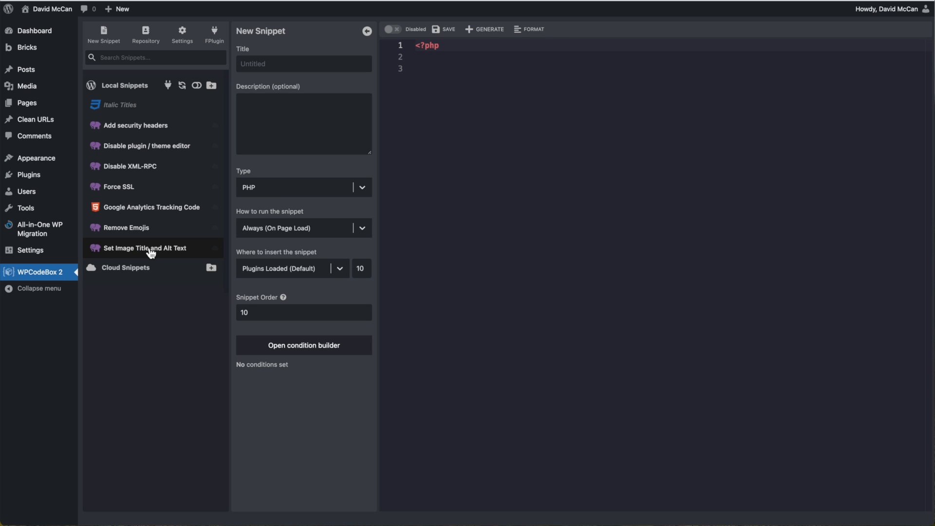
{"action": "mouse_move", "coordinate": [173, 252]}
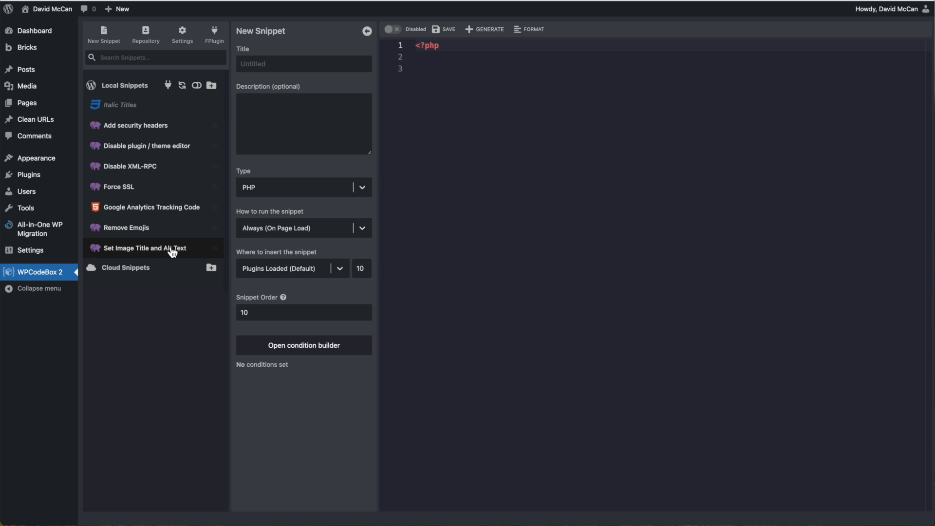
Step: Load the Italic Titles CSS snippet, whose code sets h1 color to red, in the editor
{"action": "left_click", "coordinate": [119, 105]}
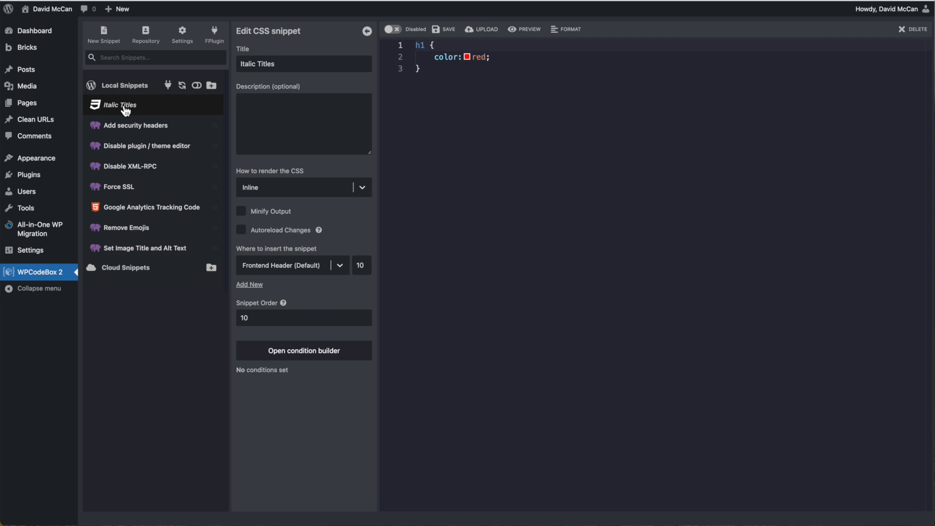
{"action": "left_click", "coordinate": [121, 104]}
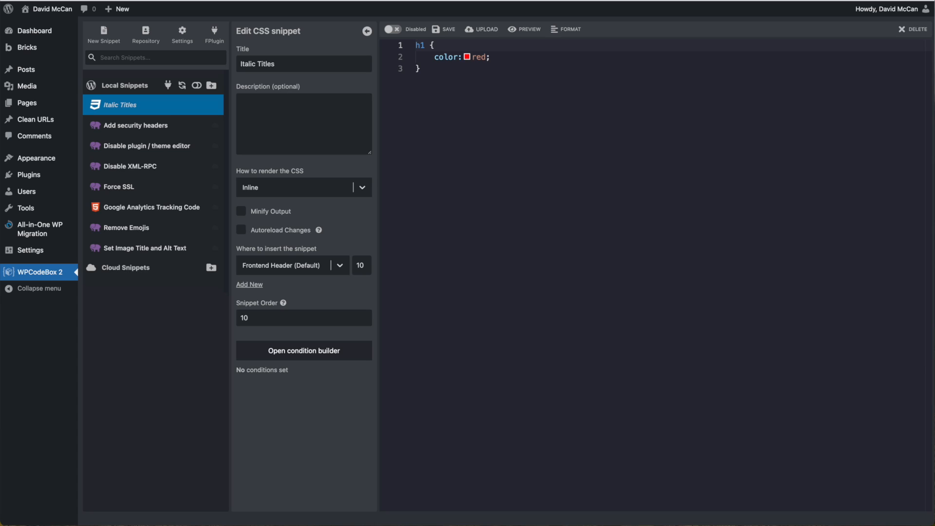
{"action": "left_click", "coordinate": [391, 29]}
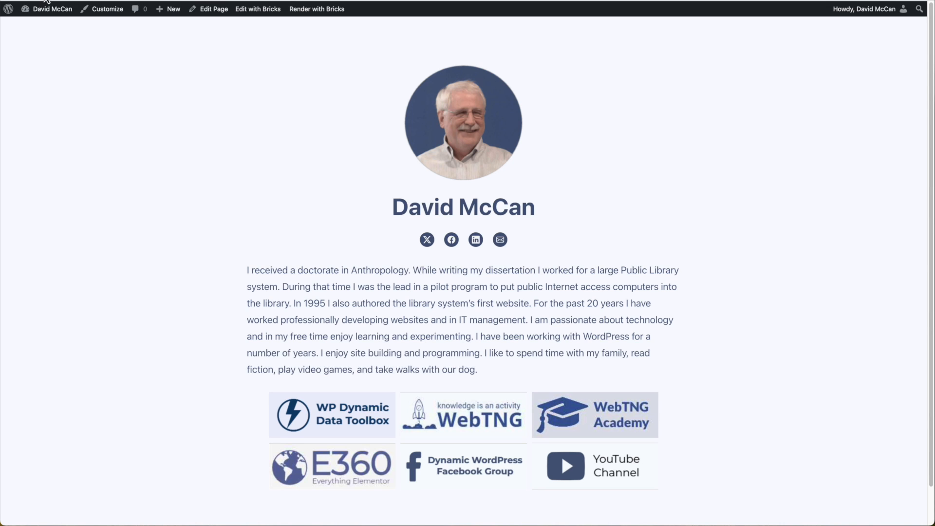
{"action": "left_click", "coordinate": [316, 9]}
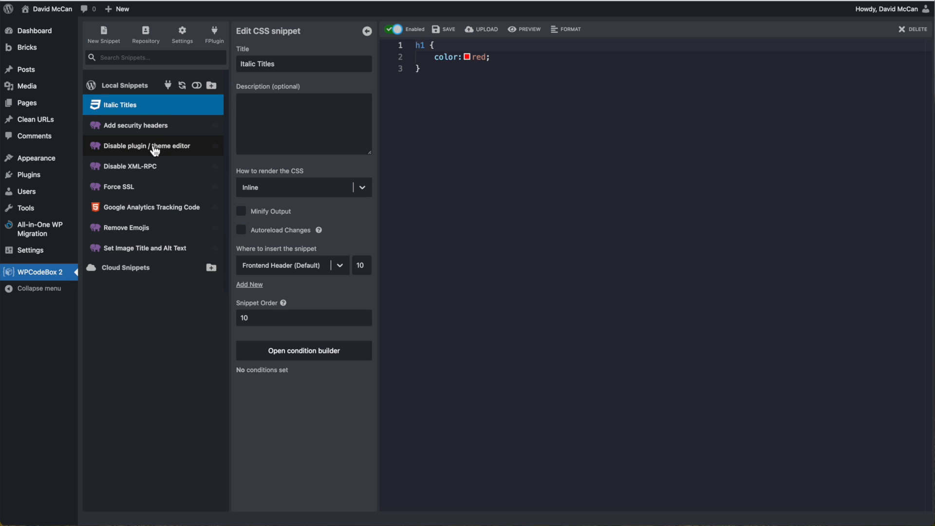
{"action": "mouse_move", "coordinate": [34, 158]}
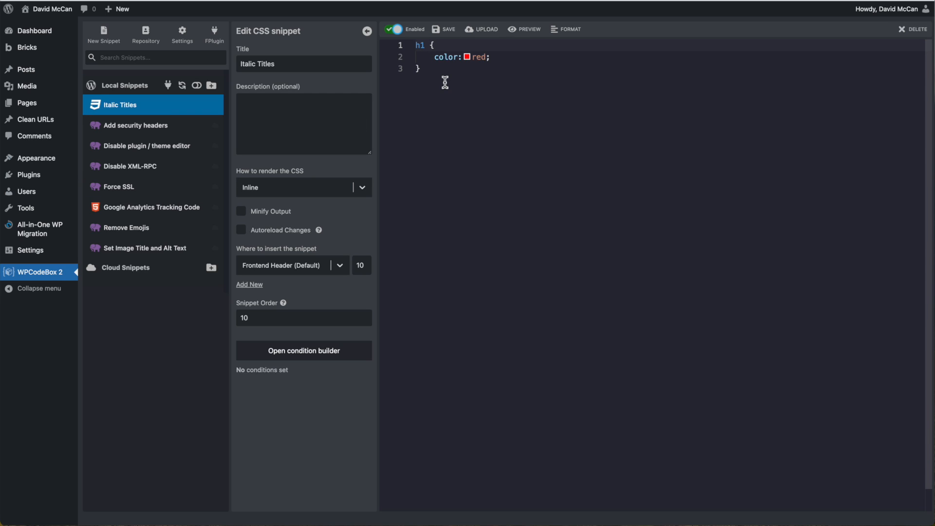
{"action": "mouse_move", "coordinate": [435, 73]}
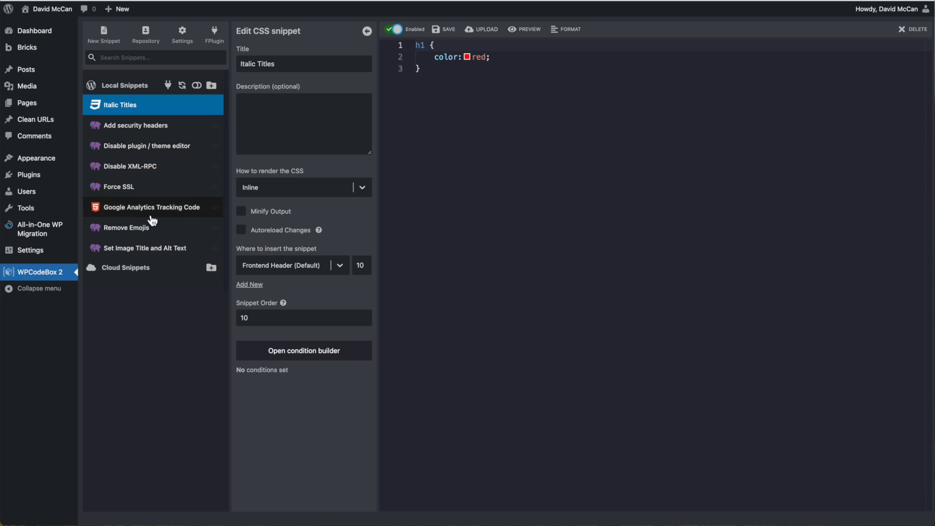
{"action": "mouse_move", "coordinate": [158, 126]}
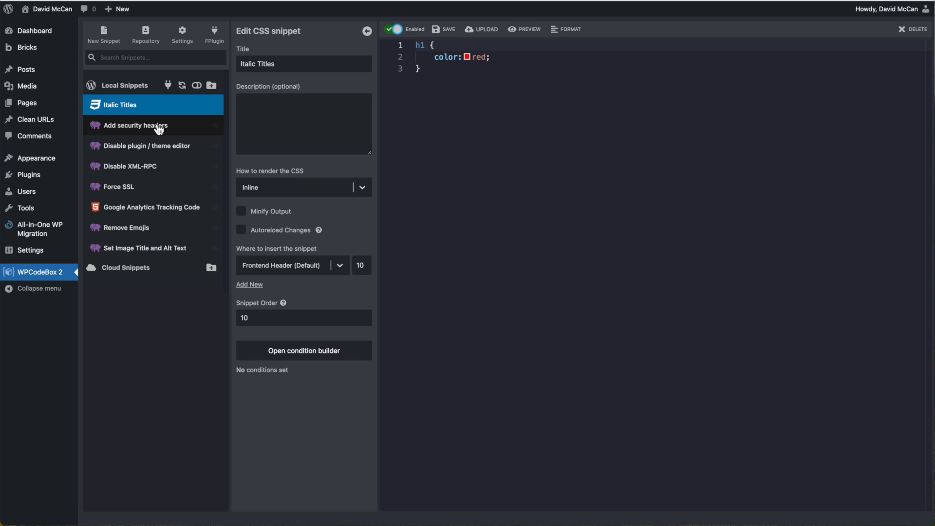
{"action": "mouse_move", "coordinate": [158, 130]}
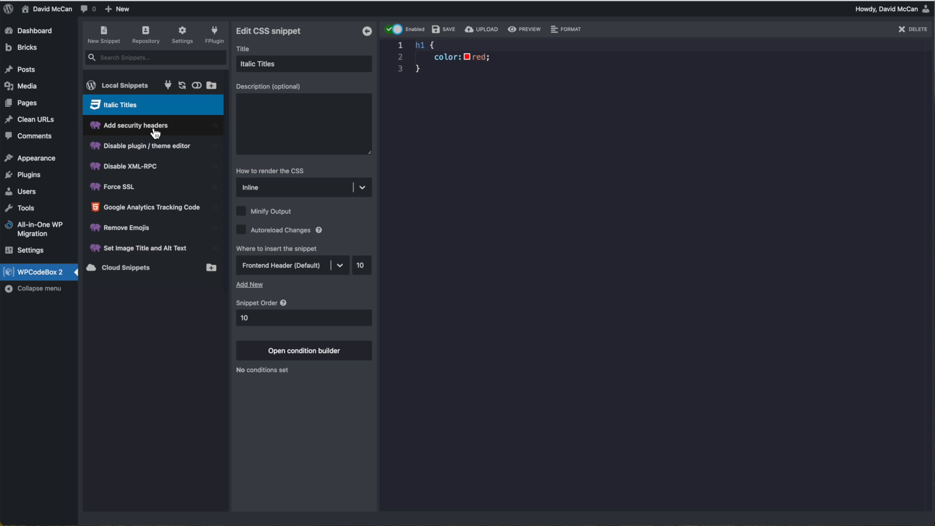
{"action": "mouse_move", "coordinate": [153, 207]}
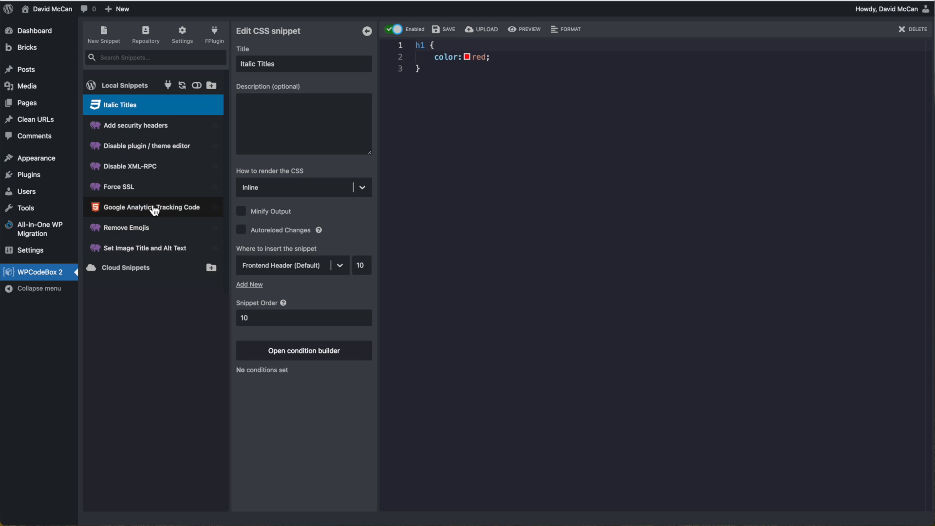
{"action": "mouse_move", "coordinate": [150, 126]}
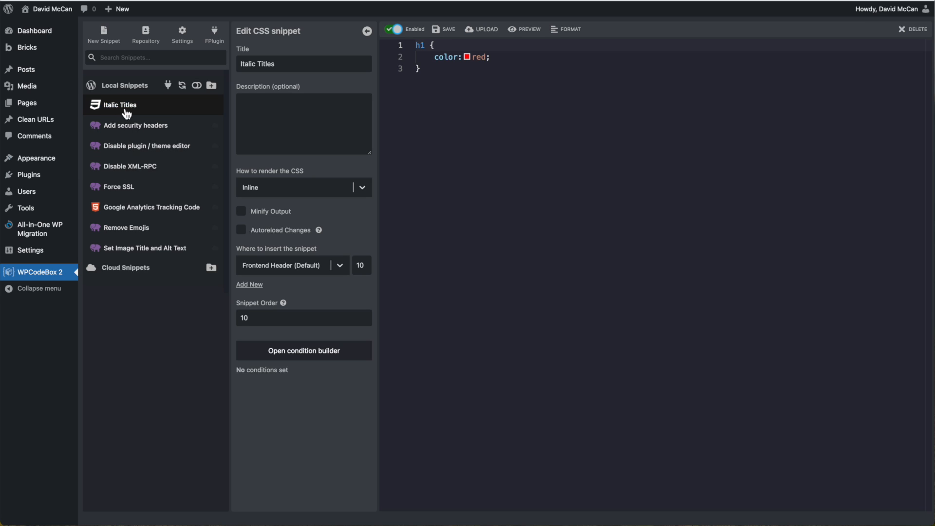
{"action": "mouse_move", "coordinate": [126, 106]}
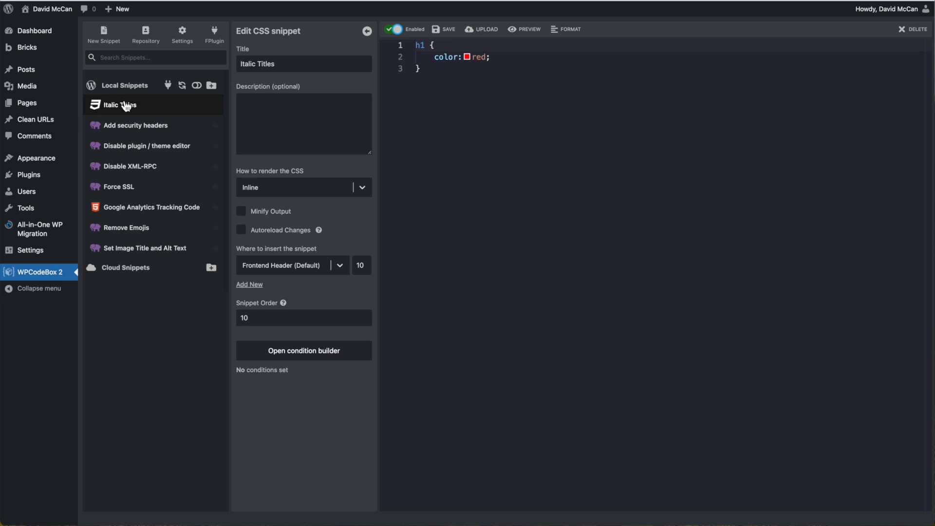
{"action": "mouse_move", "coordinate": [143, 108]}
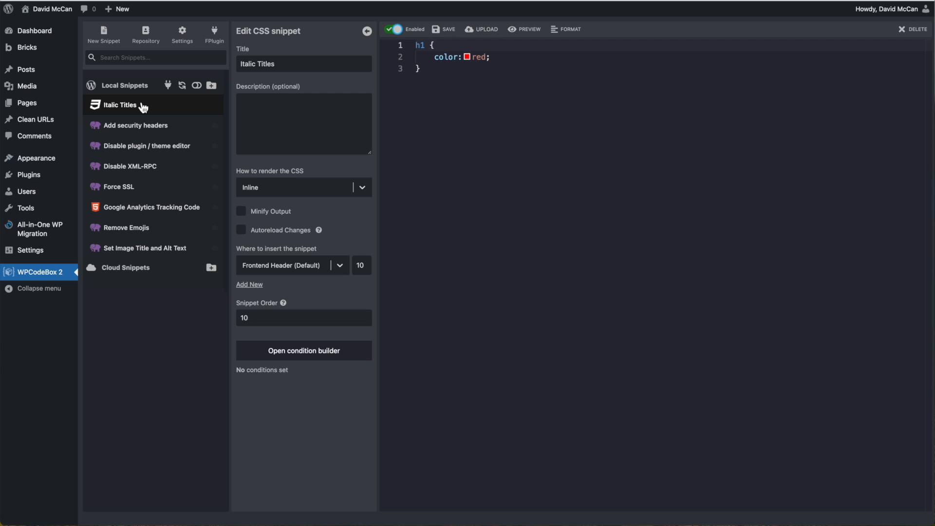
{"action": "left_click", "coordinate": [120, 105]}
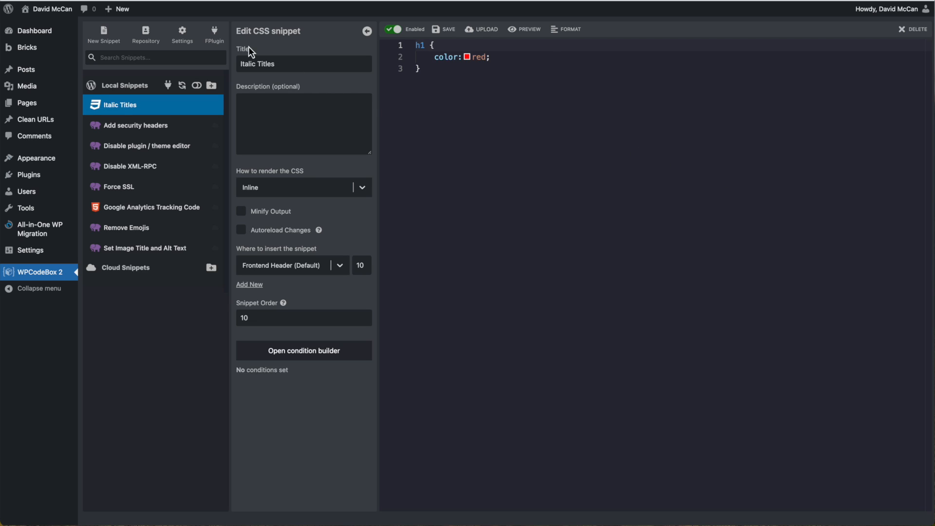
{"action": "mouse_move", "coordinate": [214, 44]}
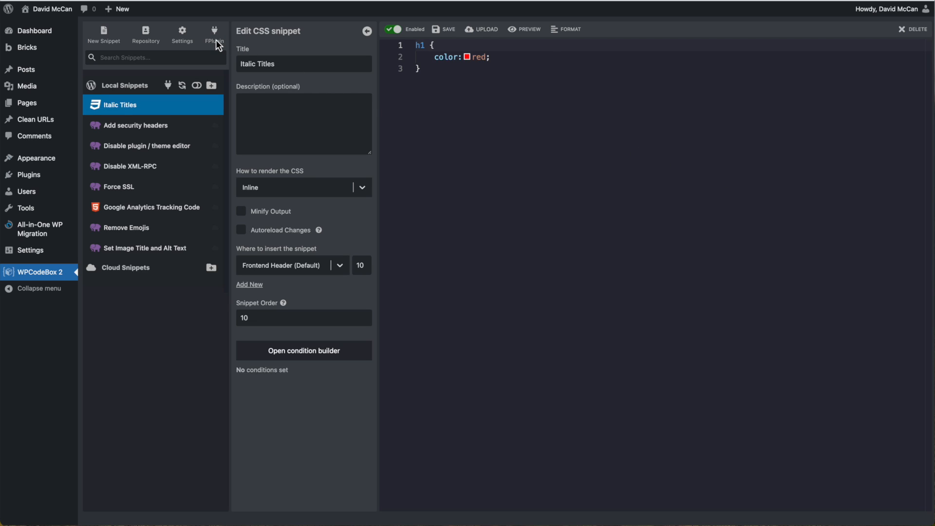
{"action": "mouse_move", "coordinate": [168, 93]}
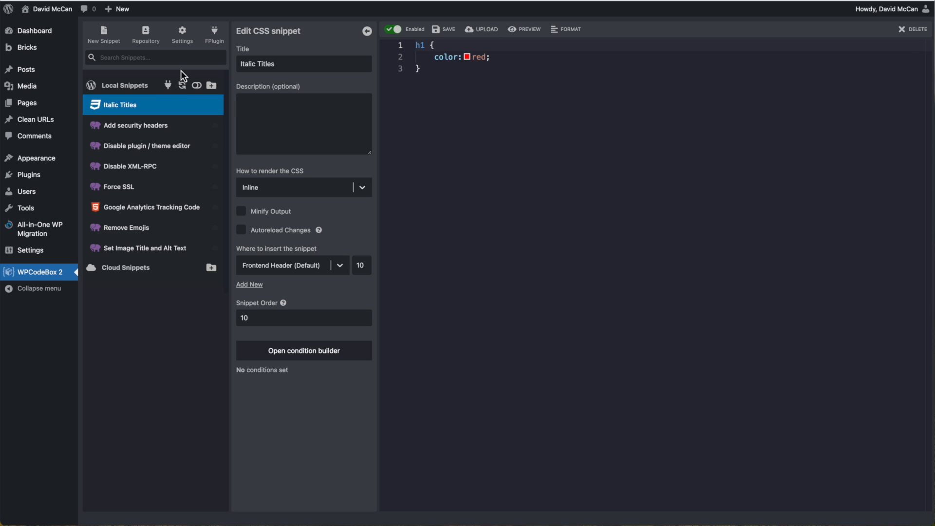
{"action": "mouse_move", "coordinate": [172, 91]}
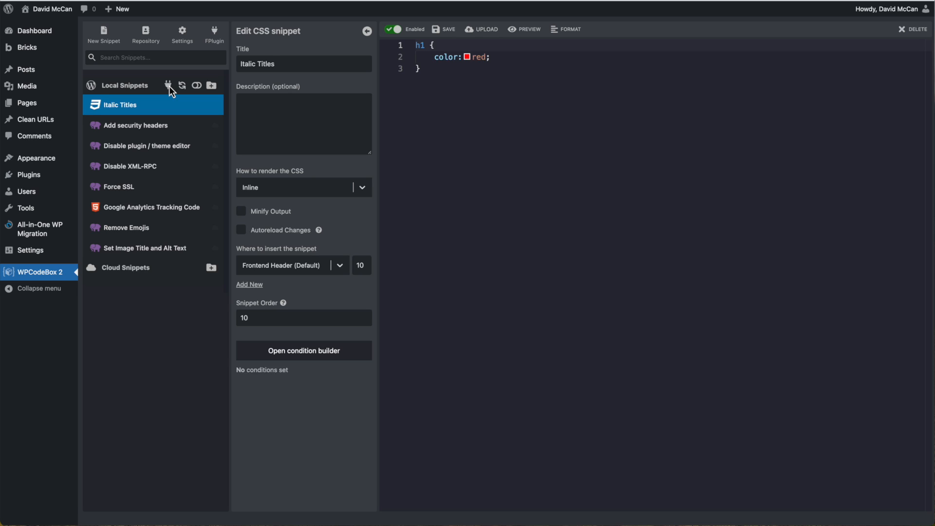
{"action": "mouse_move", "coordinate": [165, 227]}
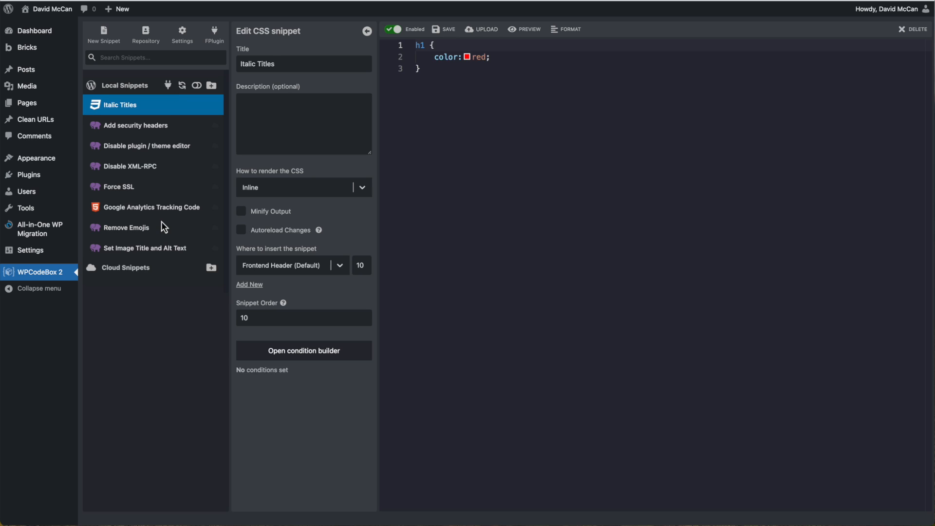
{"action": "mouse_move", "coordinate": [171, 113]}
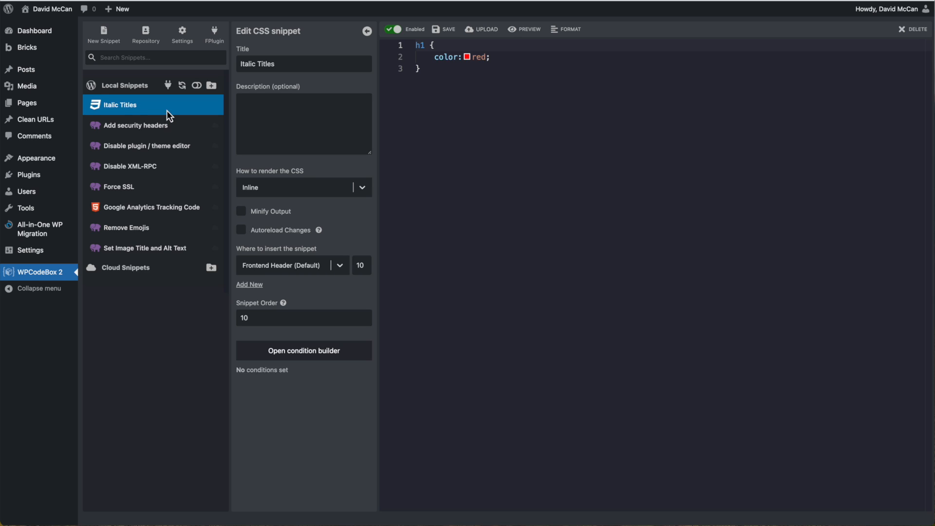
{"action": "mouse_move", "coordinate": [145, 186]}
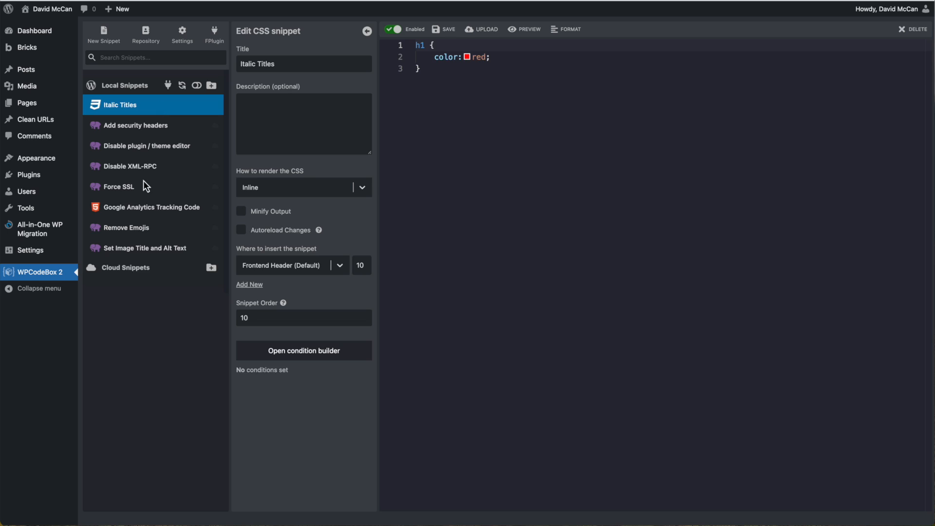
{"action": "mouse_move", "coordinate": [124, 118]}
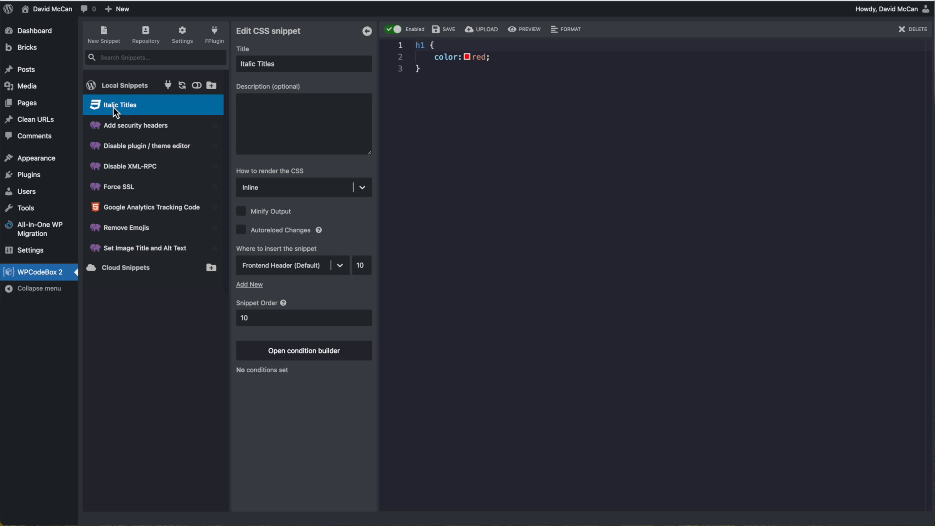
{"action": "mouse_move", "coordinate": [140, 115]}
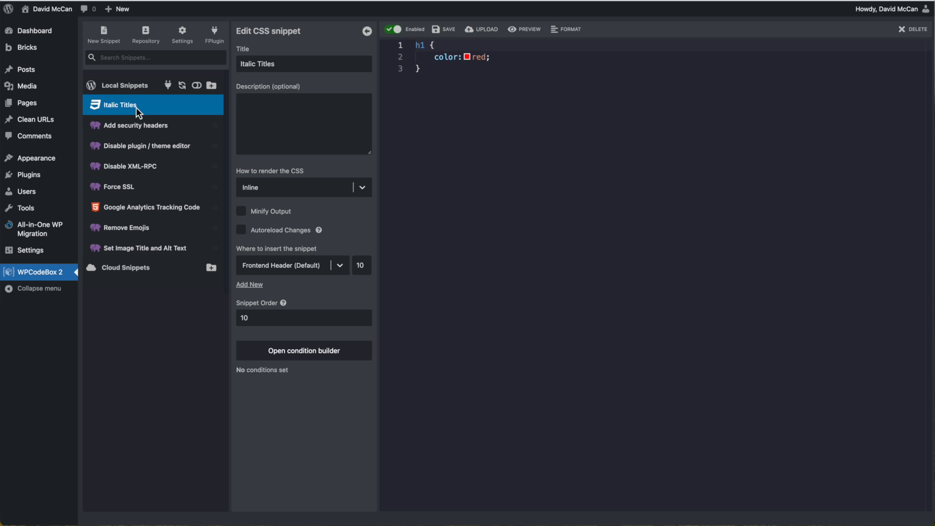
{"action": "mouse_move", "coordinate": [436, 167]}
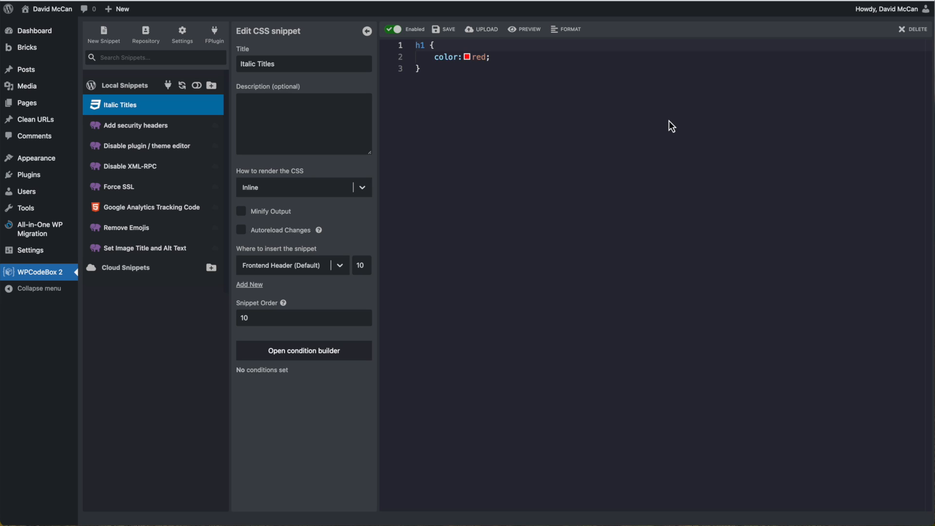
{"action": "mouse_move", "coordinate": [572, 125]}
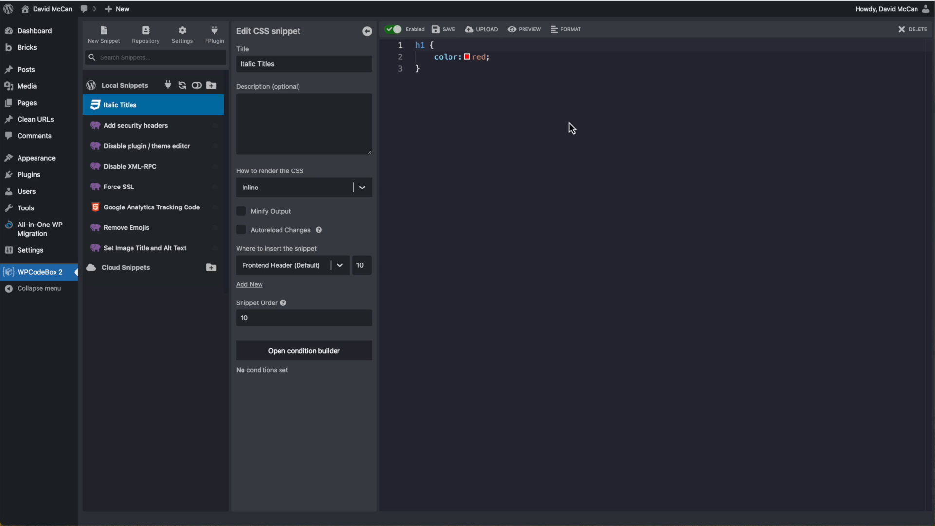
{"action": "mouse_move", "coordinate": [354, 123]}
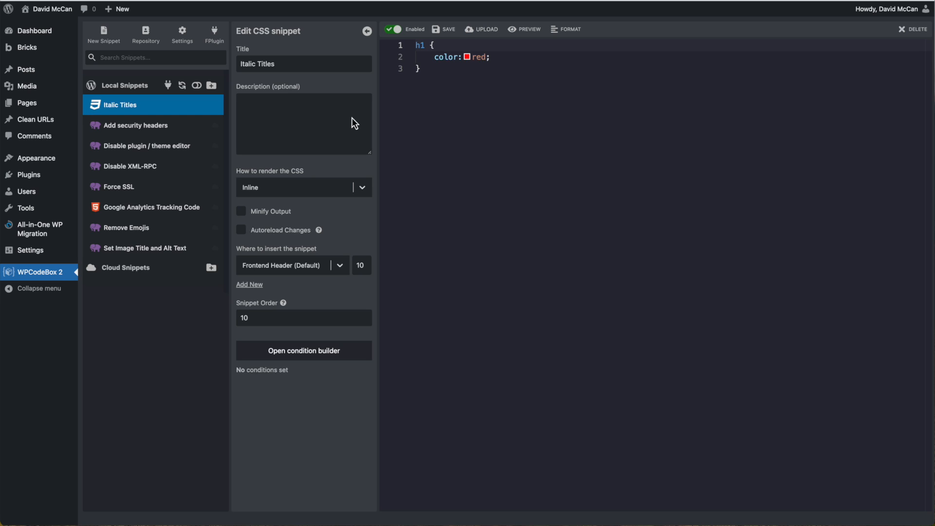
{"action": "mouse_move", "coordinate": [114, 116]}
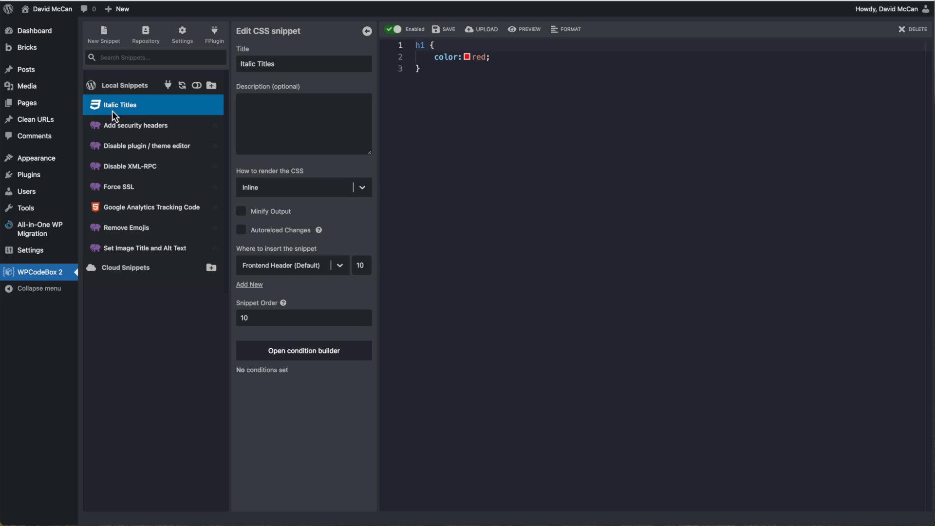
{"action": "mouse_move", "coordinate": [216, 37]}
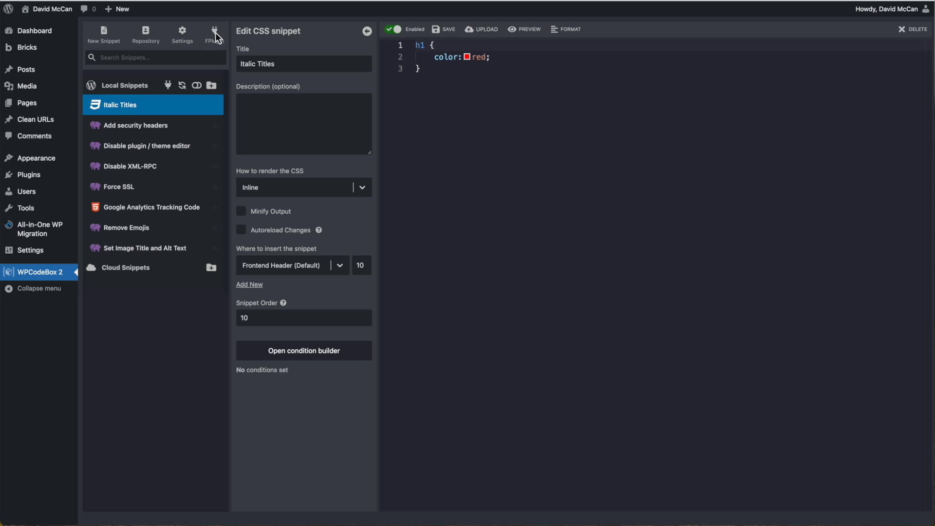
{"action": "mouse_move", "coordinate": [153, 165]}
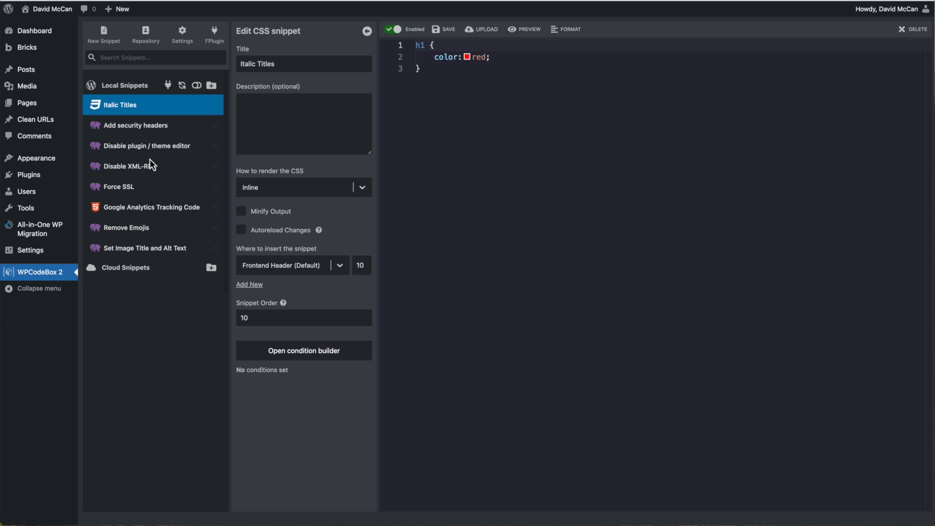
{"action": "mouse_move", "coordinate": [146, 137]}
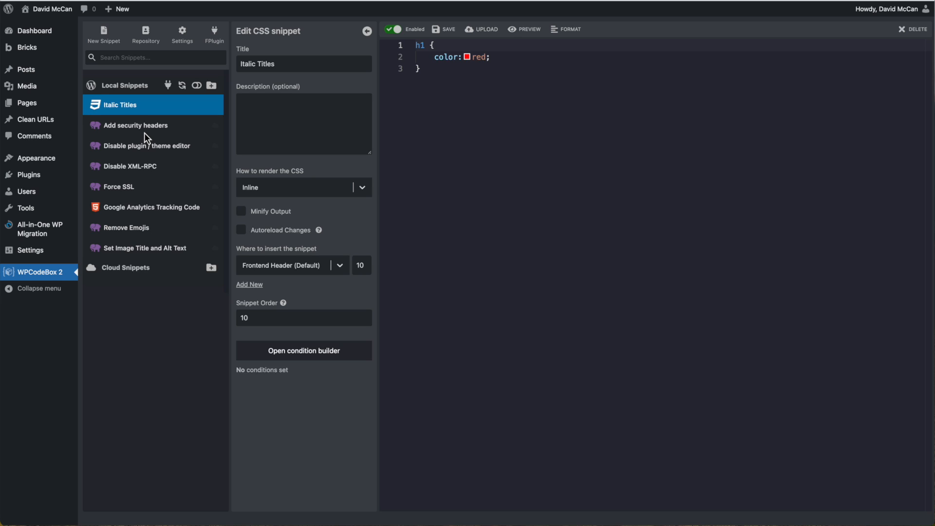
{"action": "mouse_move", "coordinate": [173, 92]}
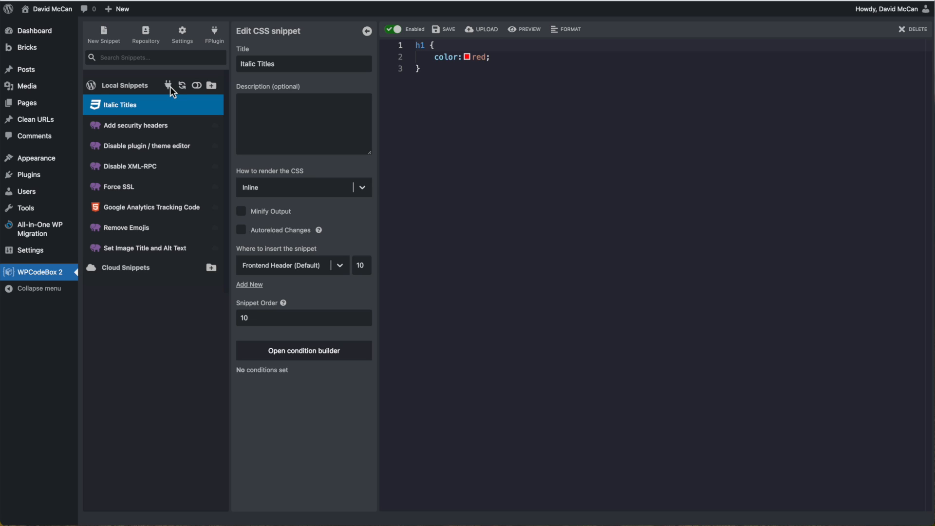
{"action": "mouse_move", "coordinate": [171, 95]}
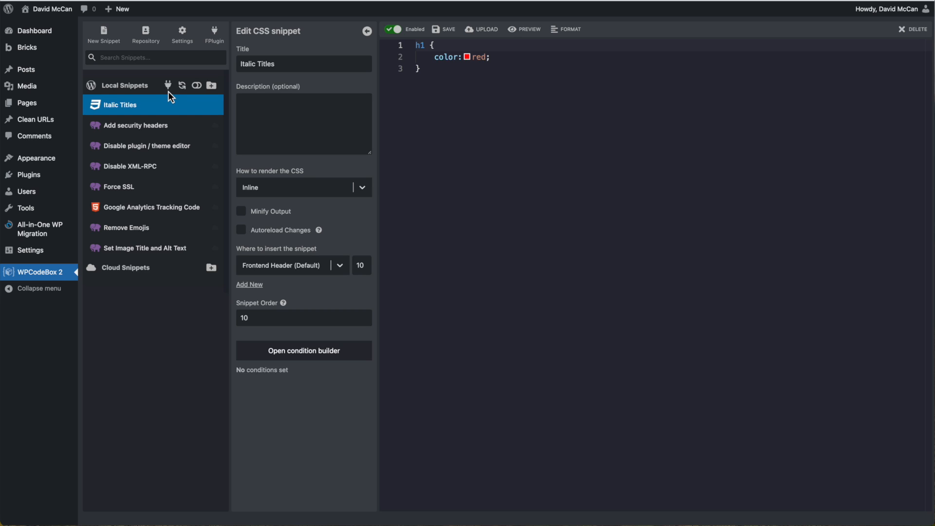
{"action": "mouse_move", "coordinate": [169, 100]}
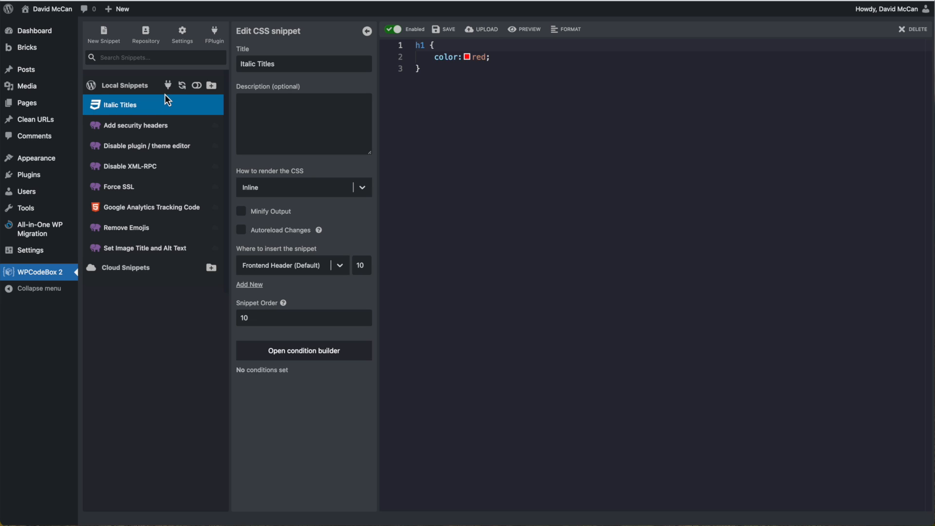
{"action": "mouse_move", "coordinate": [136, 156]}
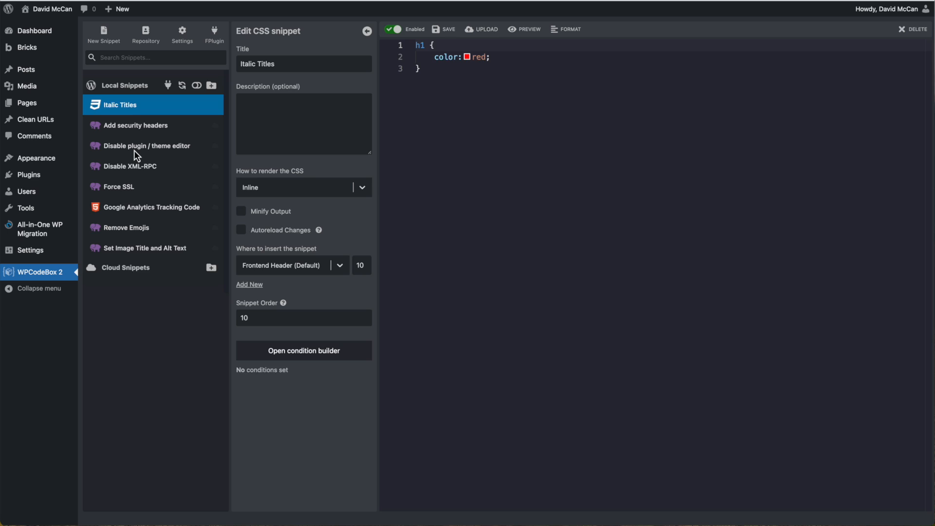
{"action": "mouse_move", "coordinate": [133, 112]}
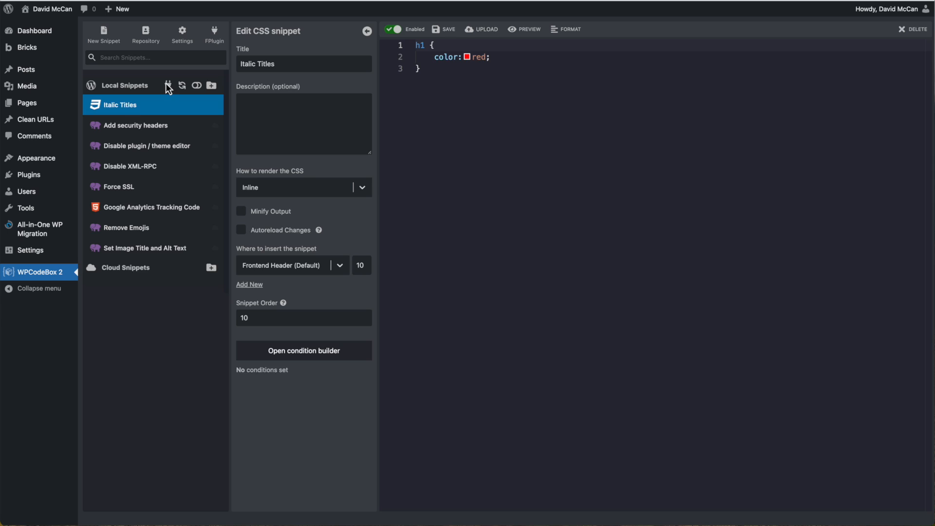
{"action": "mouse_move", "coordinate": [165, 86]}
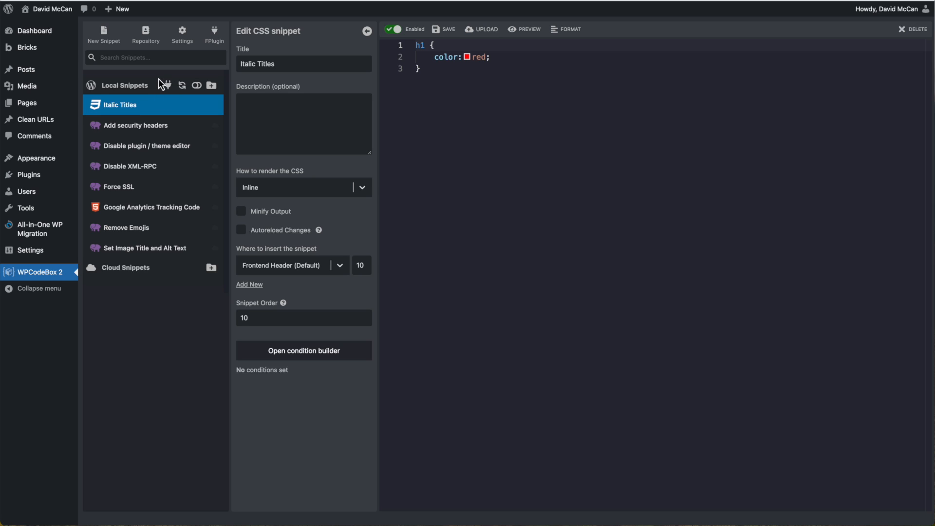
{"action": "mouse_move", "coordinate": [163, 86]}
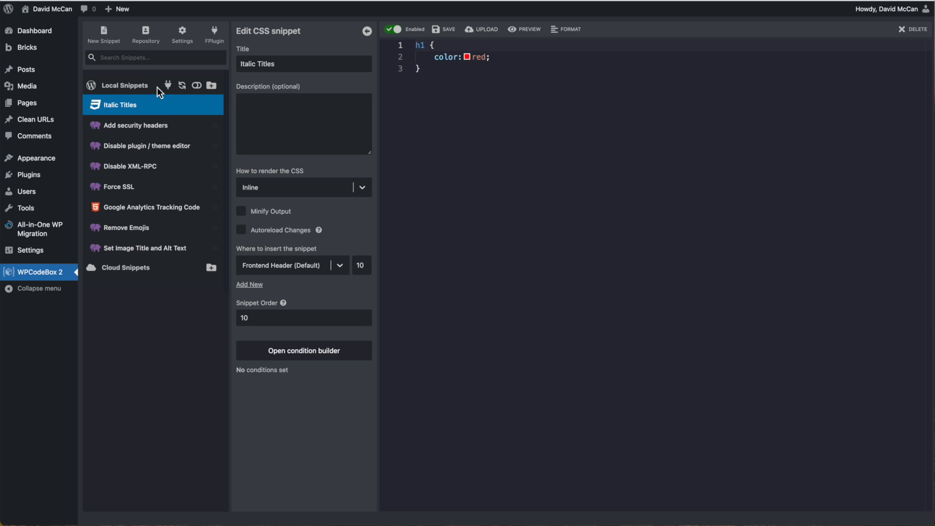
{"action": "mouse_move", "coordinate": [502, 111]}
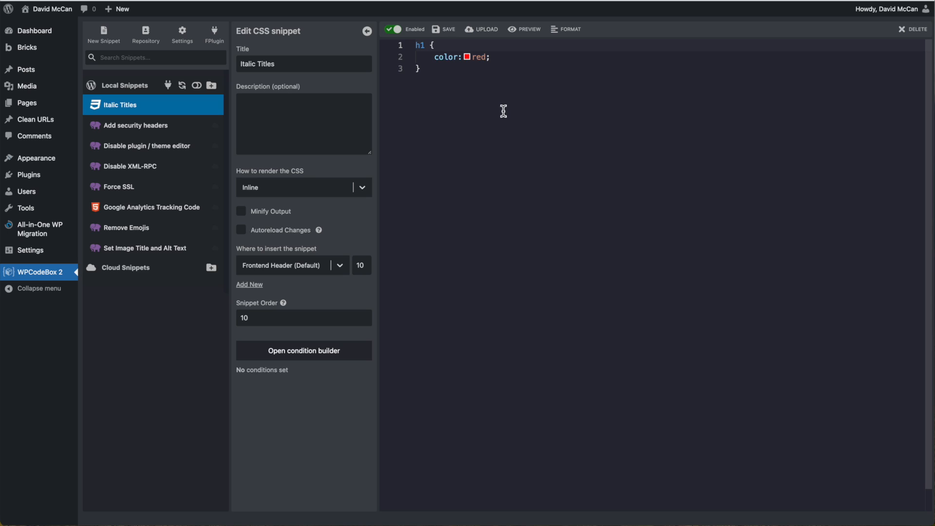
{"action": "mouse_move", "coordinate": [214, 34]}
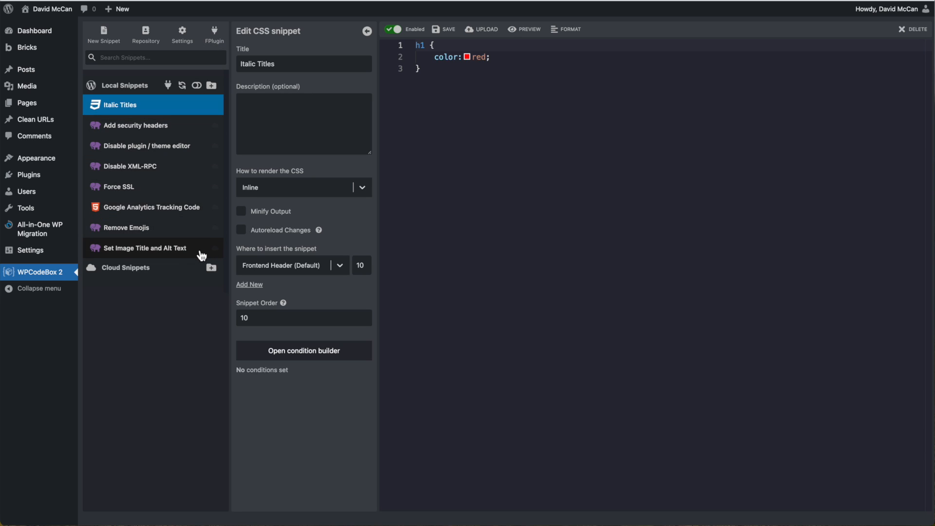
{"action": "mouse_move", "coordinate": [200, 47]}
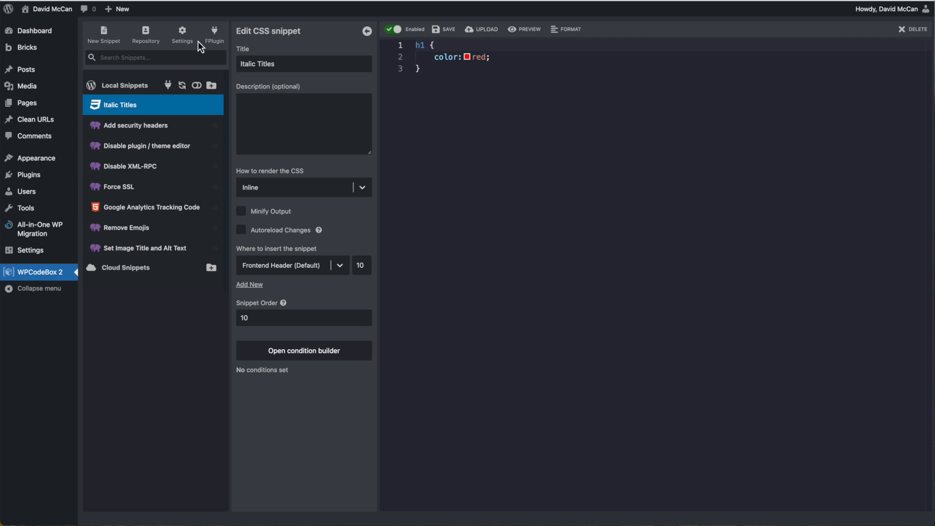
Step: Enable the Functionality Plugin in its settings and download the generated plugin
{"action": "left_click", "coordinate": [213, 33]}
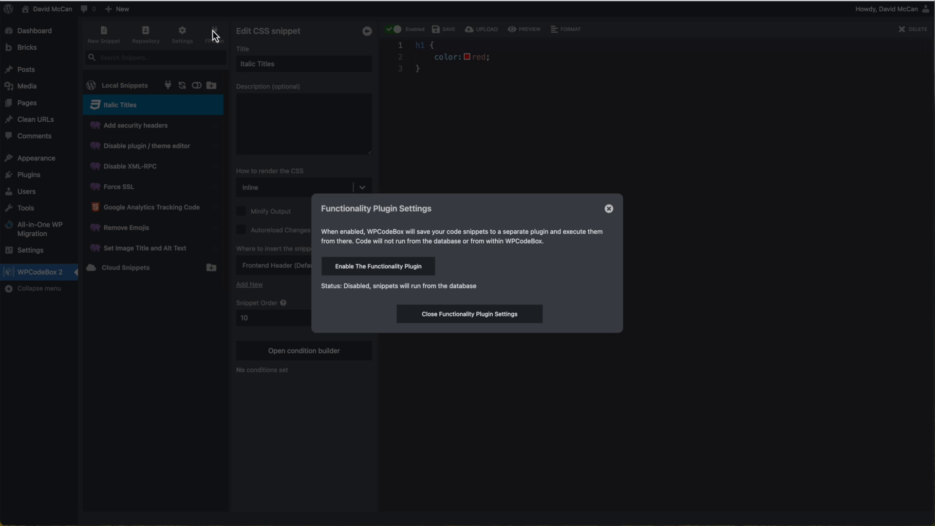
{"action": "mouse_move", "coordinate": [516, 240]}
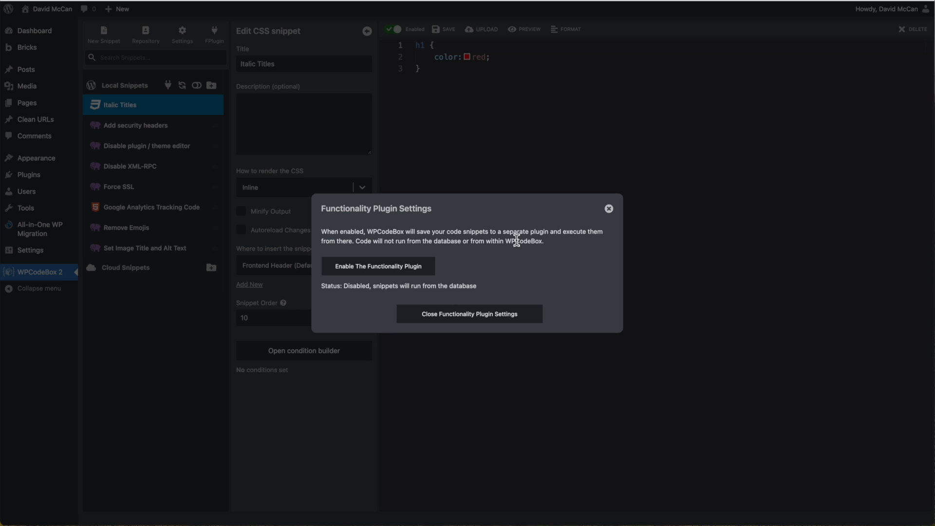
{"action": "mouse_move", "coordinate": [414, 277]}
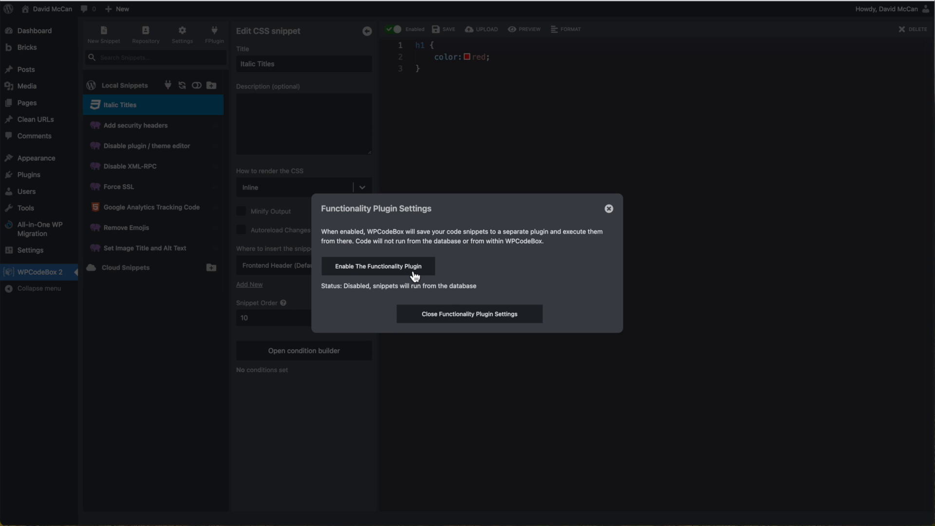
{"action": "mouse_move", "coordinate": [469, 314]}
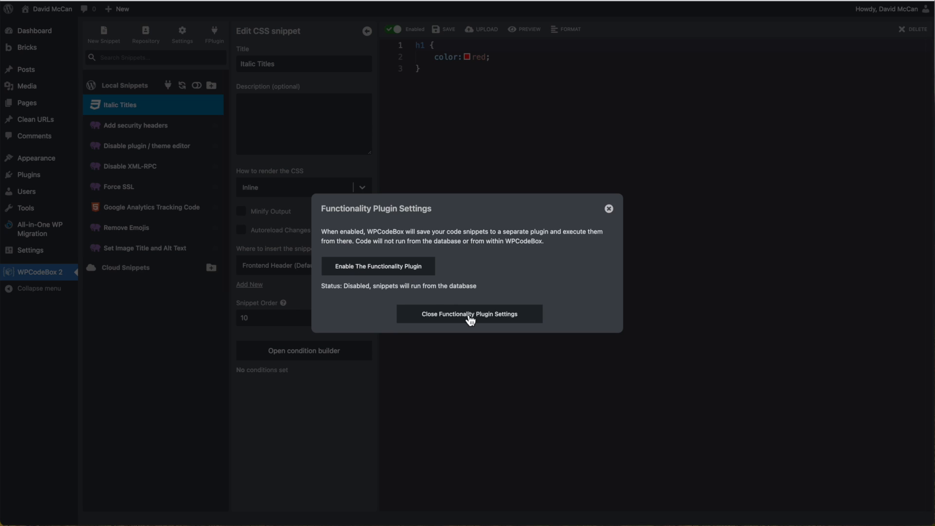
{"action": "mouse_move", "coordinate": [401, 274]}
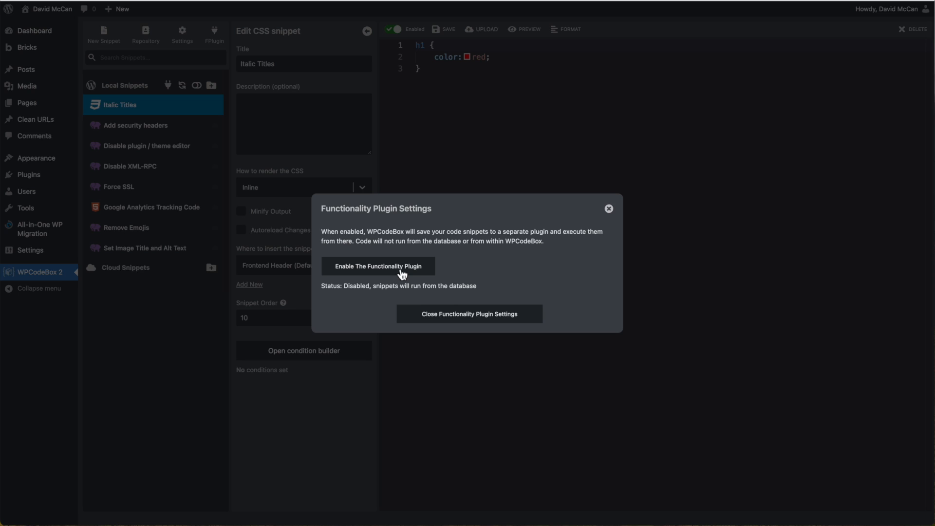
{"action": "left_click", "coordinate": [377, 265]}
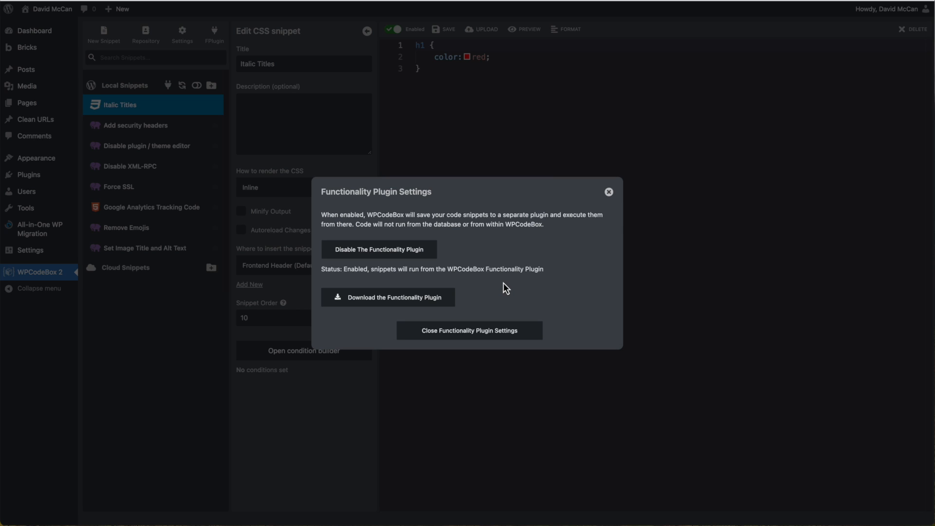
{"action": "mouse_move", "coordinate": [405, 259]}
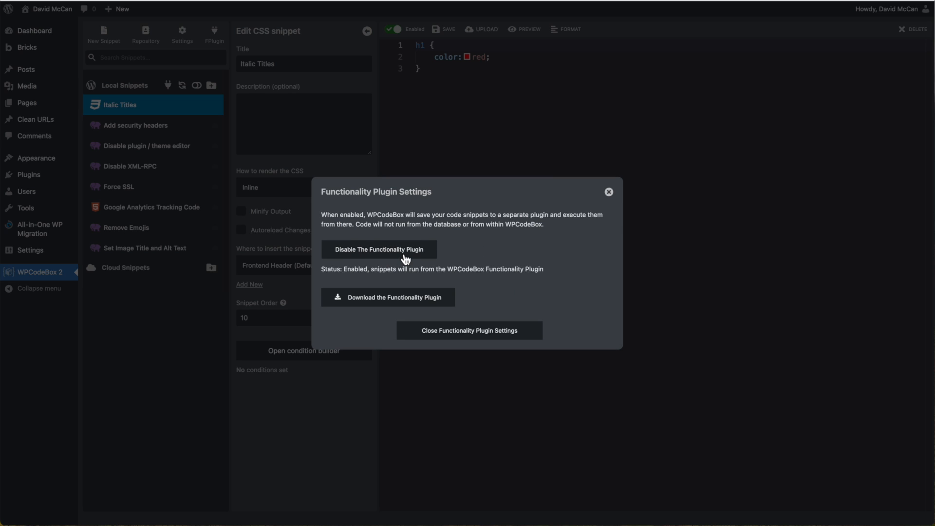
{"action": "mouse_move", "coordinate": [402, 308]}
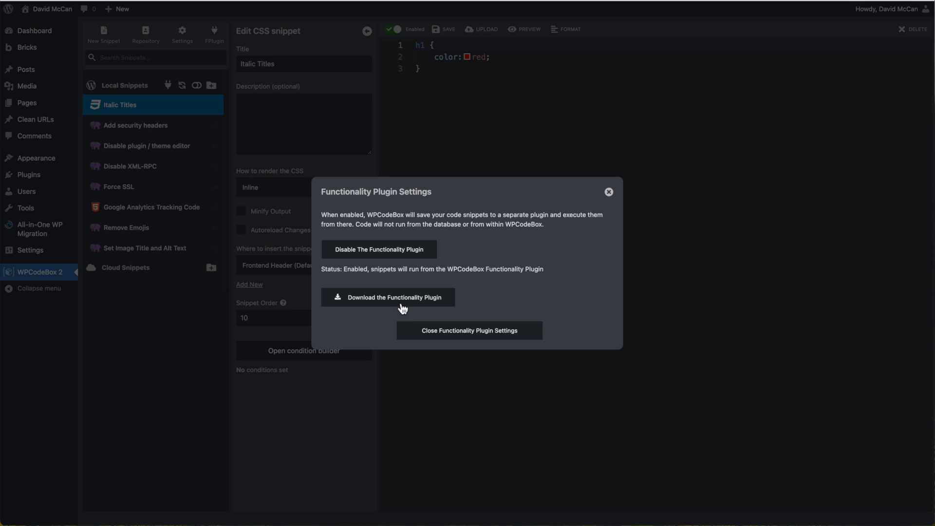
{"action": "left_click", "coordinate": [469, 330]}
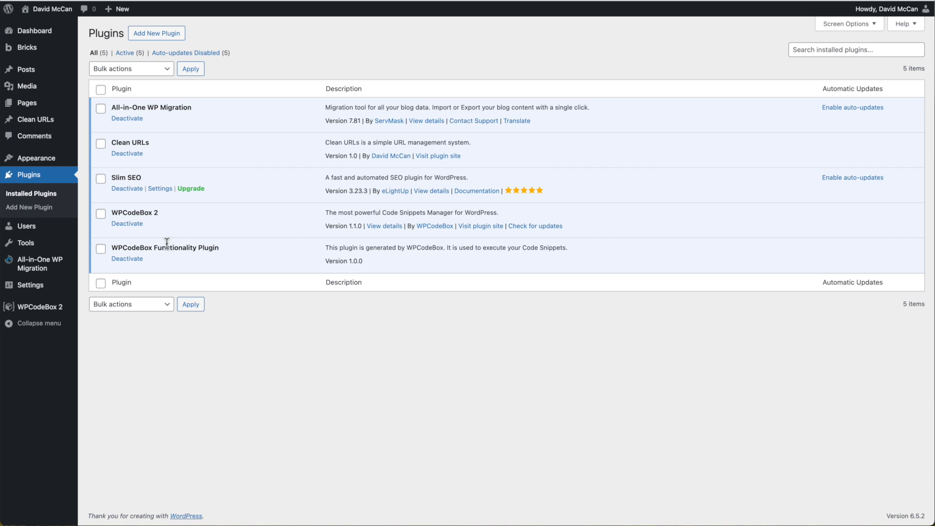
{"action": "mouse_move", "coordinate": [143, 247]}
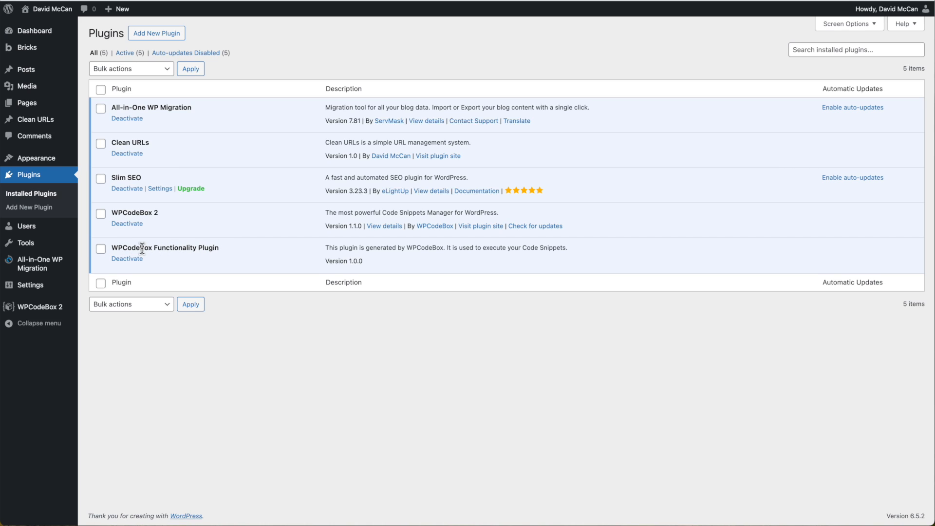
{"action": "mouse_move", "coordinate": [220, 256]}
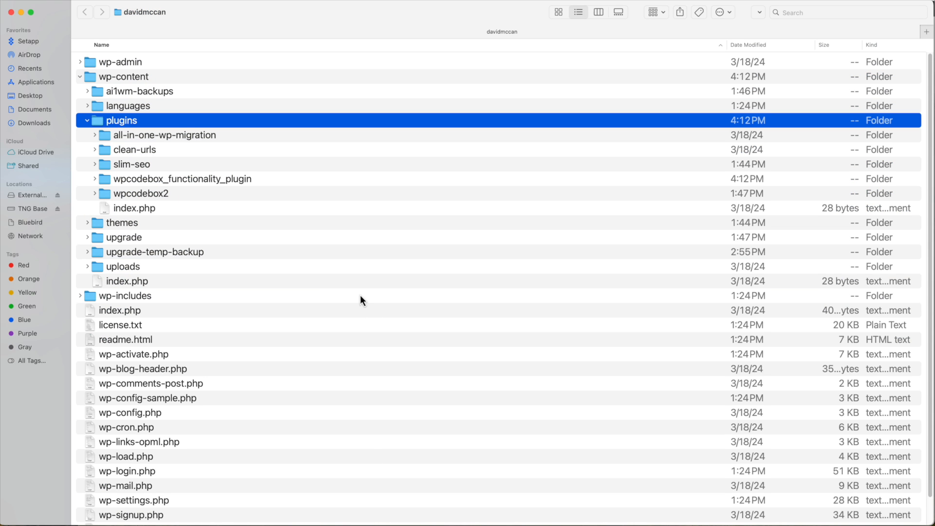
{"action": "mouse_move", "coordinate": [104, 134]}
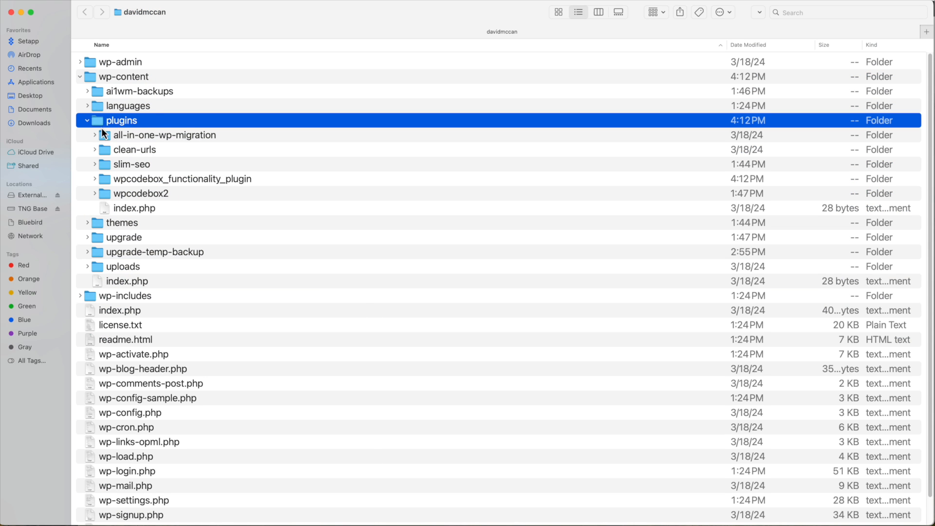
{"action": "mouse_move", "coordinate": [115, 186]}
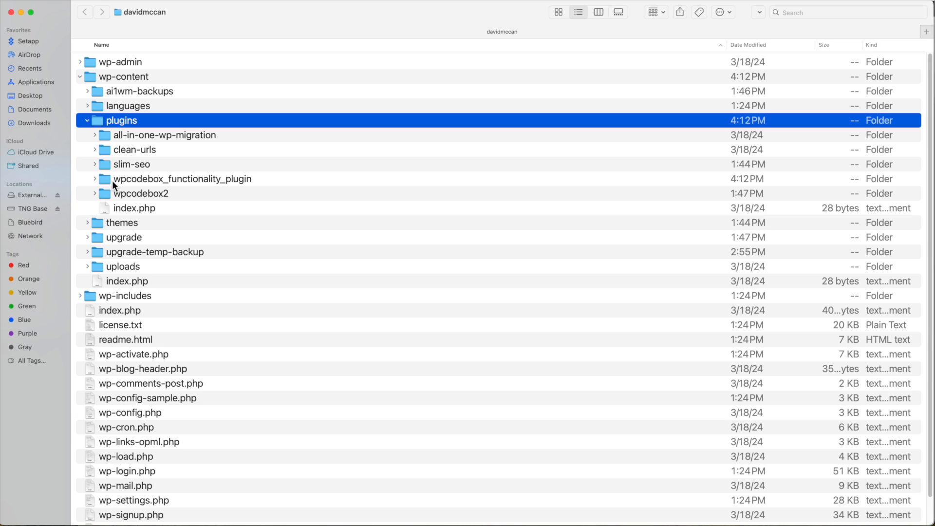
Step: Expand wpcodebox_functionality_plugin, look through its assets, snippets and WFPCore folders, and select plugin.php
{"action": "left_click", "coordinate": [95, 178]}
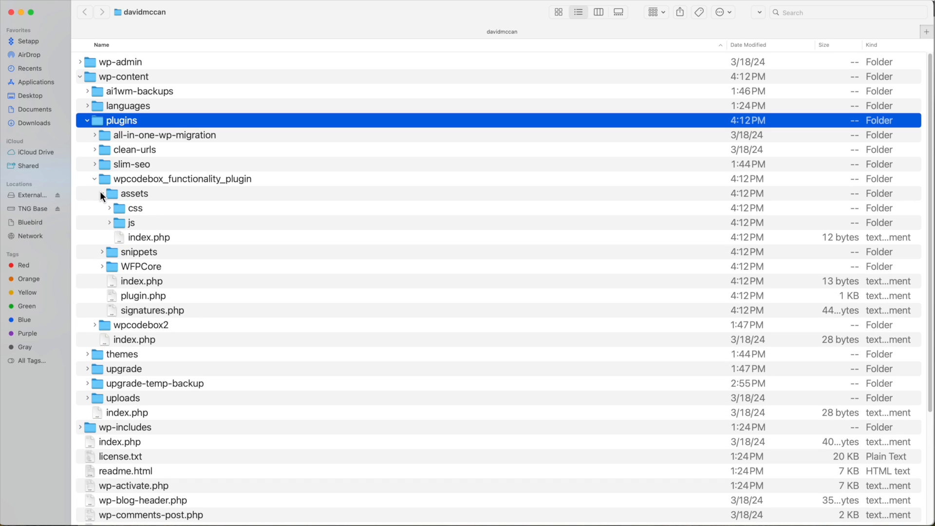
{"action": "left_click", "coordinate": [95, 193]}
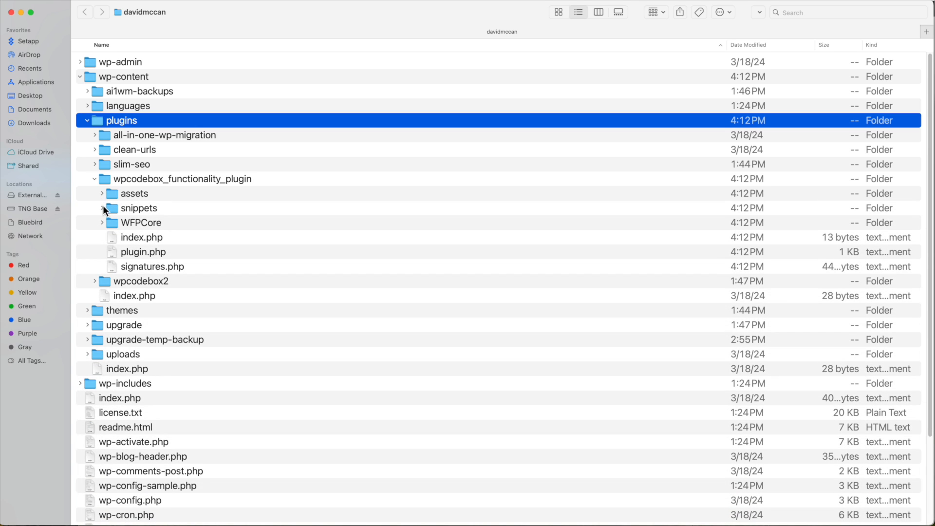
{"action": "left_click", "coordinate": [101, 209]}
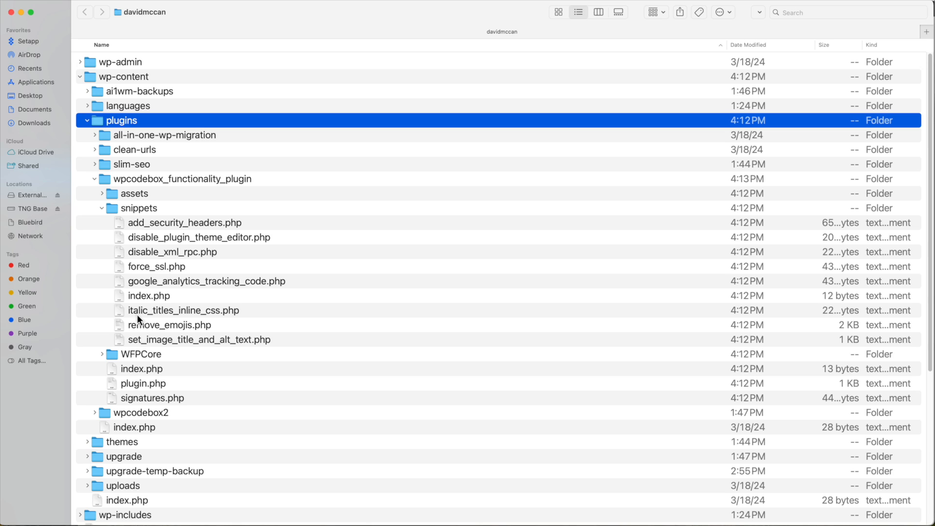
{"action": "left_click", "coordinate": [102, 207]}
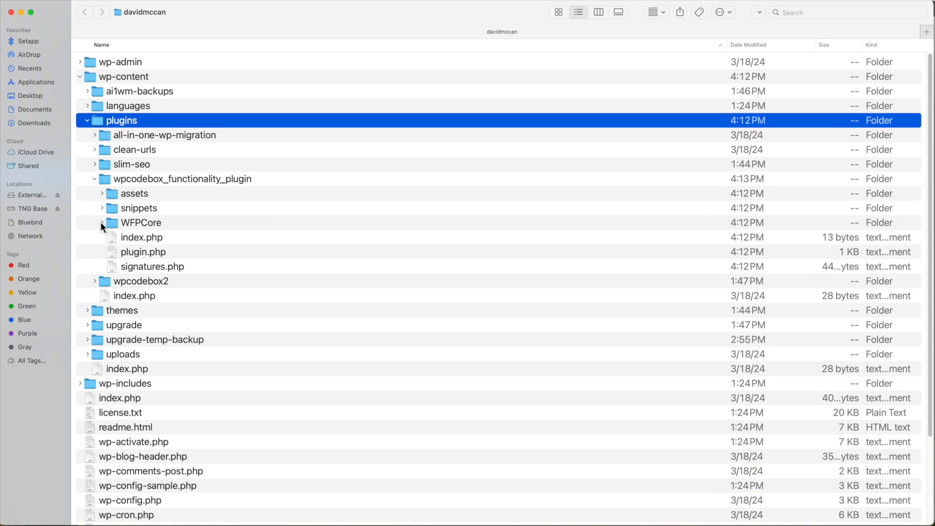
{"action": "left_click", "coordinate": [102, 222]}
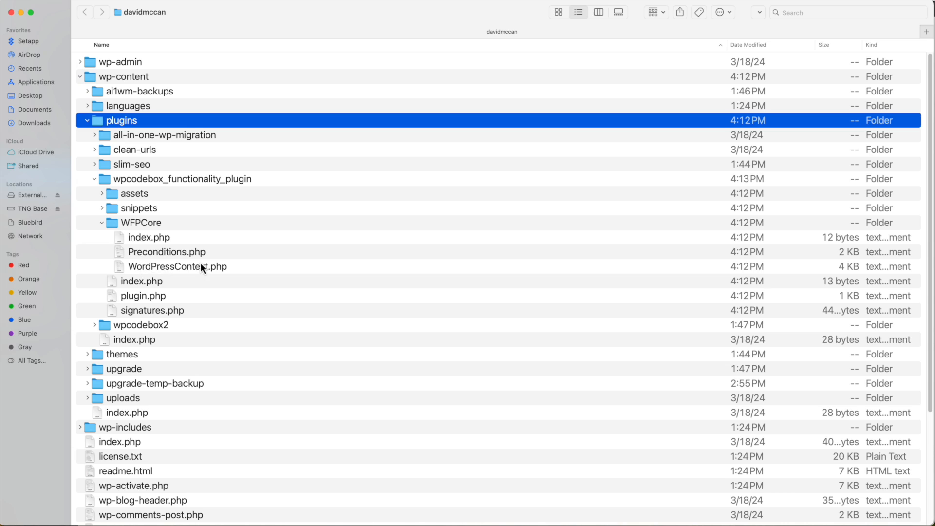
{"action": "mouse_move", "coordinate": [104, 227]}
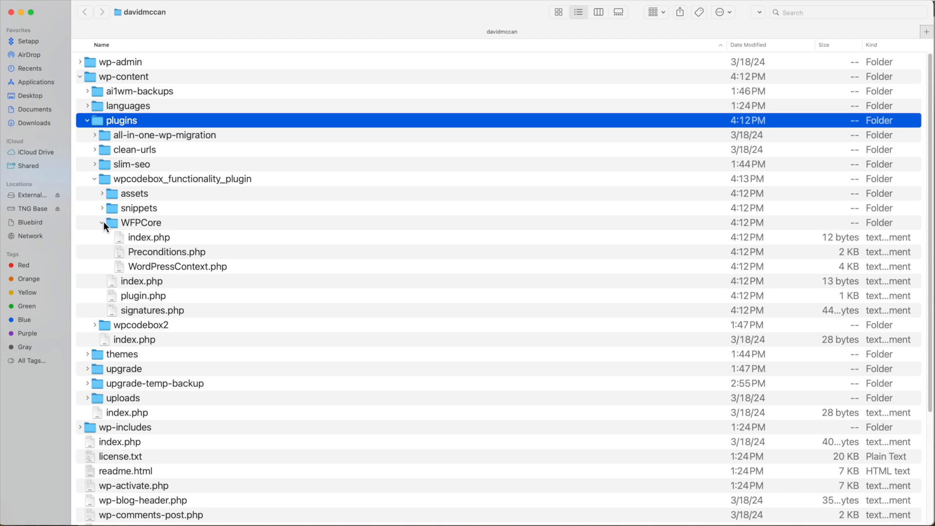
{"action": "mouse_move", "coordinate": [153, 278]}
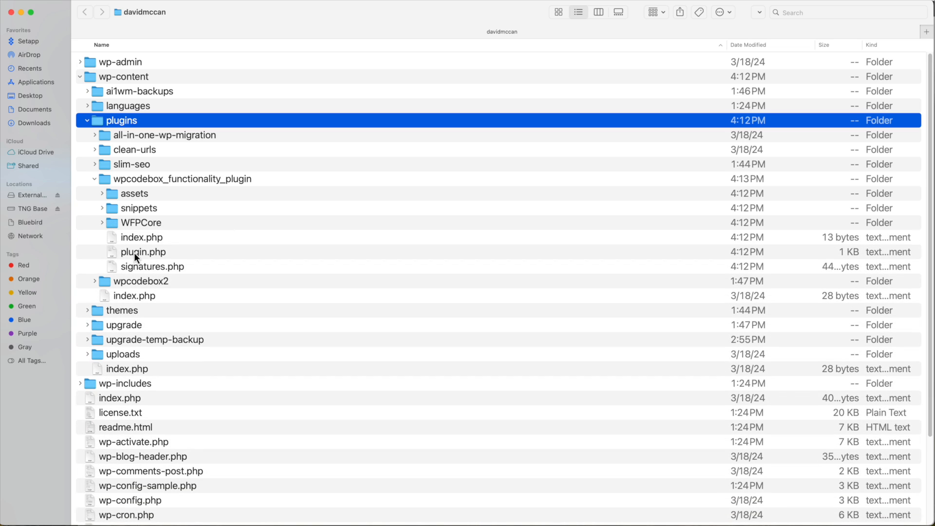
{"action": "left_click", "coordinate": [143, 251]}
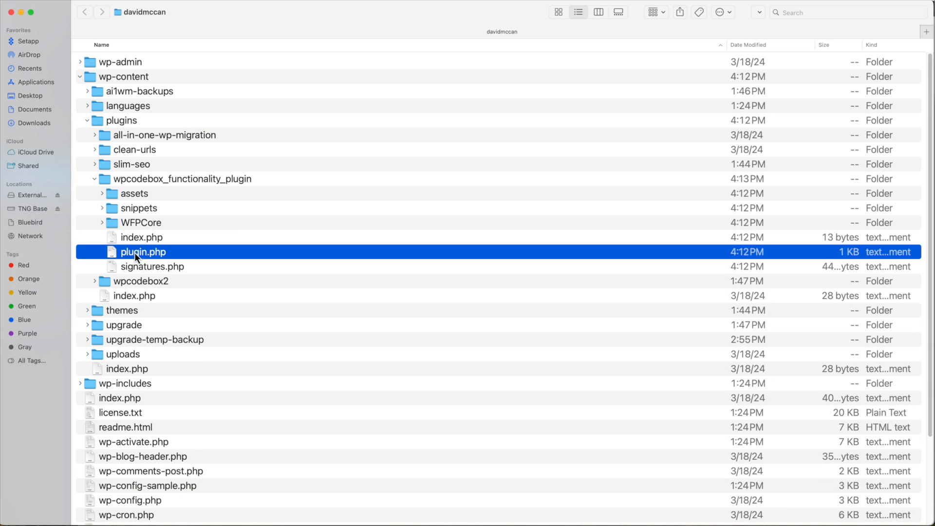
Step: Open the functionality plugin's plugin.php in BBEdit and review its include_once lines for each snippet
{"action": "right_click", "coordinate": [143, 251]}
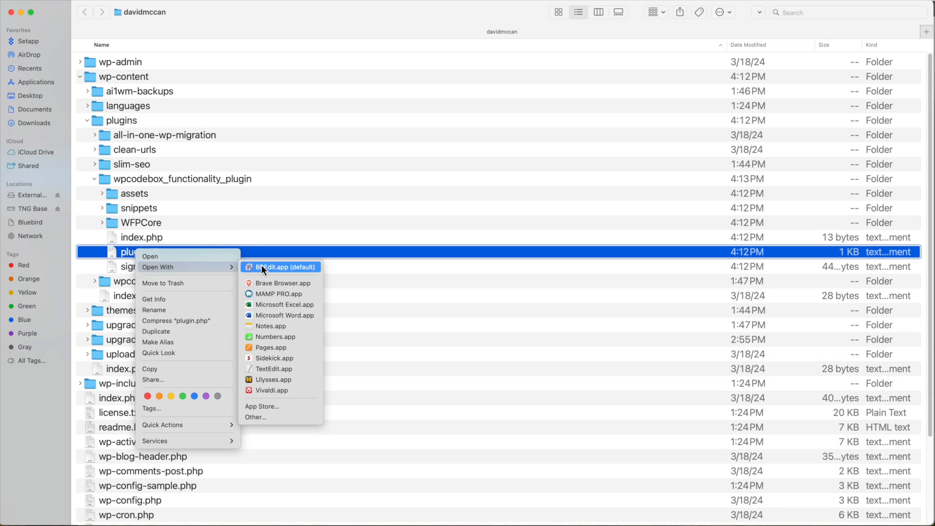
{"action": "left_click", "coordinate": [274, 267]}
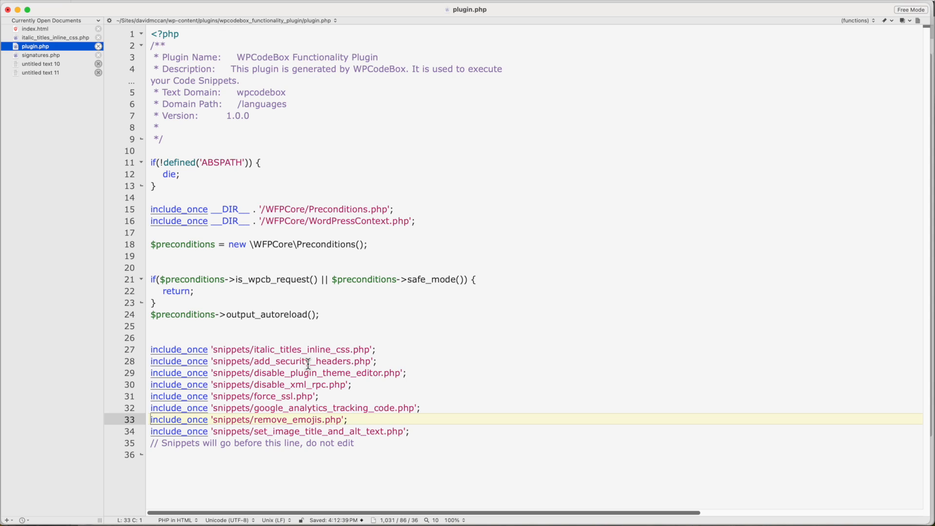
{"action": "mouse_move", "coordinate": [242, 407]}
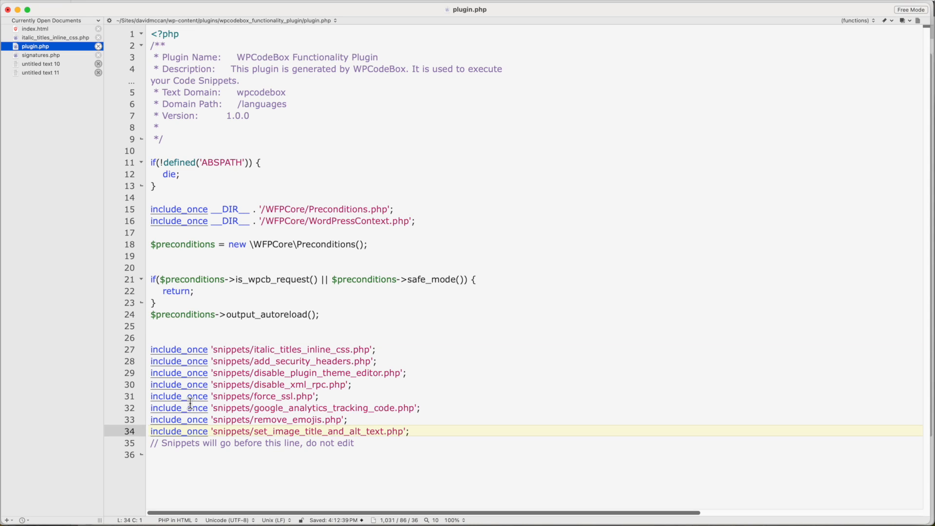
{"action": "type", "text": "//"}
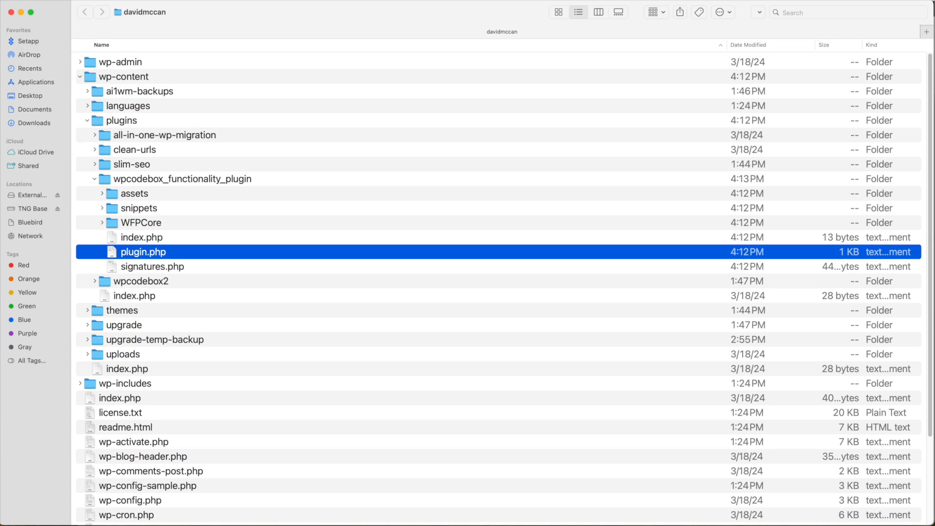
{"action": "mouse_move", "coordinate": [139, 273]}
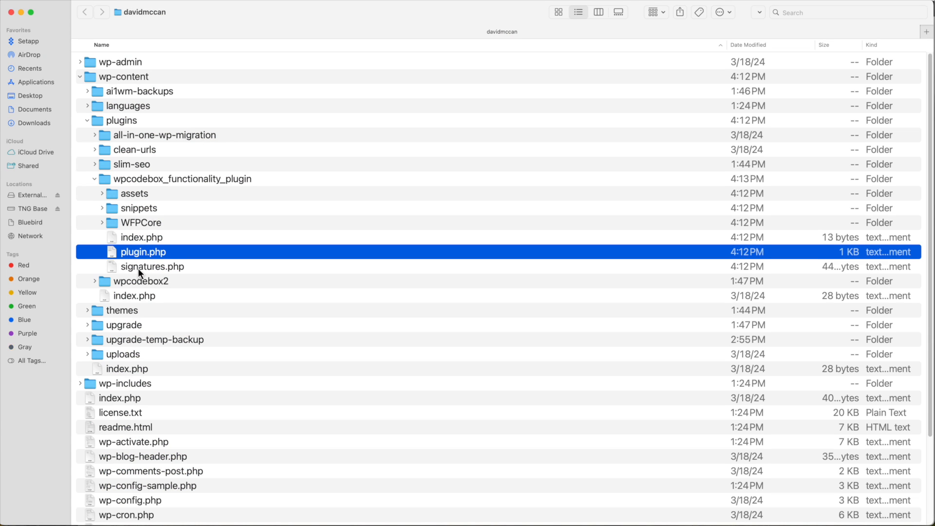
{"action": "left_click", "coordinate": [151, 266]}
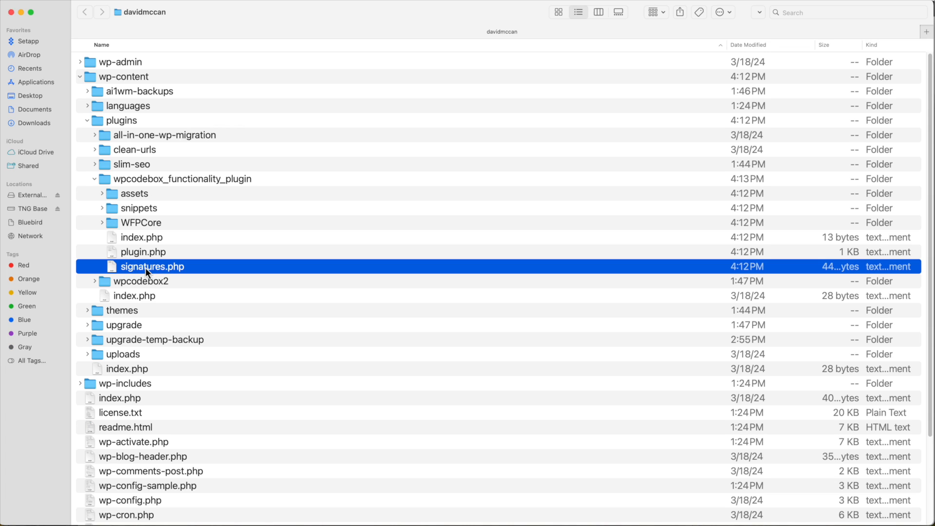
{"action": "mouse_move", "coordinate": [158, 274]}
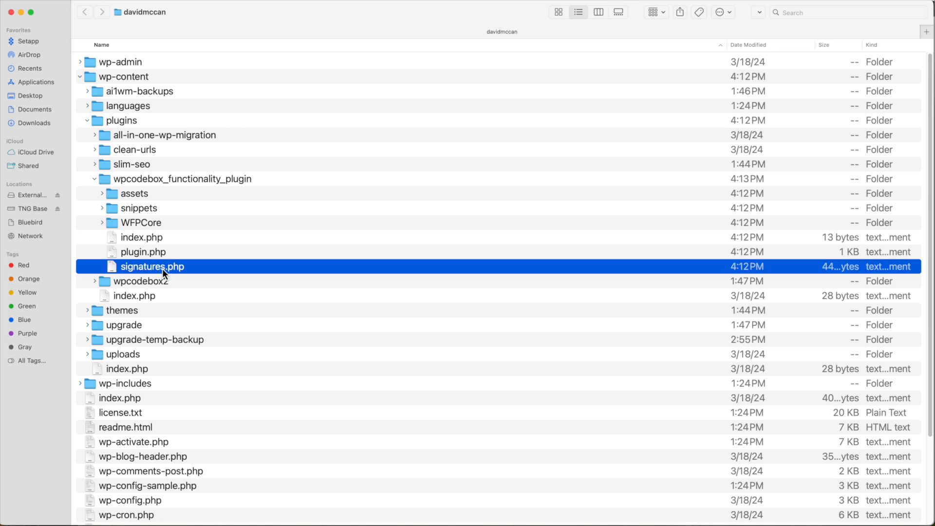
{"action": "mouse_move", "coordinate": [126, 273]}
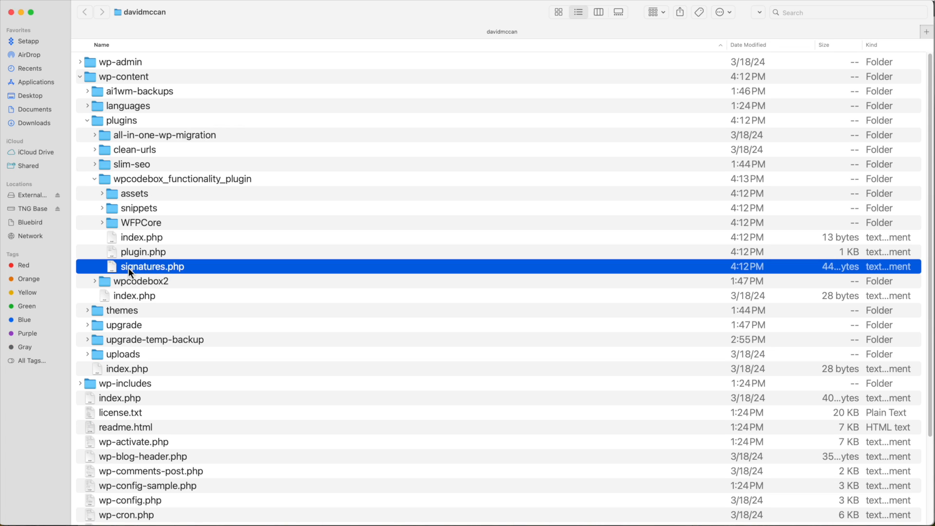
{"action": "mouse_move", "coordinate": [157, 273]}
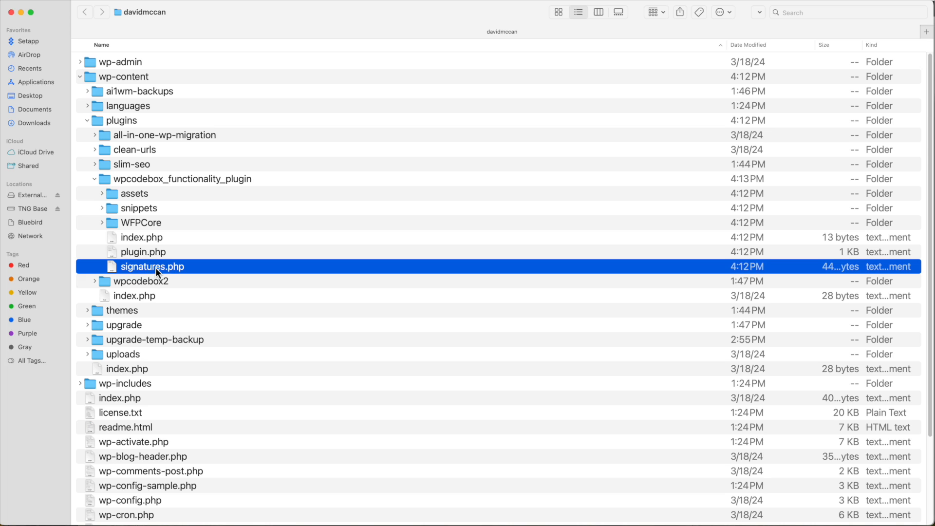
{"action": "mouse_move", "coordinate": [158, 273]}
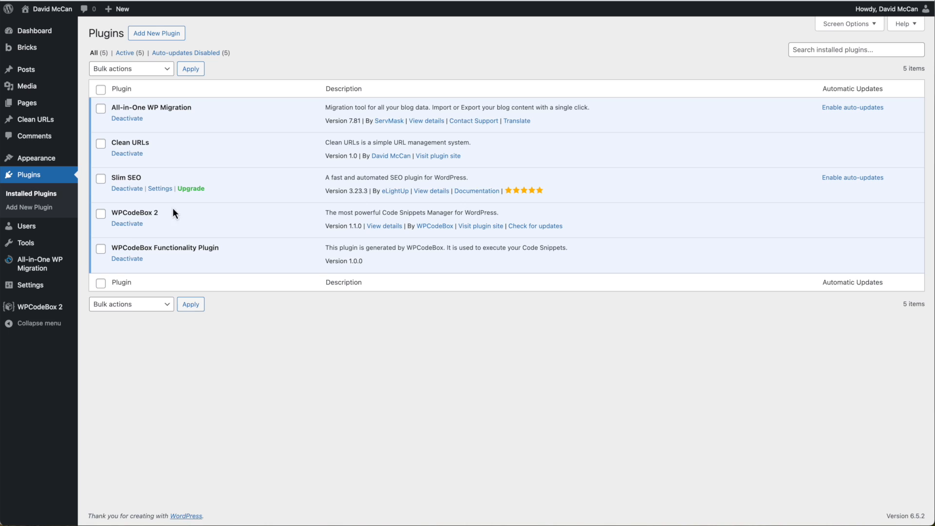
Step: Show the Installed Plugins list with the WPCodeBox Functionality Plugin active
{"action": "left_click", "coordinate": [127, 224]}
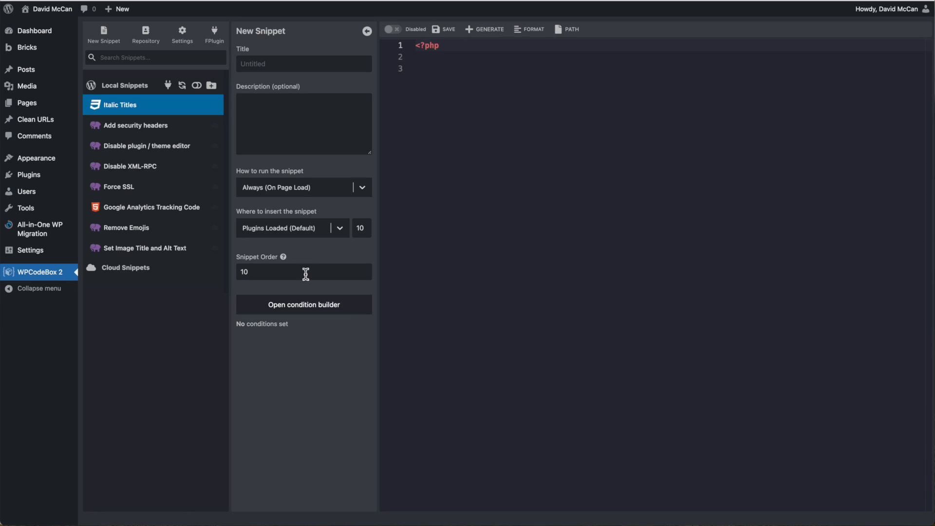
Step: Open the Italic Titles CSS snippet under Local Snippets
{"action": "left_click", "coordinate": [120, 105]}
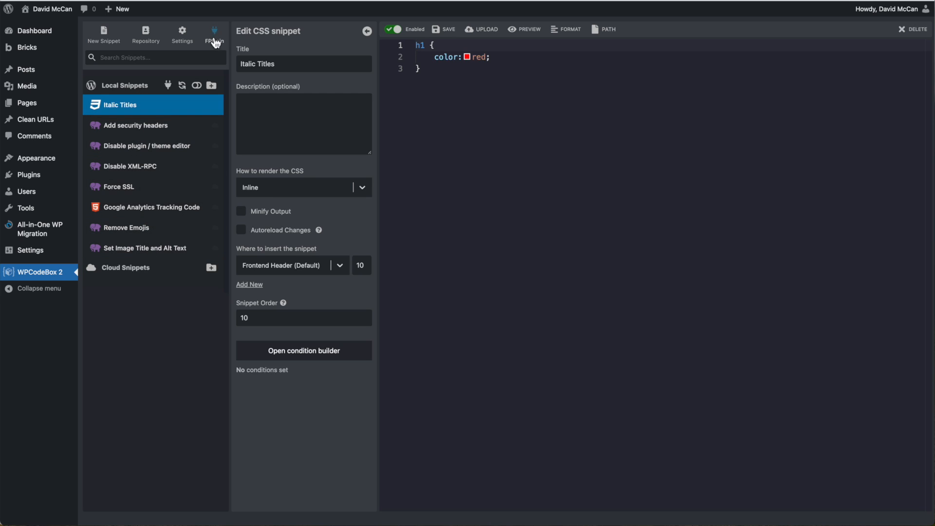
{"action": "mouse_move", "coordinate": [216, 36]}
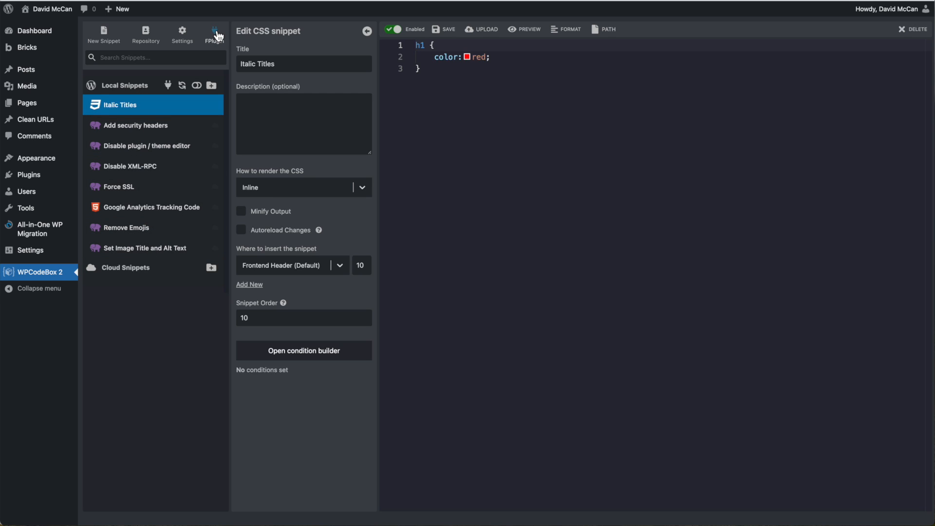
Step: Disable the WPCodeBox Functionality Plugin from the FPlugin settings
{"action": "left_click", "coordinate": [215, 34]}
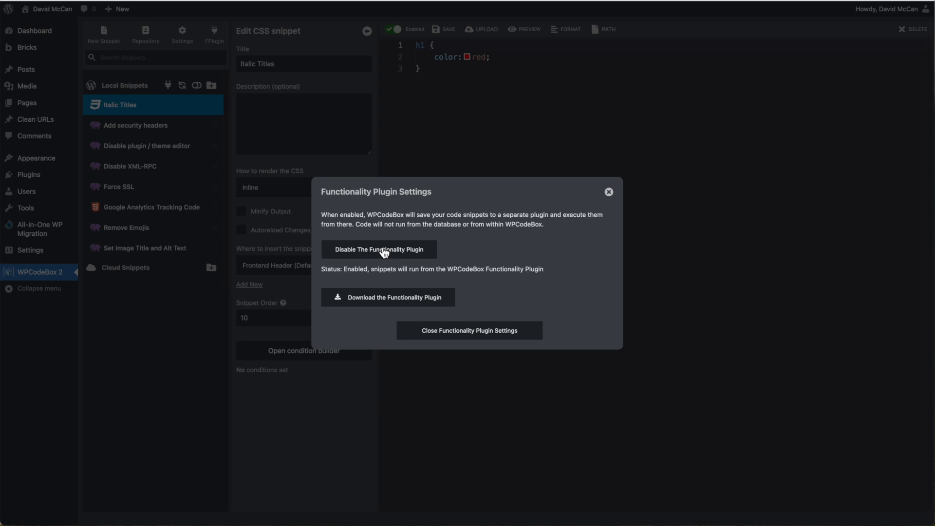
{"action": "left_click", "coordinate": [379, 250]}
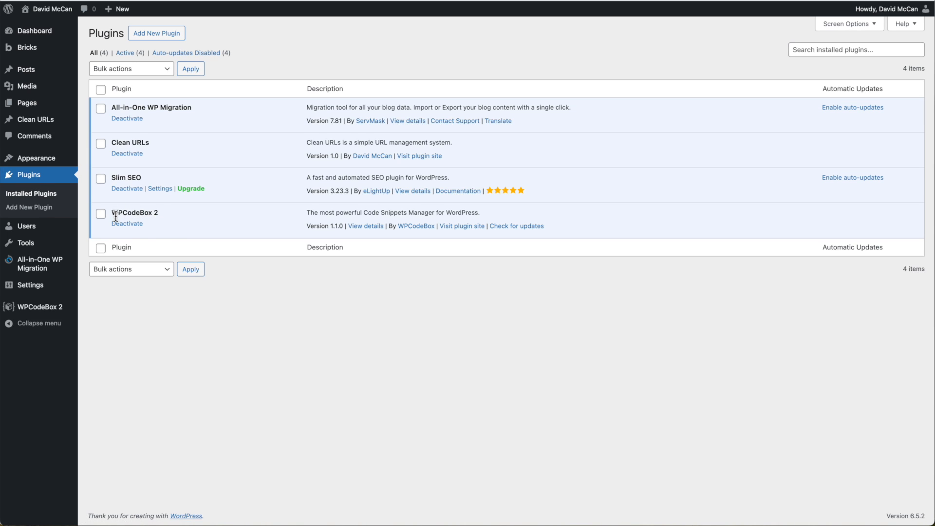
{"action": "mouse_move", "coordinate": [39, 307]}
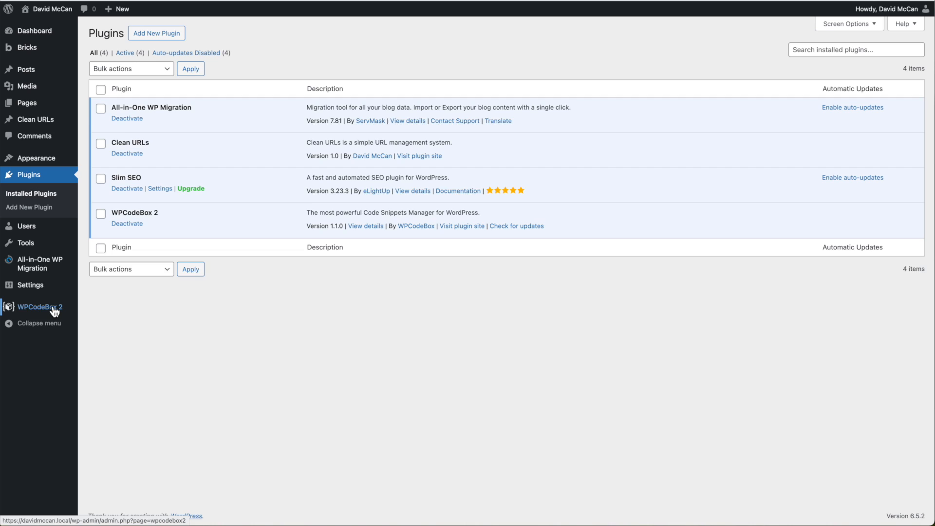
Step: Start the plugin generator and include the Italic Titles, Add security headers and Disable XML-RPC snippets
{"action": "left_click", "coordinate": [40, 307]}
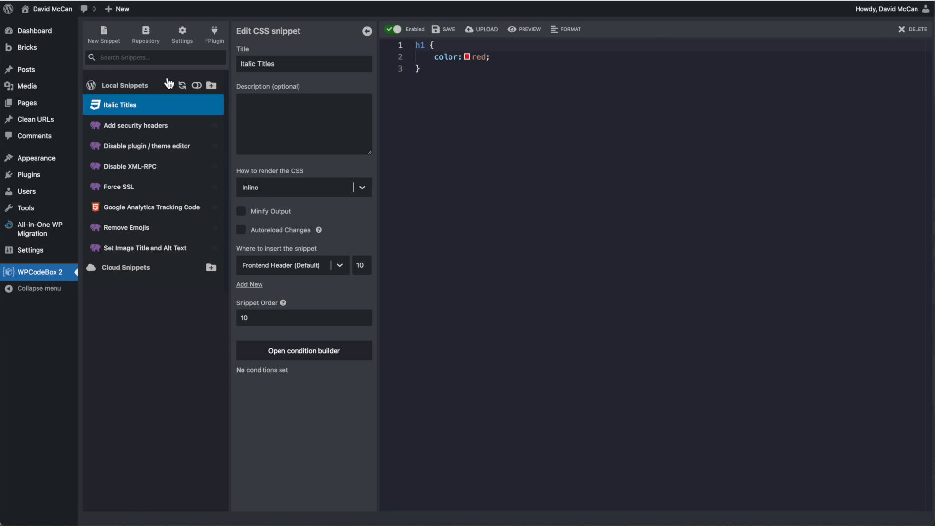
{"action": "mouse_move", "coordinate": [168, 86]}
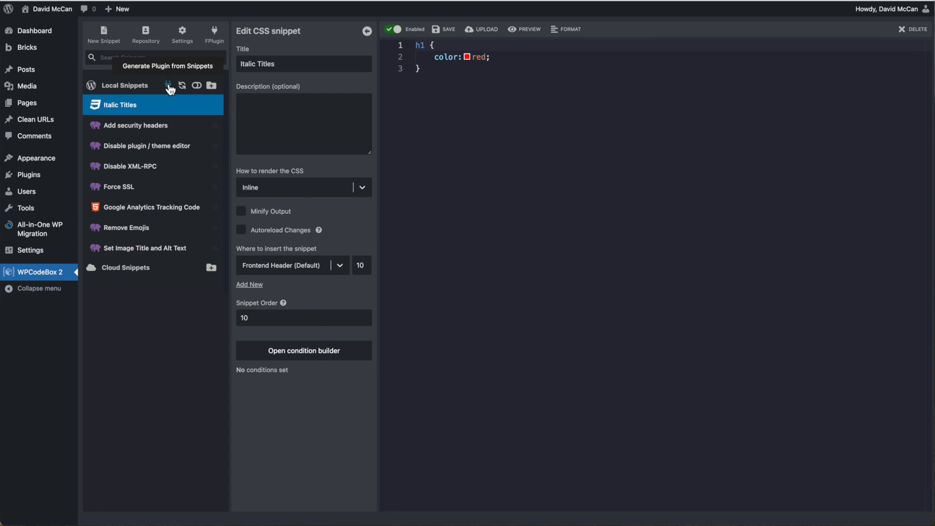
{"action": "left_click", "coordinate": [169, 86]}
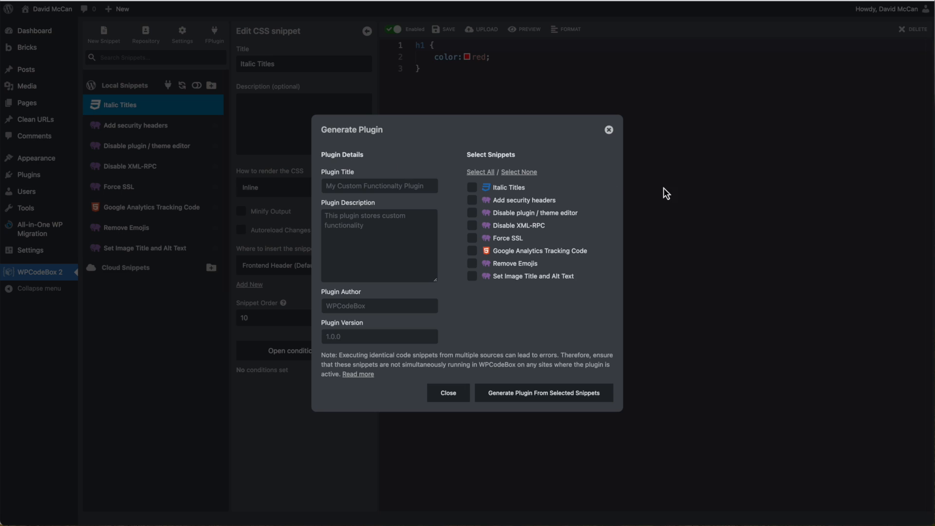
{"action": "mouse_move", "coordinate": [502, 156]}
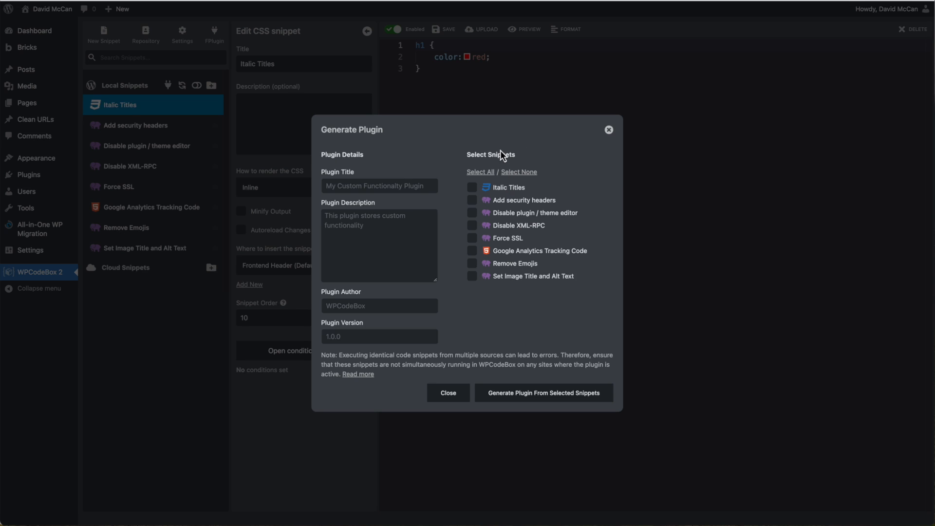
{"action": "mouse_move", "coordinate": [500, 225]}
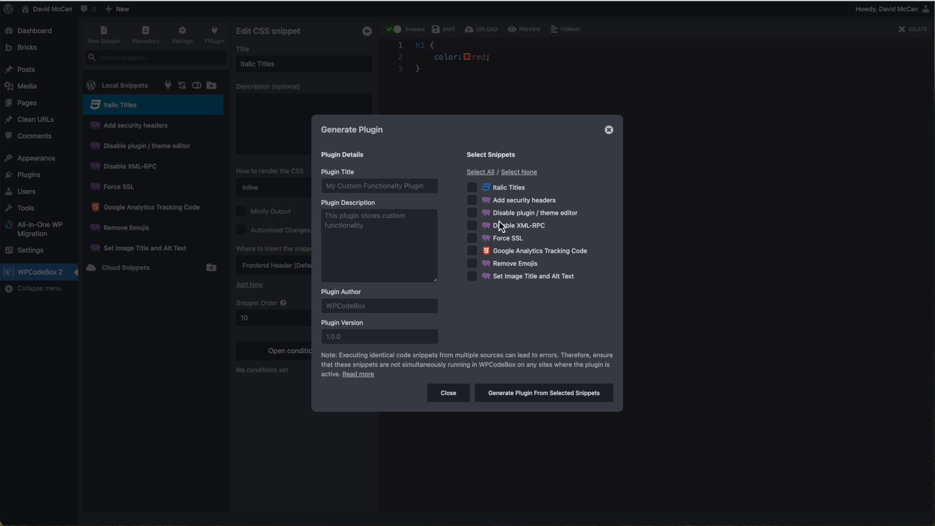
{"action": "left_click", "coordinate": [472, 187]}
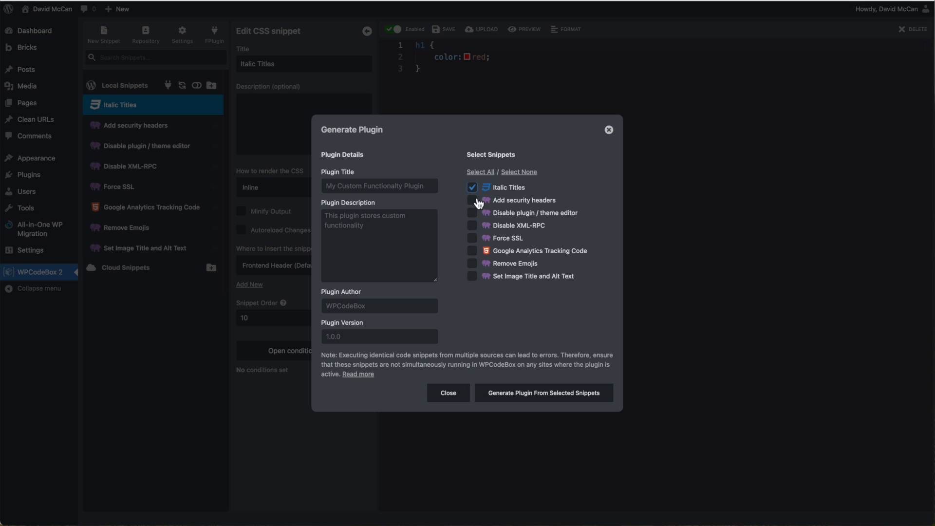
{"action": "left_click", "coordinate": [471, 214]}
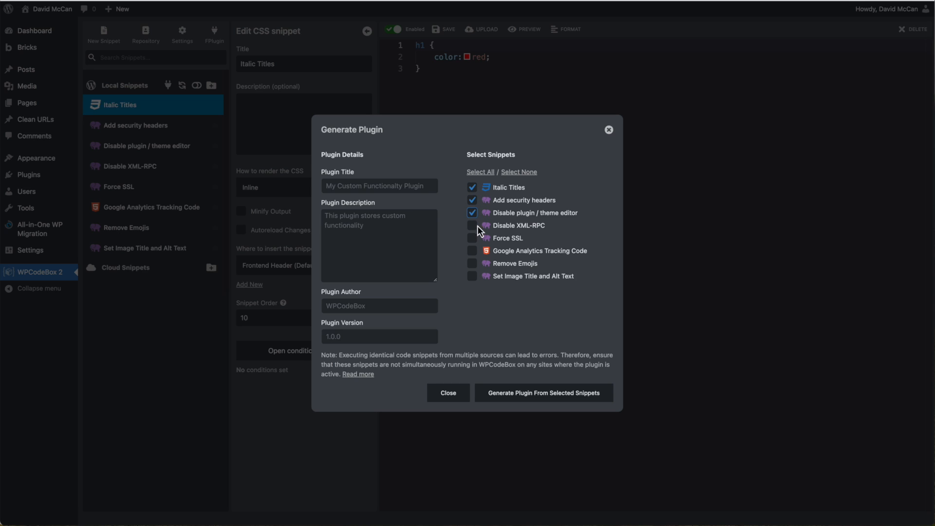
{"action": "left_click", "coordinate": [471, 225]}
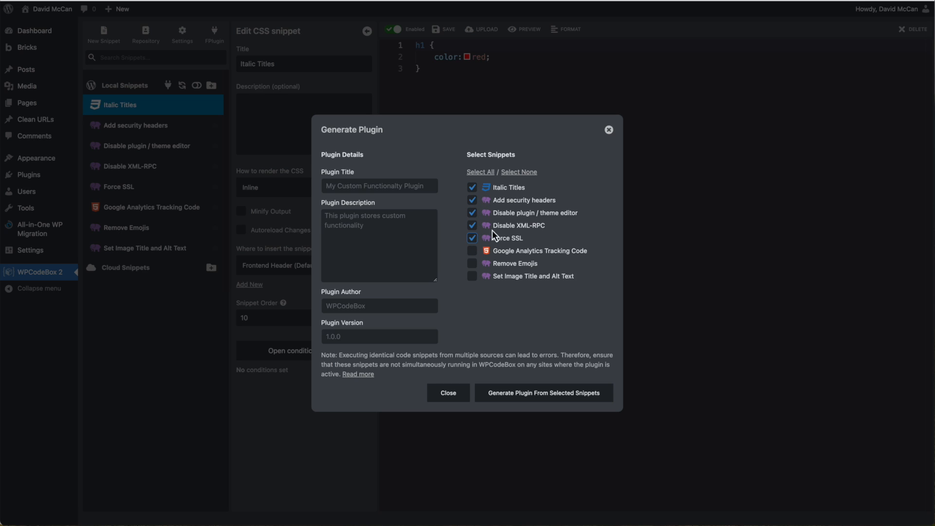
{"action": "mouse_move", "coordinate": [502, 192]}
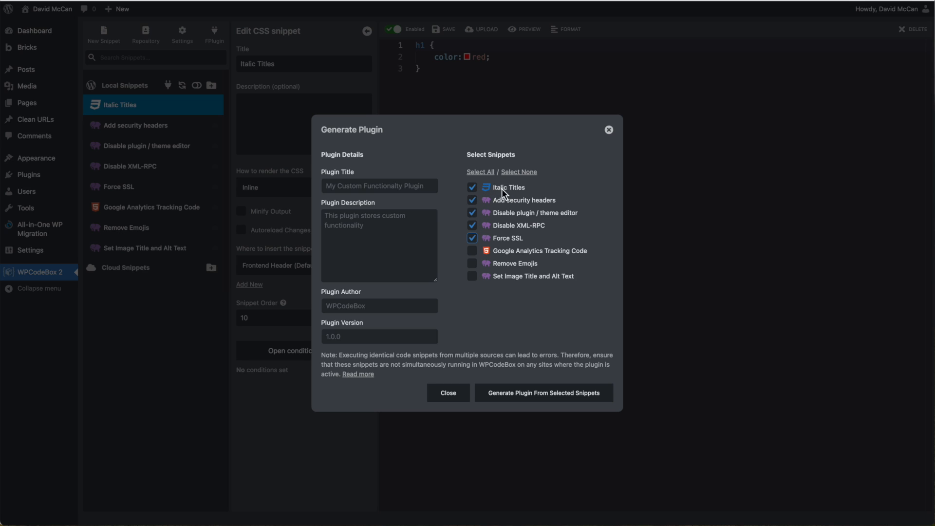
{"action": "mouse_move", "coordinate": [509, 195]}
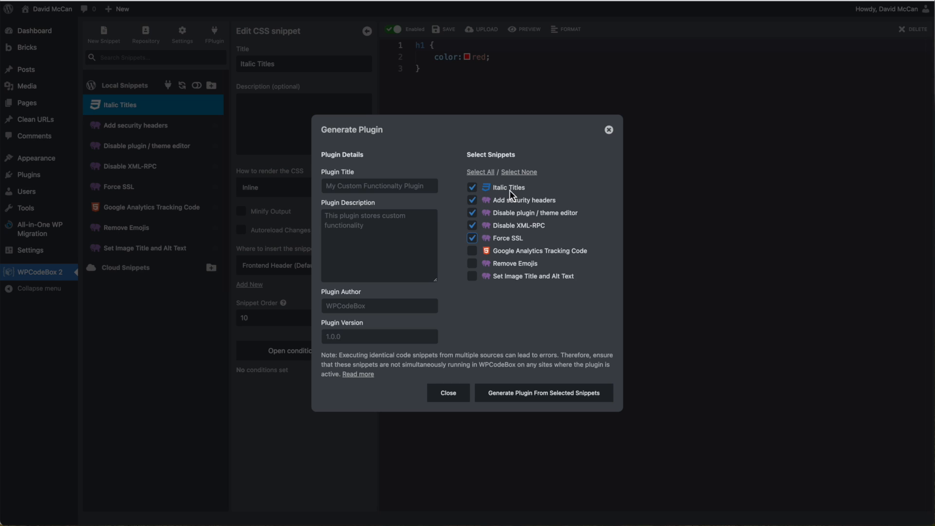
{"action": "mouse_move", "coordinate": [482, 188]}
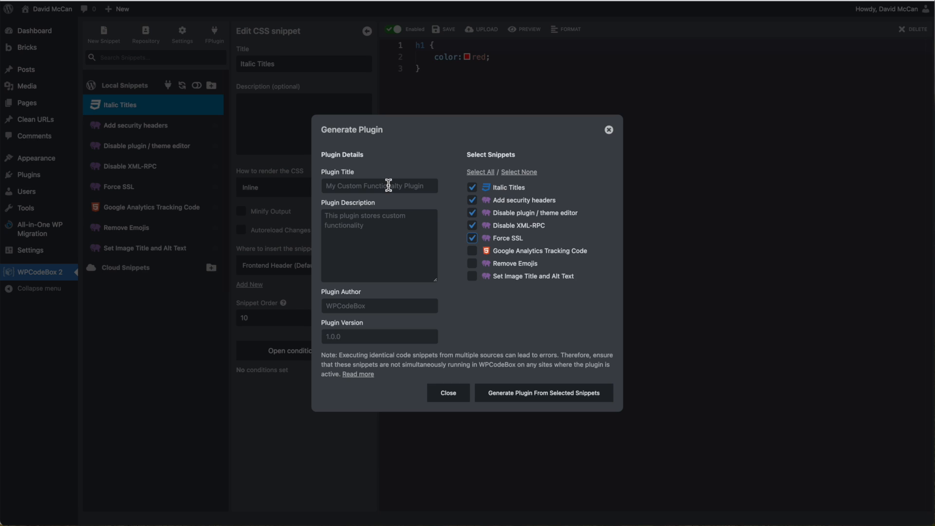
Step: Name the plugin 'Site Snippets' and enter 'David Mc' as its author
{"action": "type", "text": "S"}
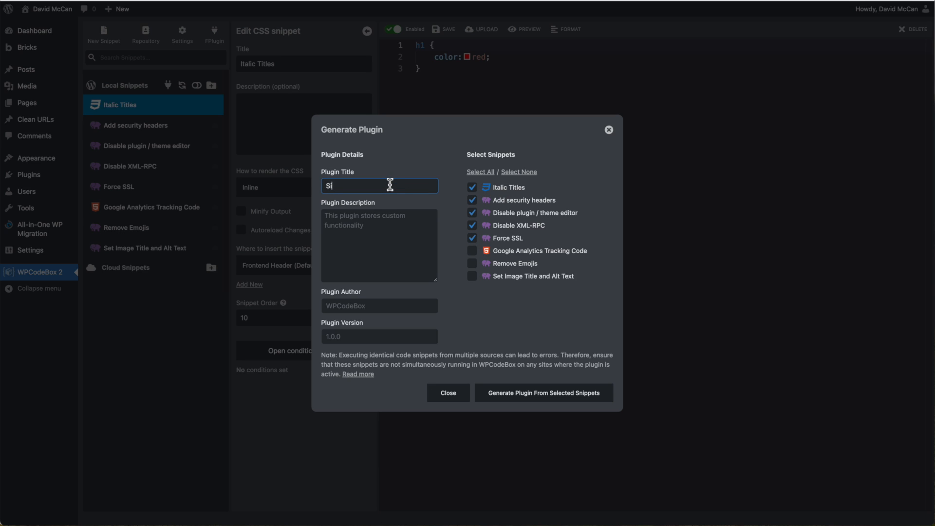
{"action": "type", "text": "ite Snippet"}
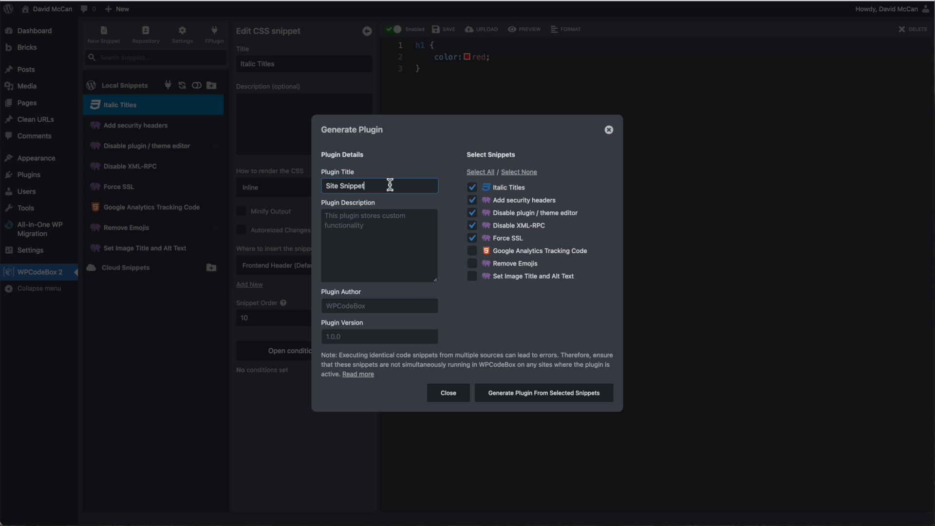
{"action": "type", "text": "My"}
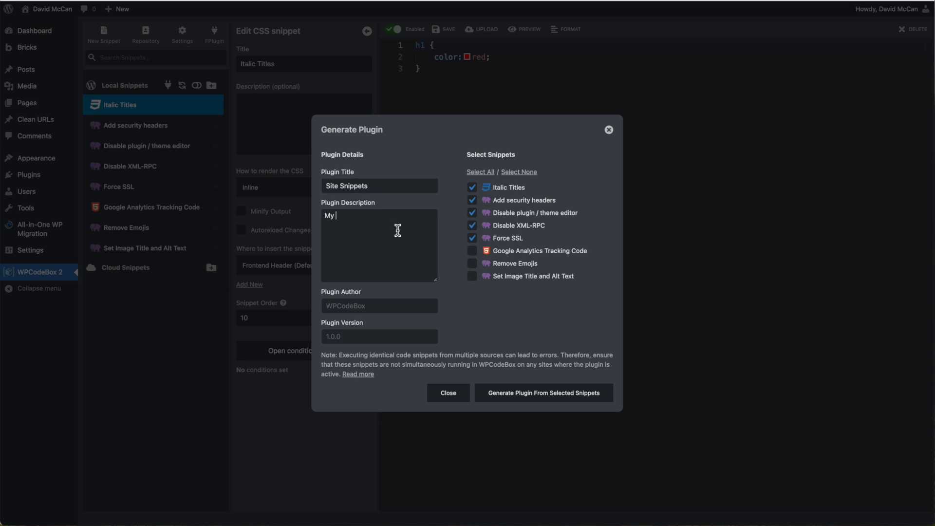
{"action": "left_click", "coordinate": [378, 305]}
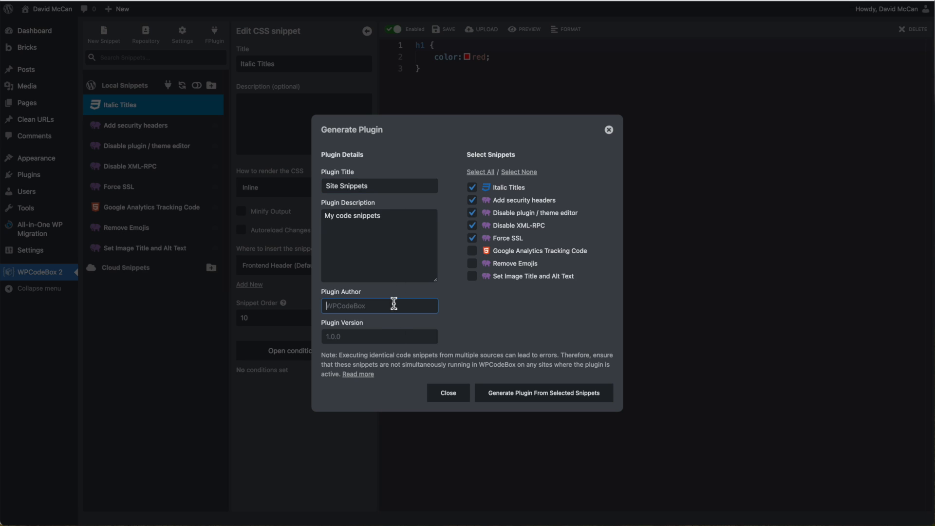
{"action": "type", "text": "David McCan"}
{"action": "left_click", "coordinate": [380, 336]}
{"action": "type", "text": "1.0.0"}
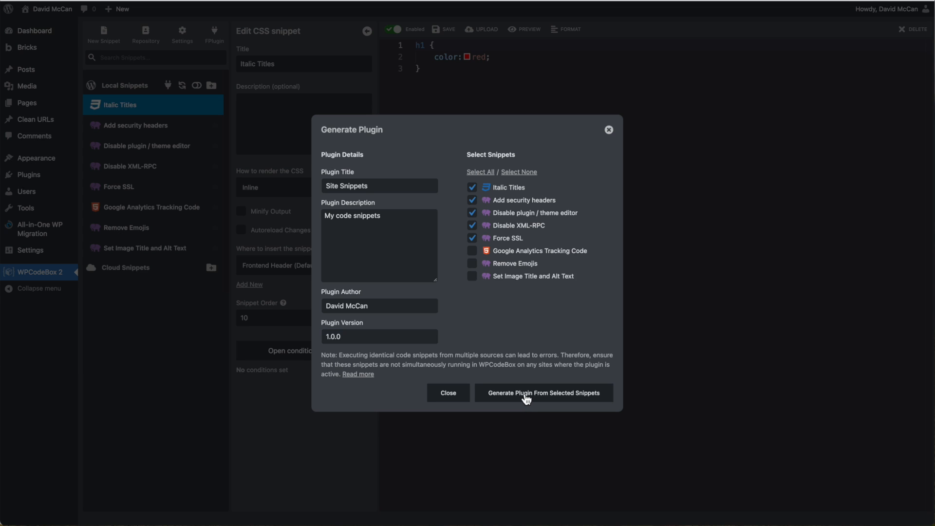
Step: Generate the plugin, save site_snippets.zip to Downloads, and close the generator
{"action": "left_click", "coordinate": [543, 393]}
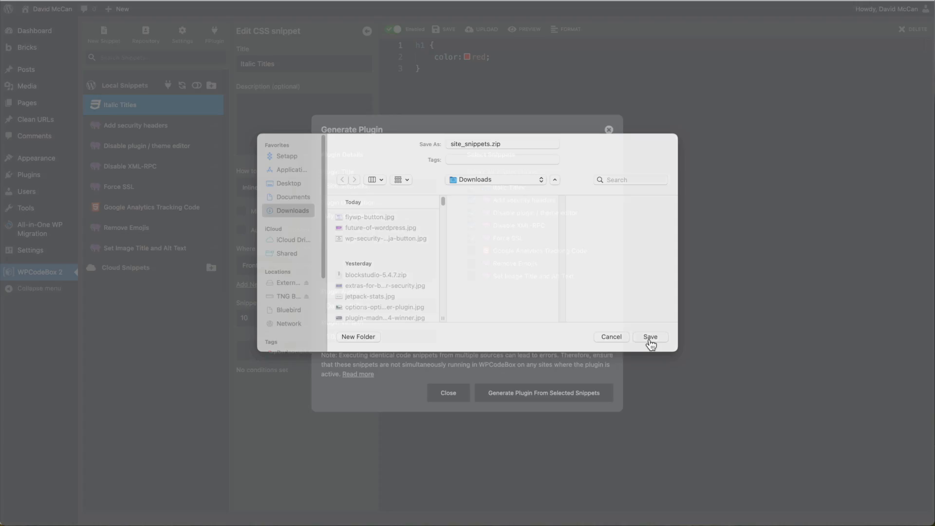
{"action": "left_click", "coordinate": [650, 337]}
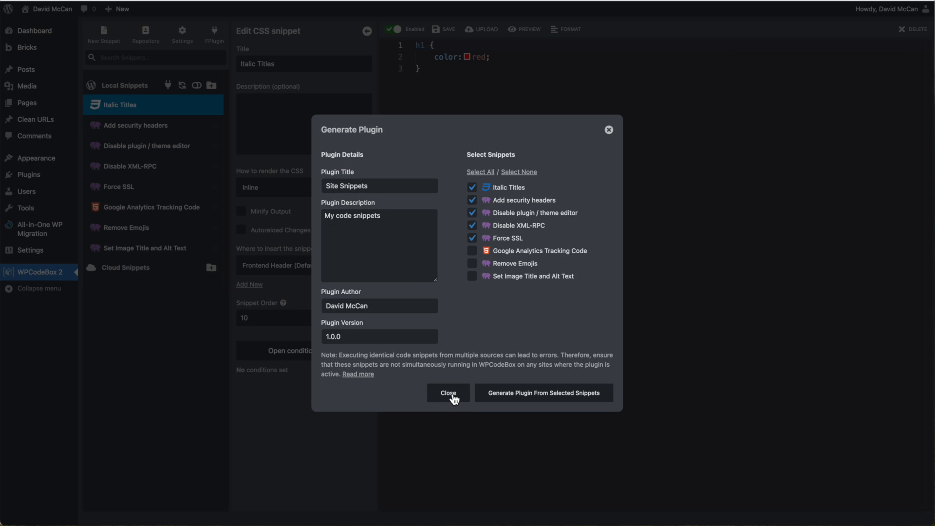
{"action": "left_click", "coordinate": [448, 392]}
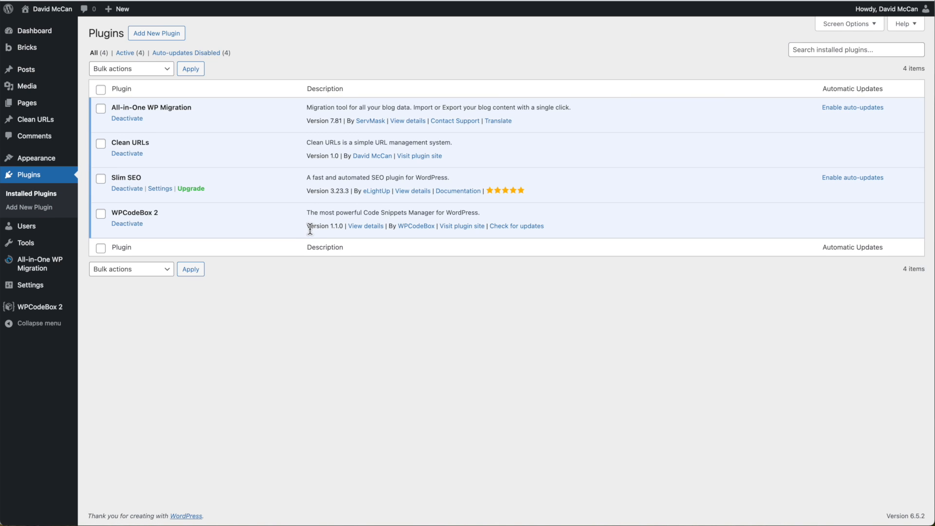
{"action": "mouse_move", "coordinate": [126, 225]}
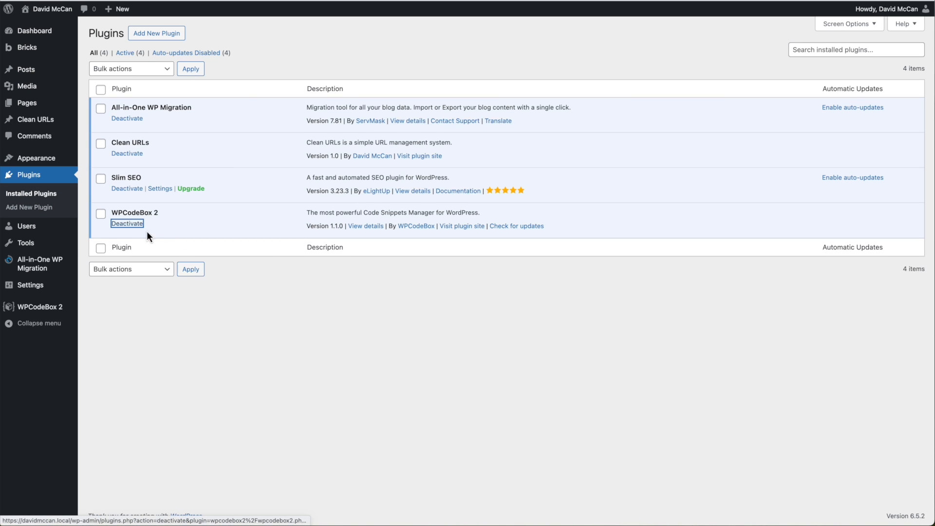
Step: Deactivate the WPCodeBox 2 plugin on the Plugins page
{"action": "left_click", "coordinate": [127, 224]}
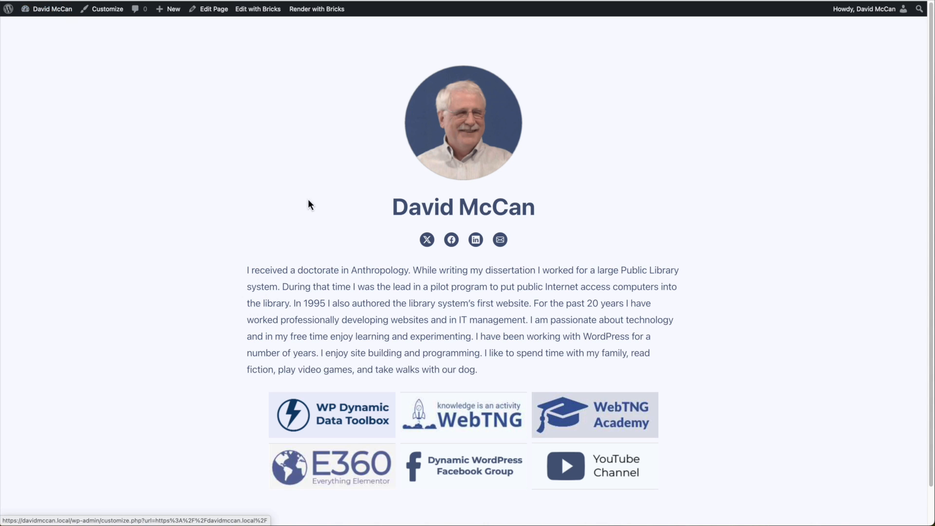
{"action": "mouse_move", "coordinate": [366, 216]}
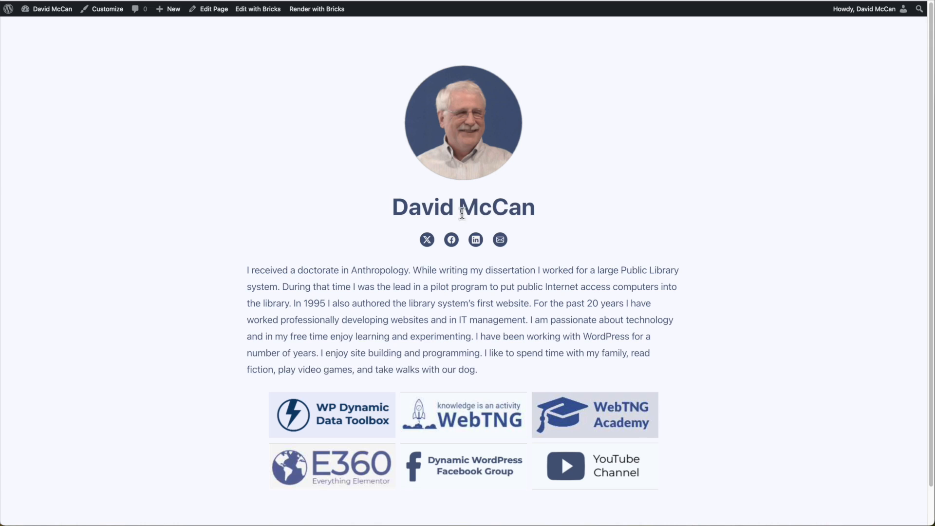
{"action": "mouse_move", "coordinate": [93, 81]}
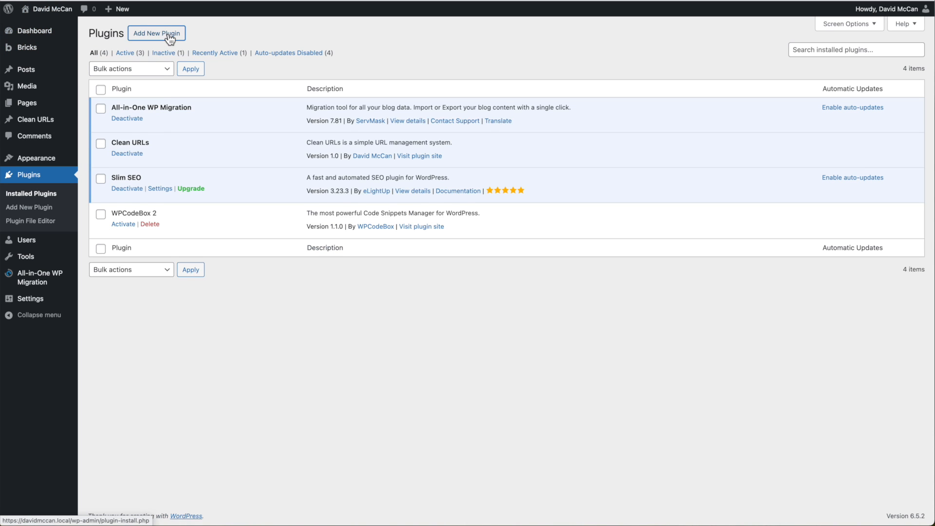
Step: Upload site_snippets.zip from Downloads as a new plugin and activate Site Snippets
{"action": "left_click", "coordinate": [156, 33]}
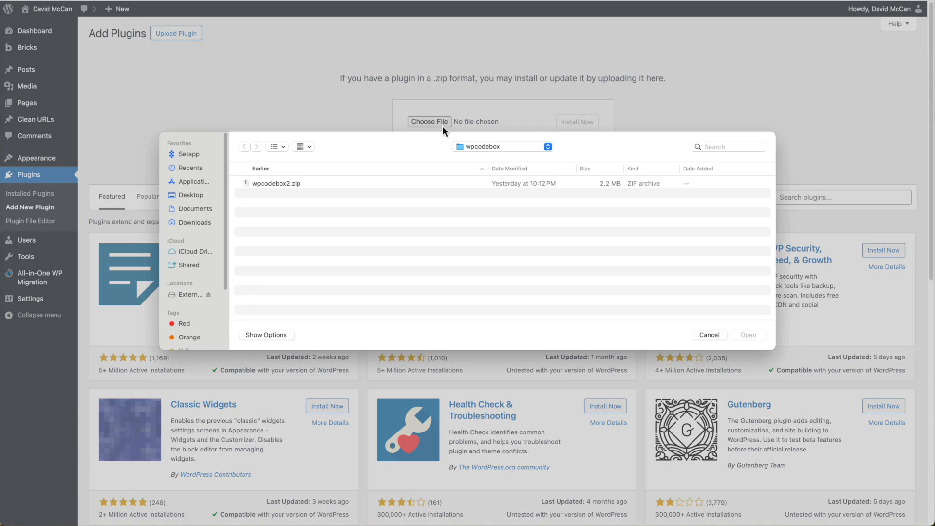
{"action": "left_click", "coordinate": [194, 225]}
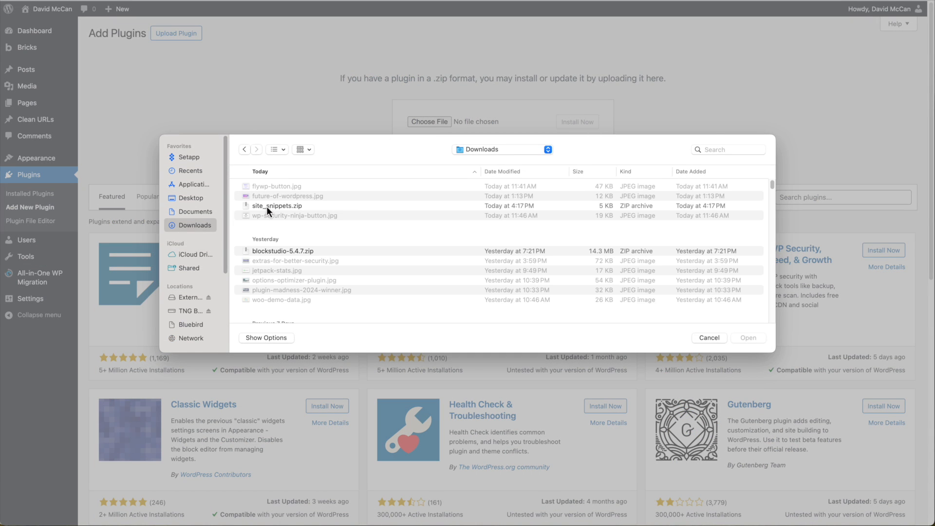
{"action": "left_click", "coordinate": [747, 338]}
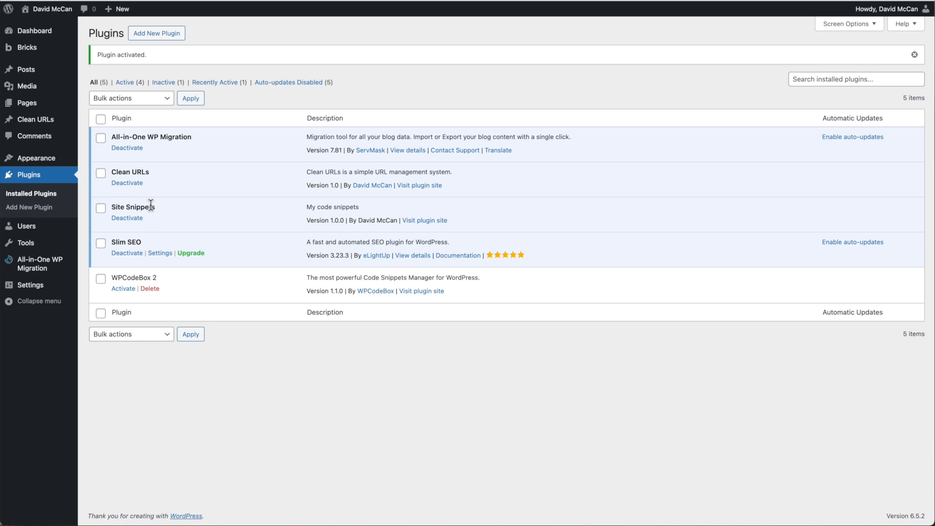
{"action": "mouse_move", "coordinate": [323, 219]}
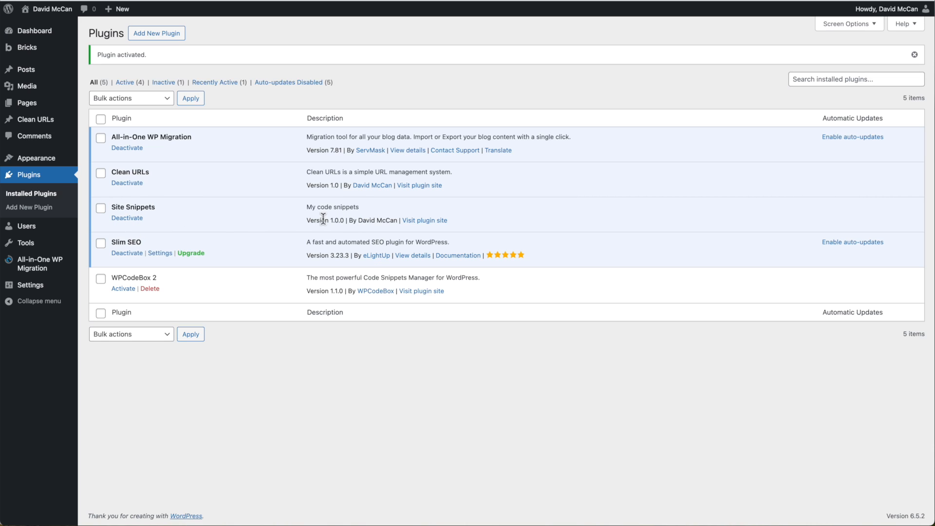
{"action": "mouse_move", "coordinate": [263, 211]}
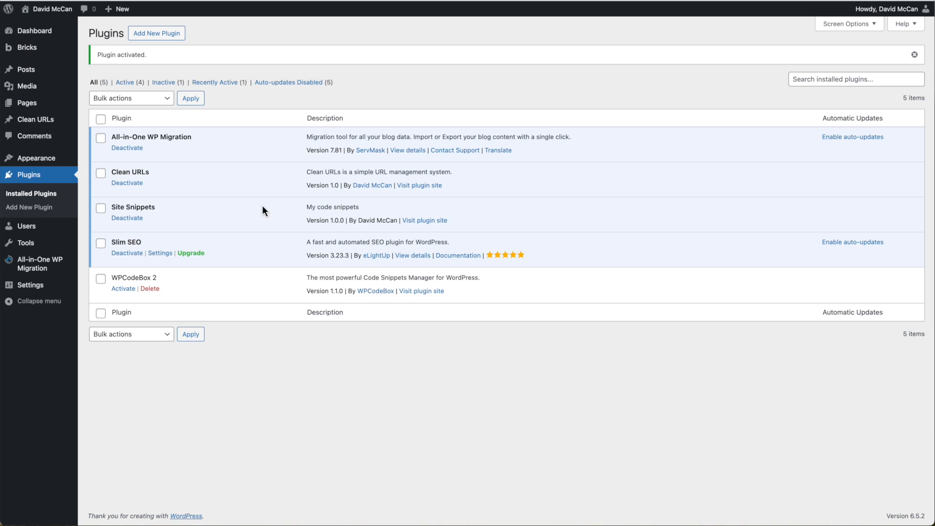
{"action": "mouse_move", "coordinate": [208, 214]}
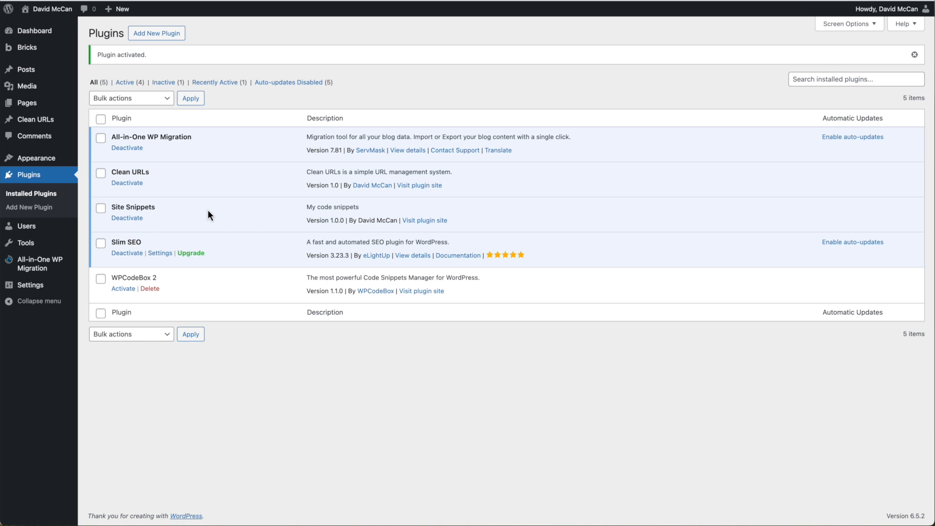
{"action": "mouse_move", "coordinate": [168, 237]}
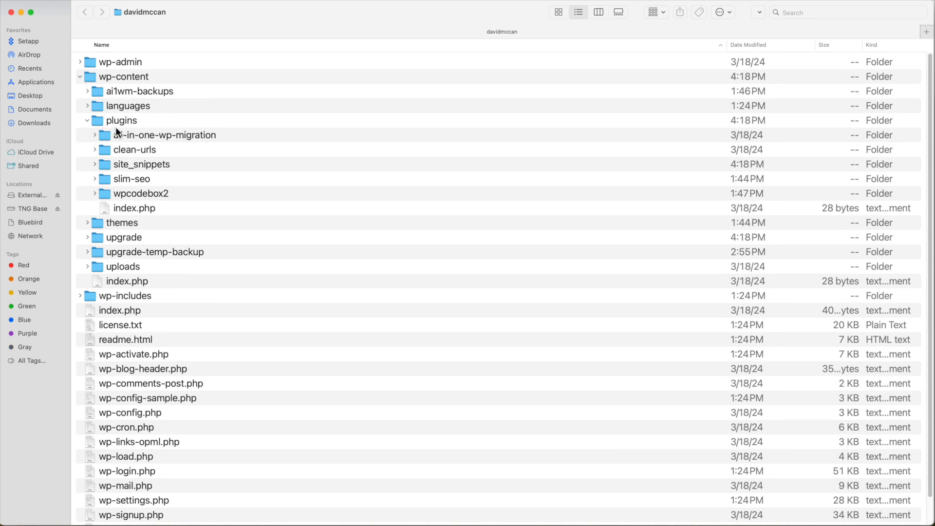
{"action": "mouse_move", "coordinate": [148, 170]}
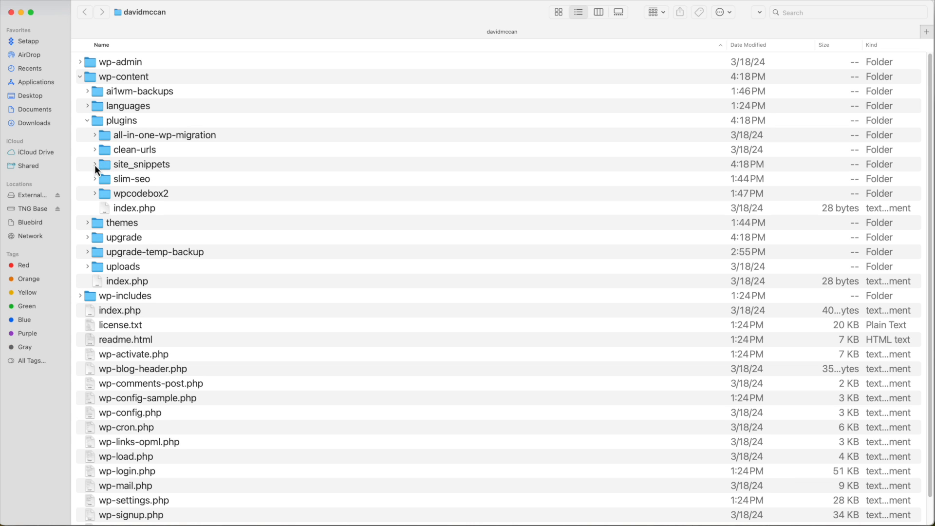
Step: Expand site_snippets, look through its assets and snippets folders, and bring up file options for plugin.php
{"action": "left_click", "coordinate": [94, 164]}
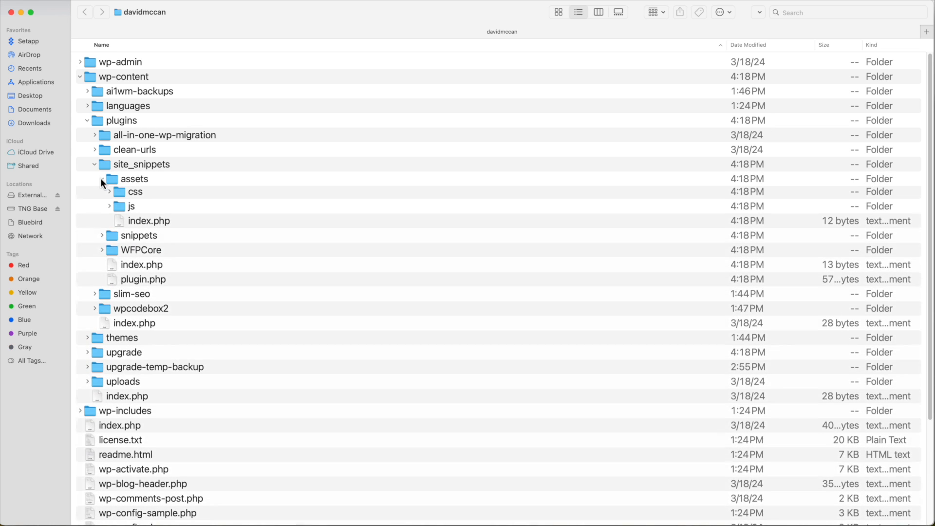
{"action": "left_click", "coordinate": [109, 179]}
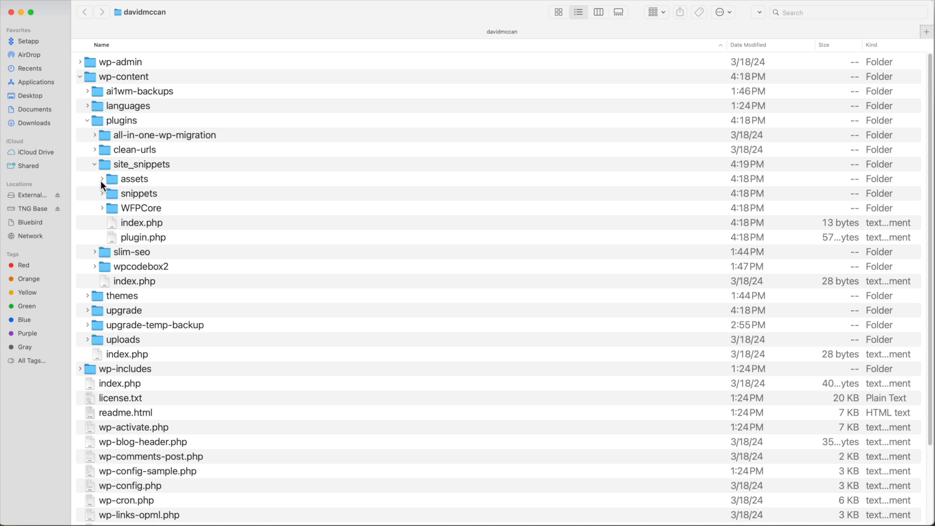
{"action": "left_click", "coordinate": [103, 193]}
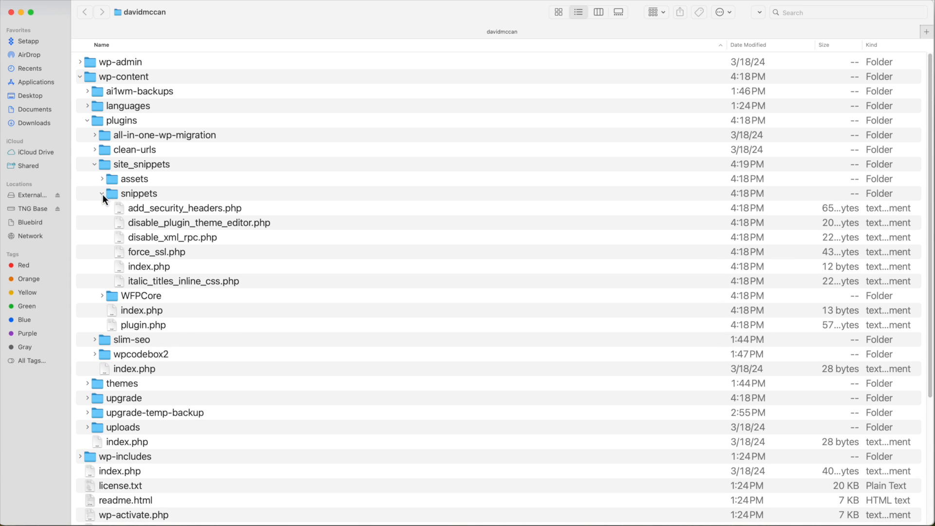
{"action": "left_click", "coordinate": [102, 193]}
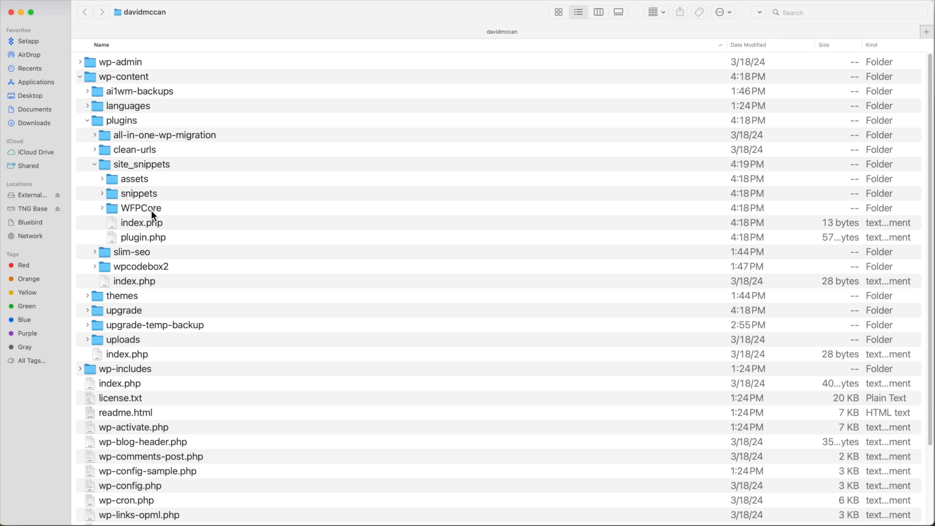
{"action": "right_click", "coordinate": [143, 237]}
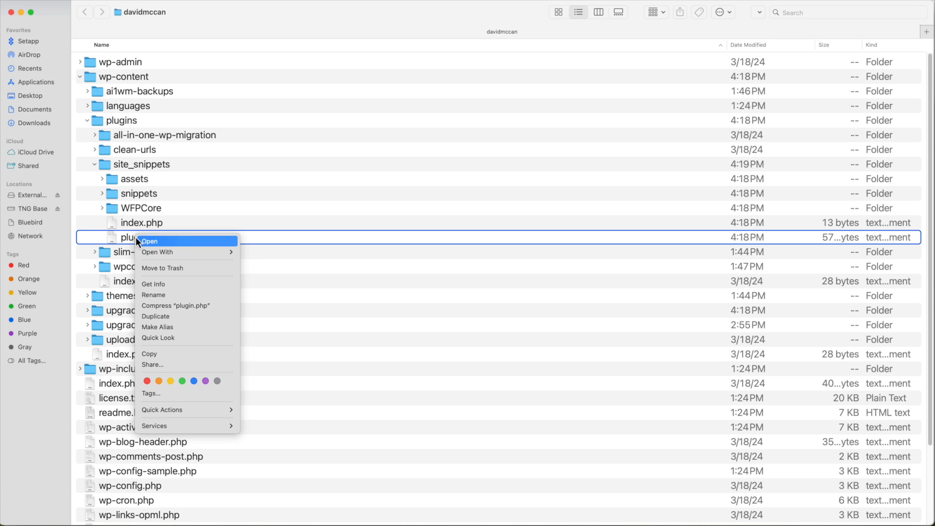
Step: Open site_snippets plugin.php in BBEdit to review its header and five snippet includes
{"action": "left_click", "coordinate": [149, 241]}
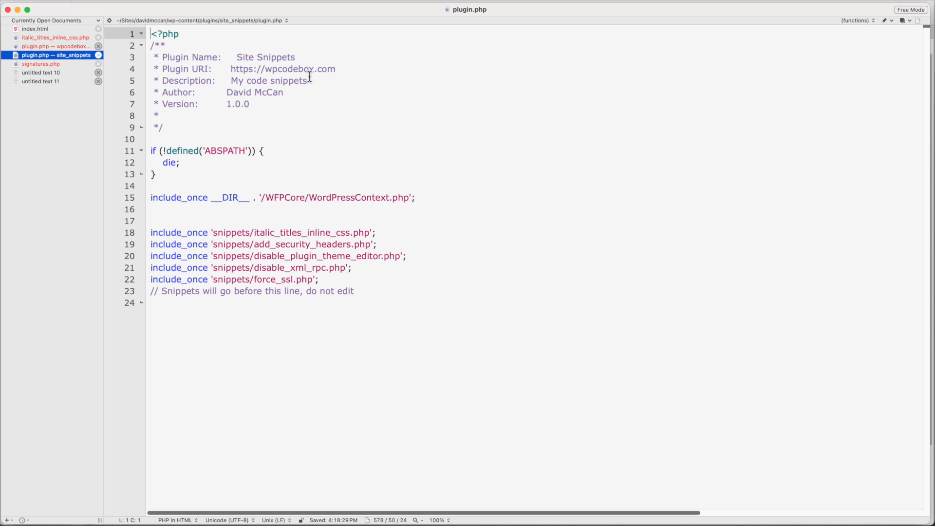
{"action": "mouse_move", "coordinate": [241, 64]}
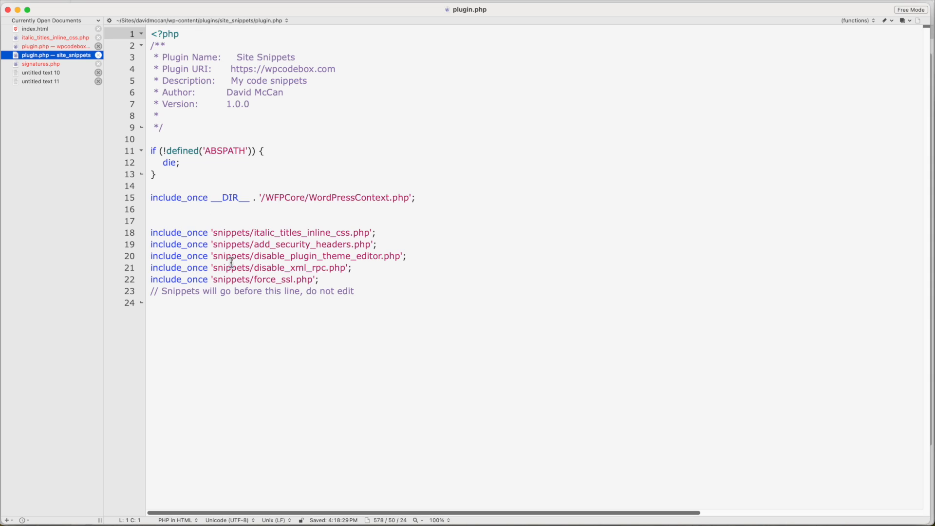
{"action": "mouse_move", "coordinate": [233, 232]}
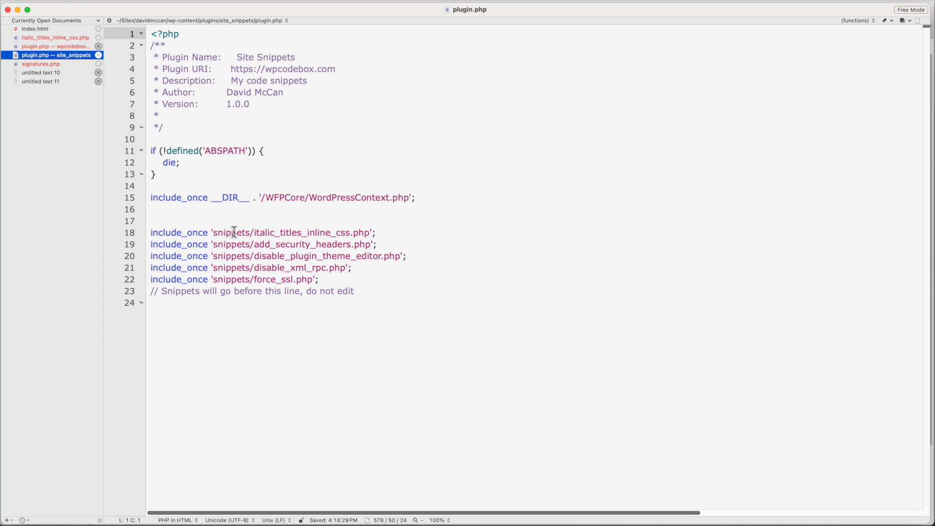